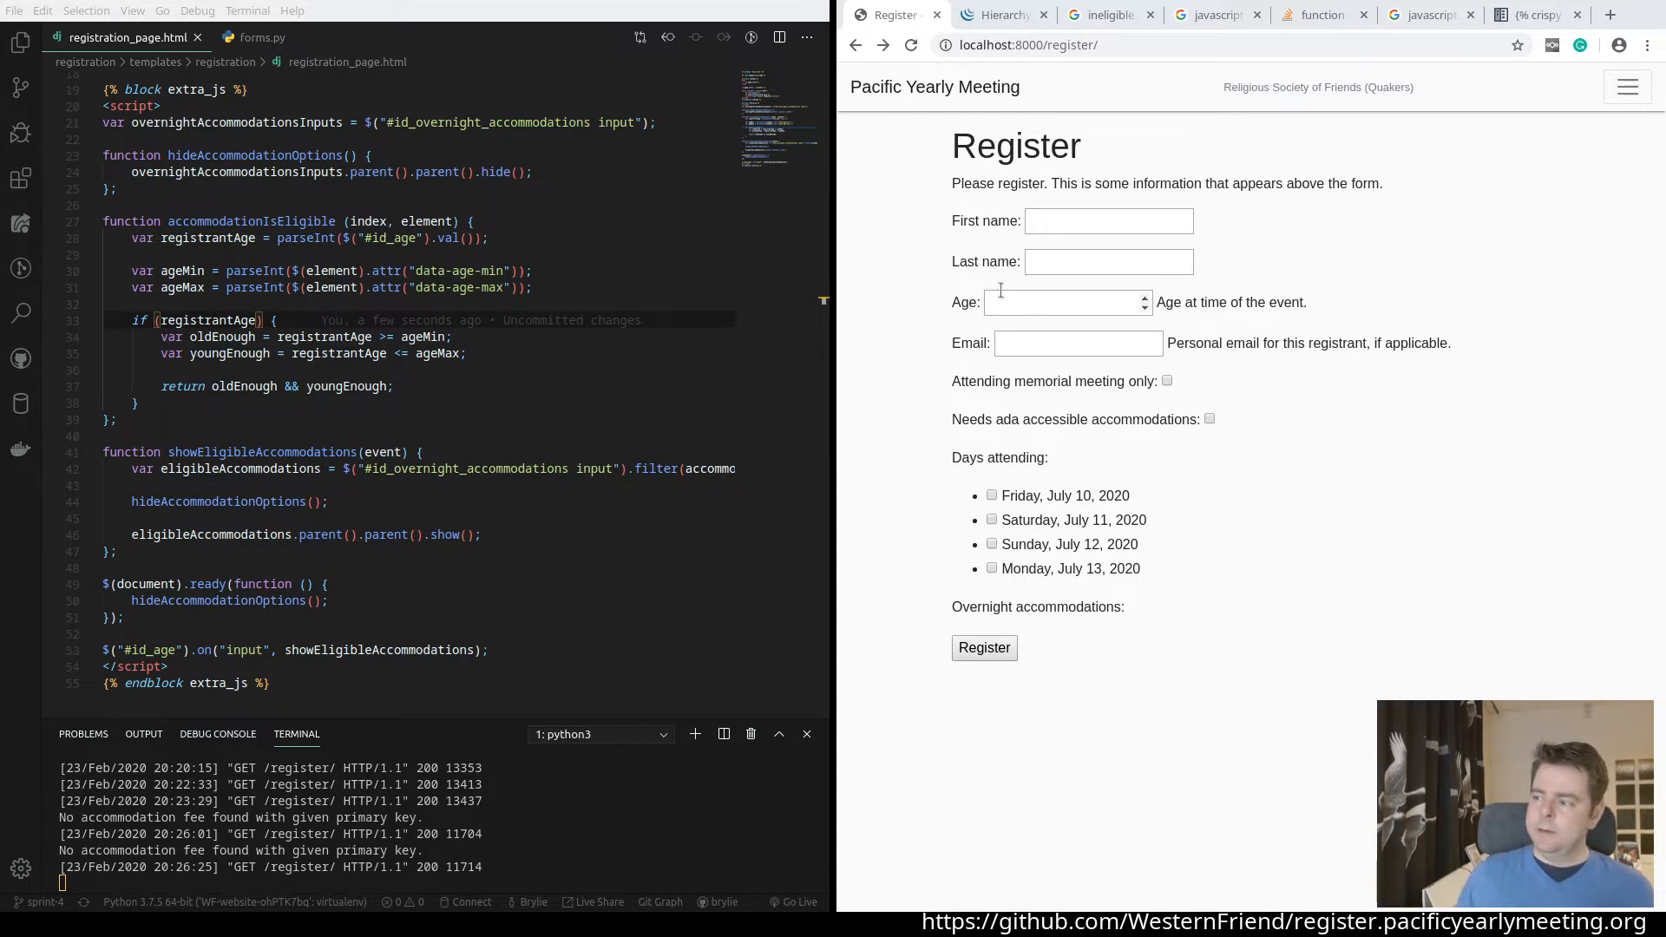
# Enter ages 3, 33, 22, 16 and 2 in the Age field and watch the accommodation list update
pyautogui.click(1062, 302)
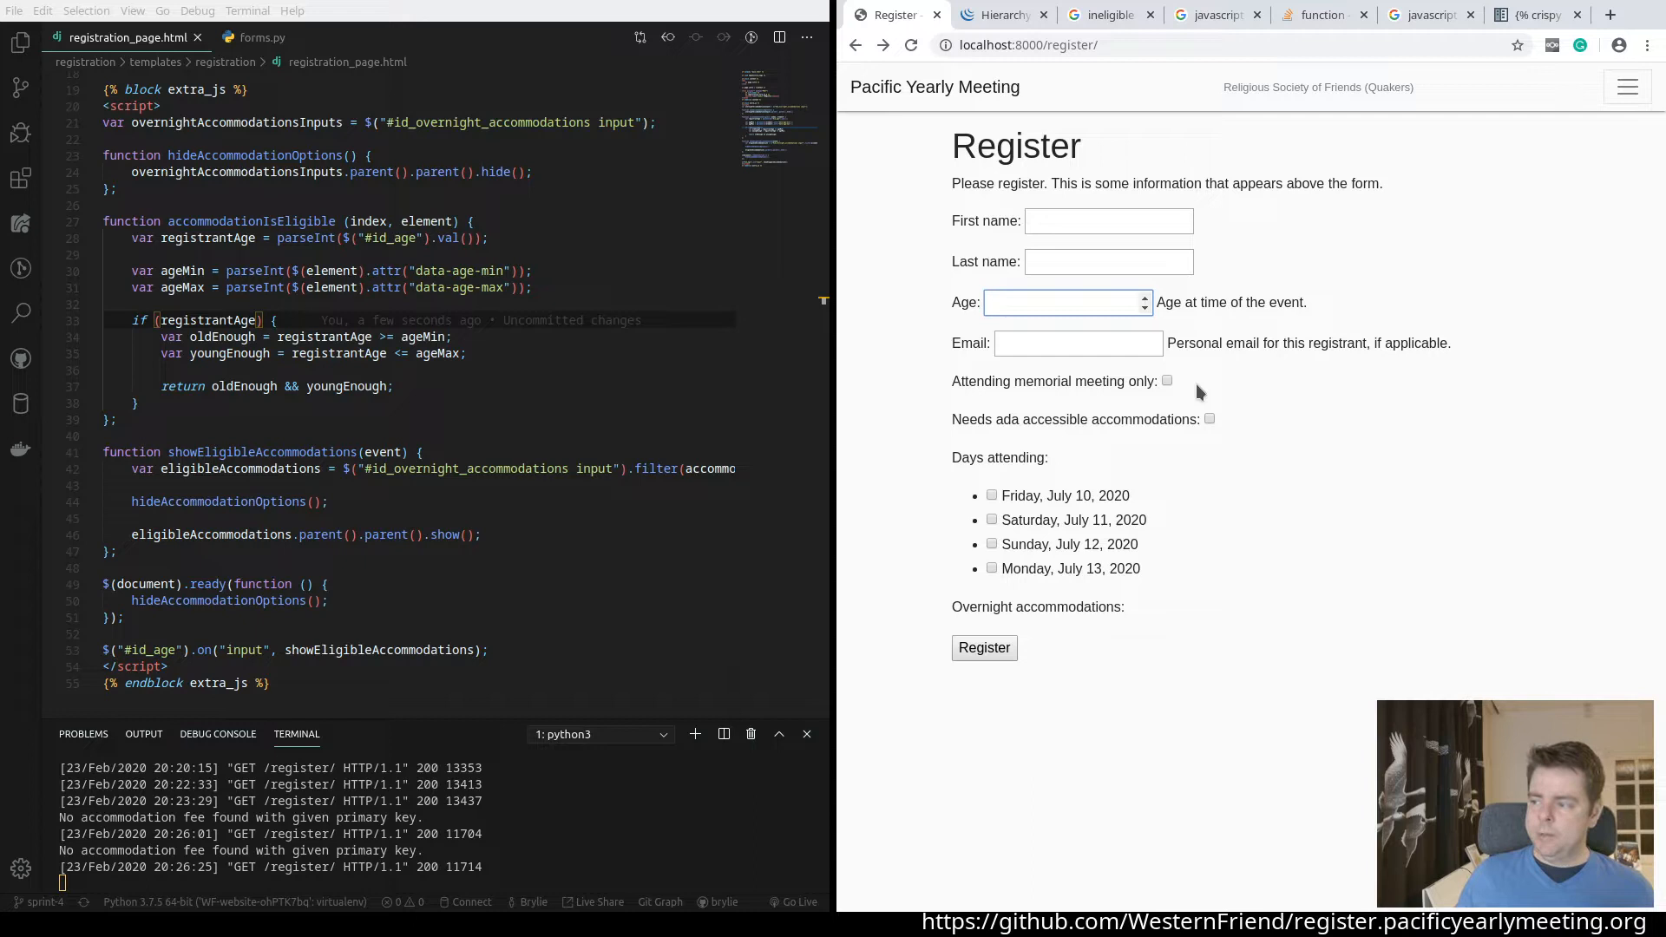
pyautogui.click(1062, 302)
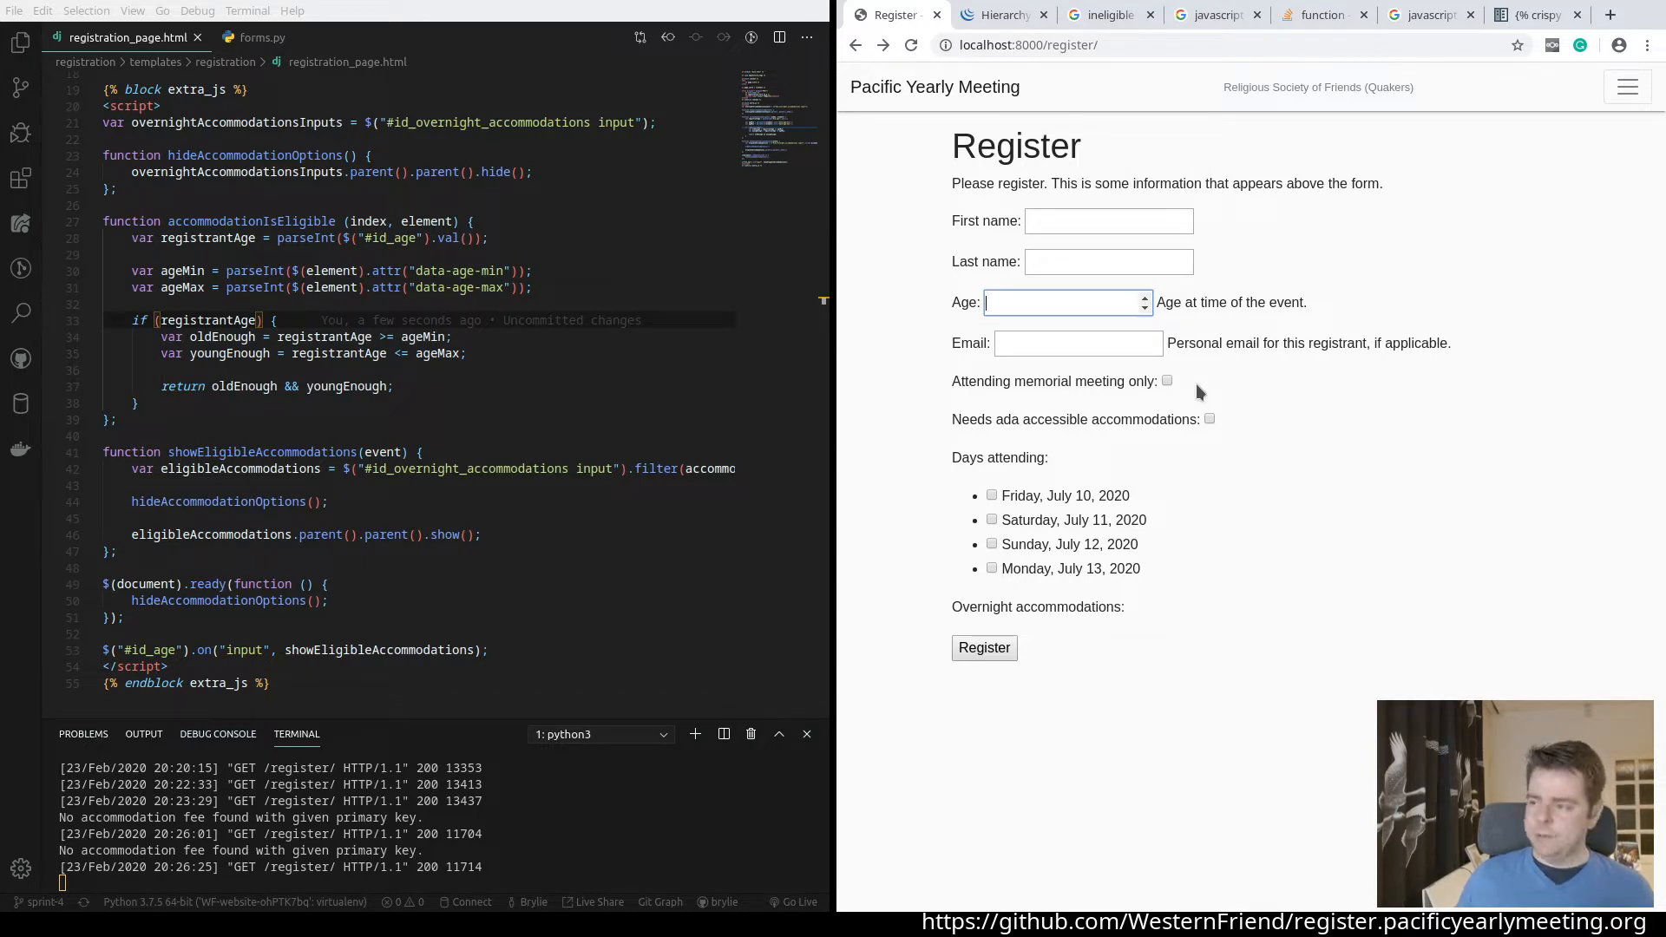
pyautogui.write('3')
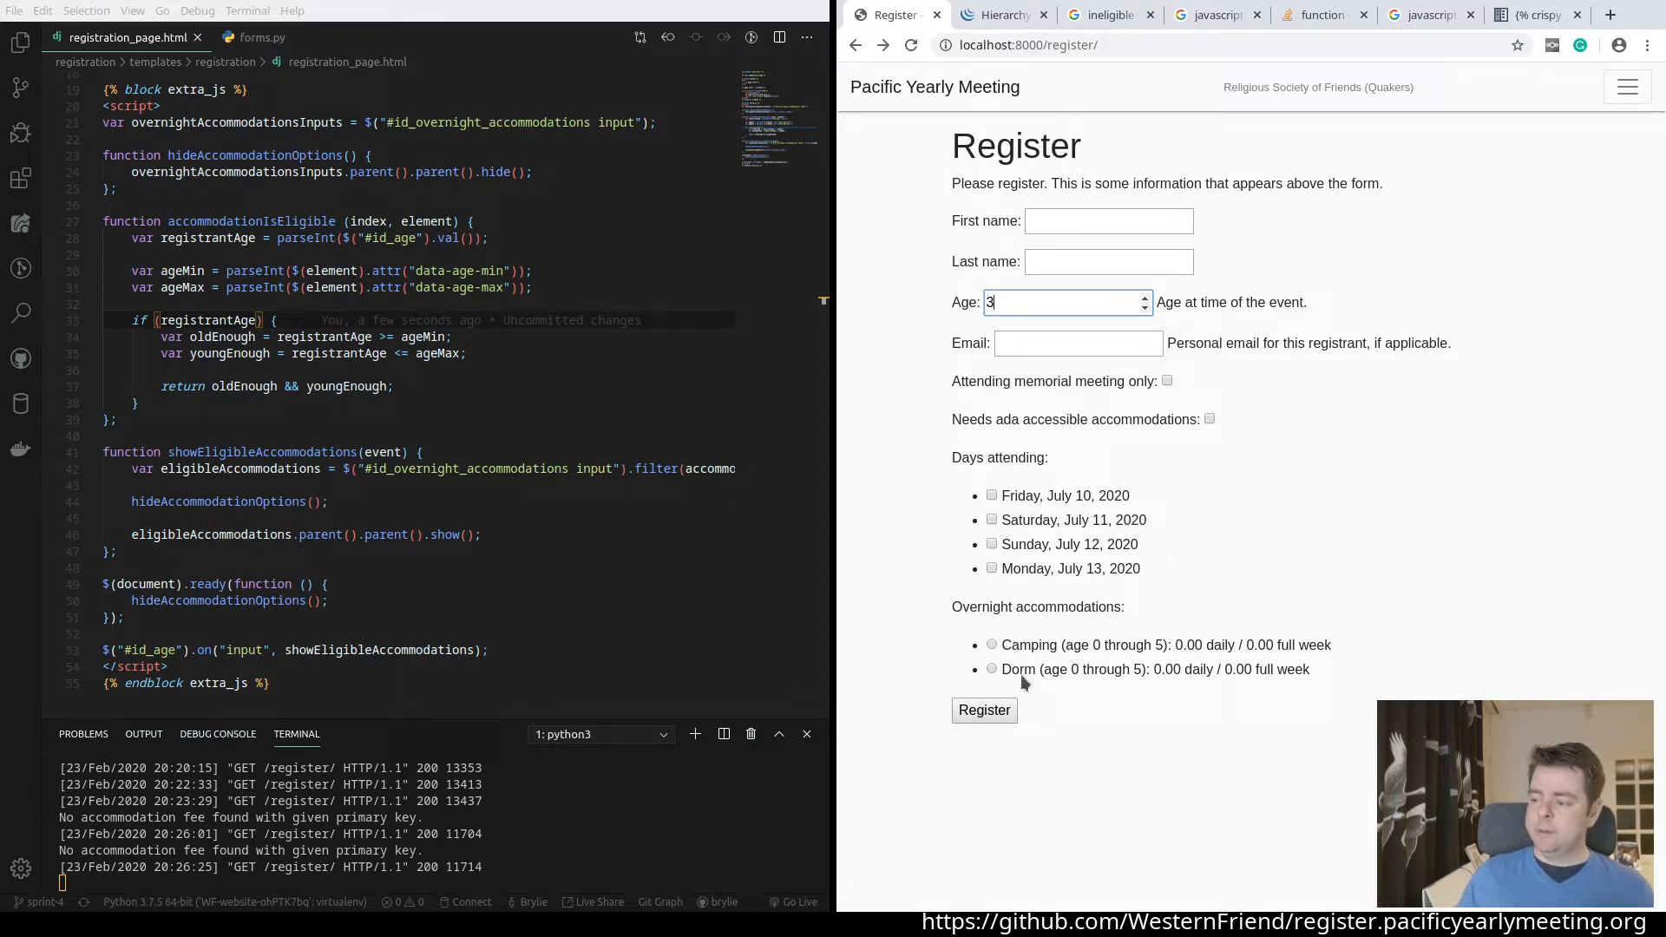
pyautogui.moveTo(1124, 655)
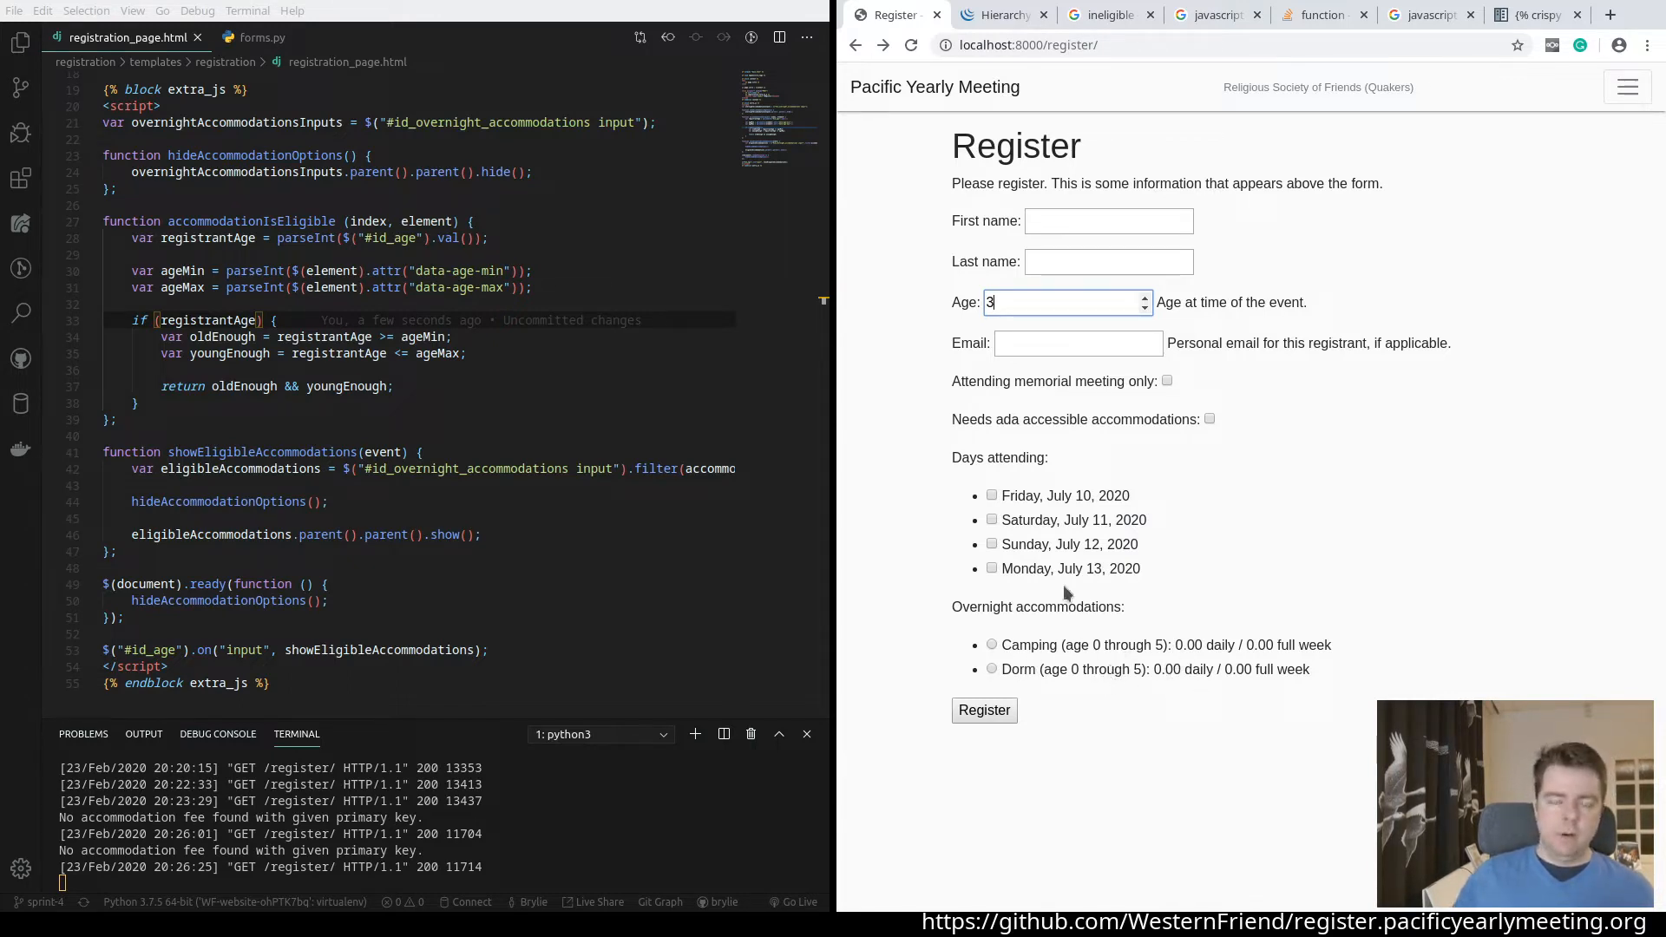
pyautogui.write('3')
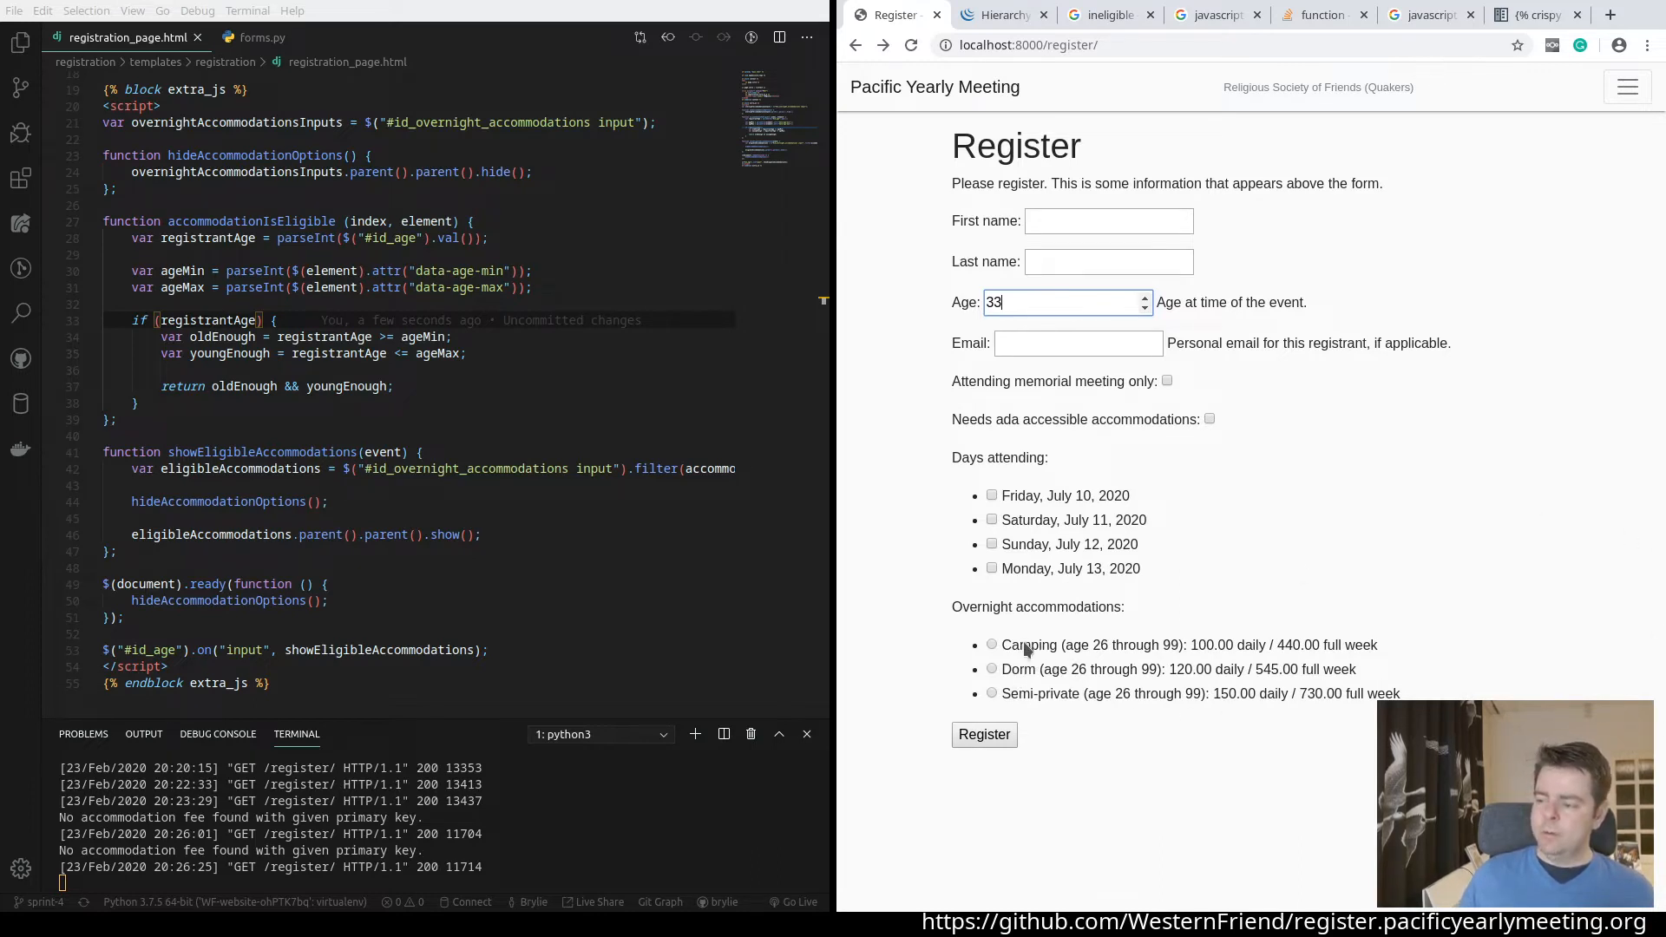
pyautogui.moveTo(1076, 632)
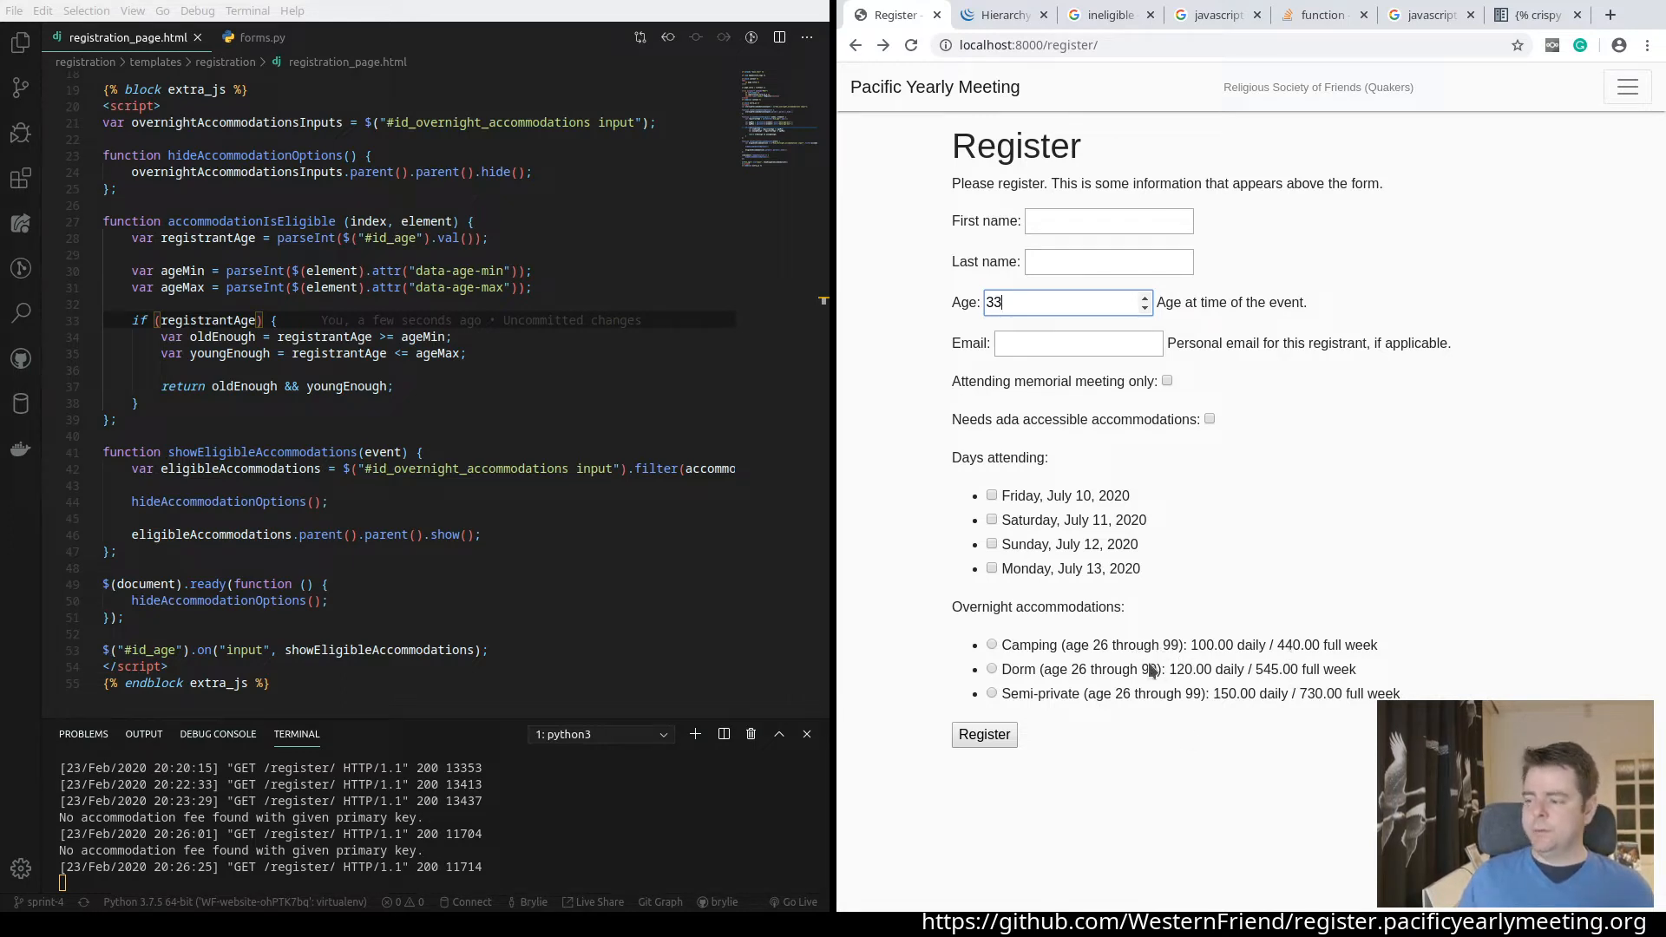
pyautogui.moveTo(1141, 496)
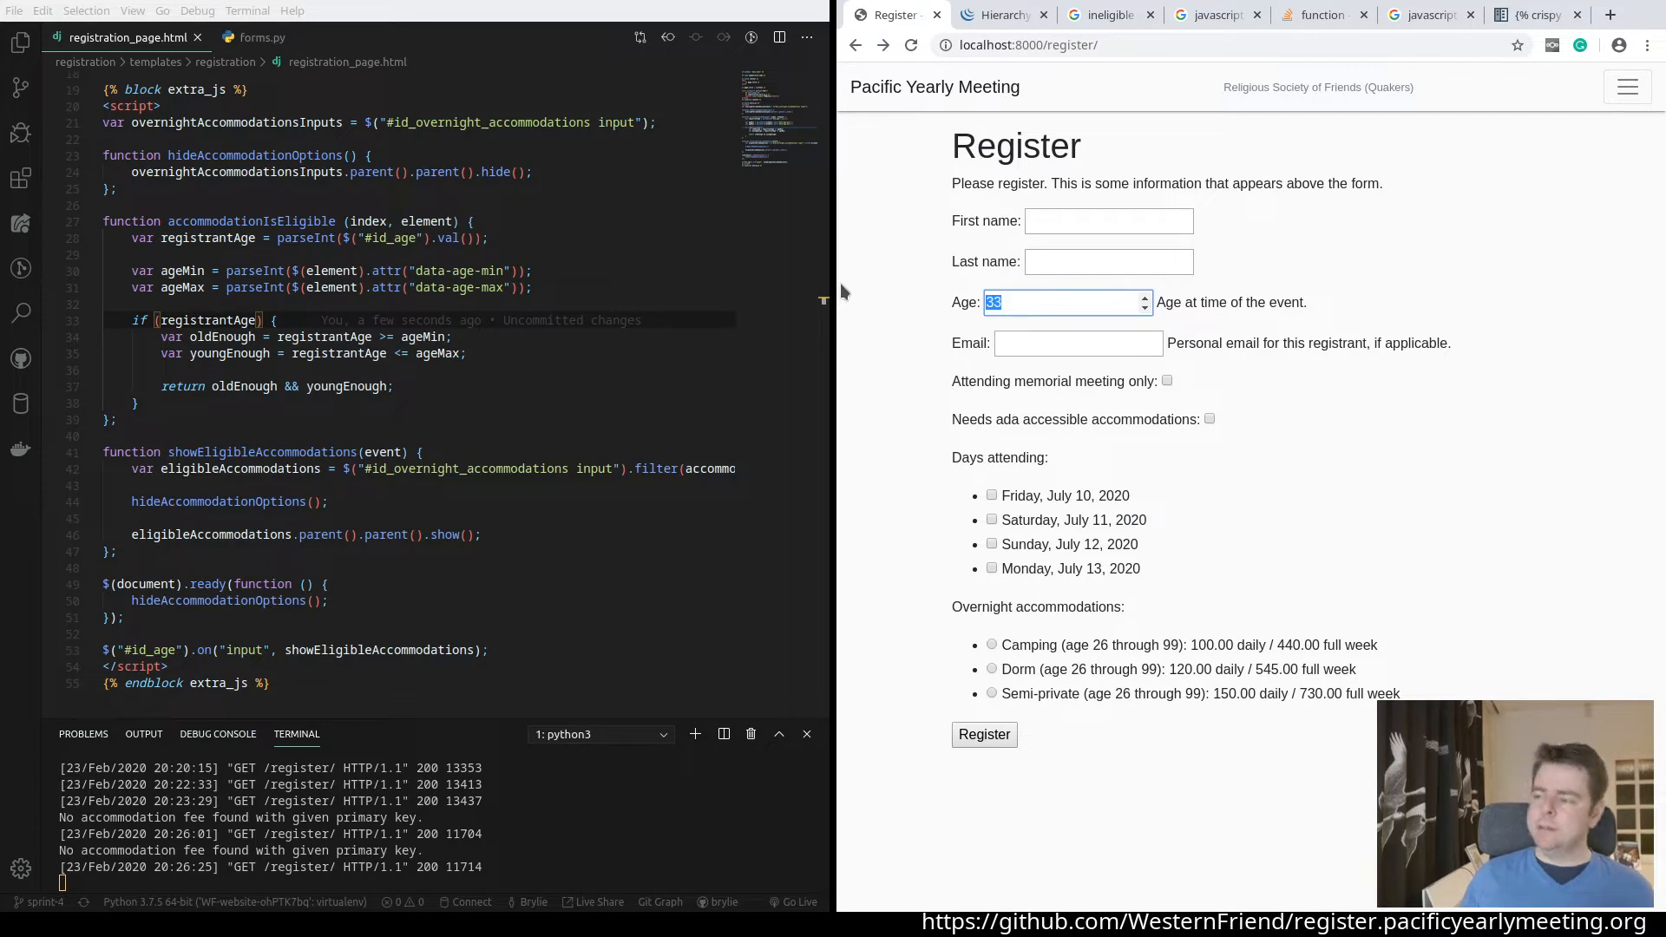
pyautogui.write('22')
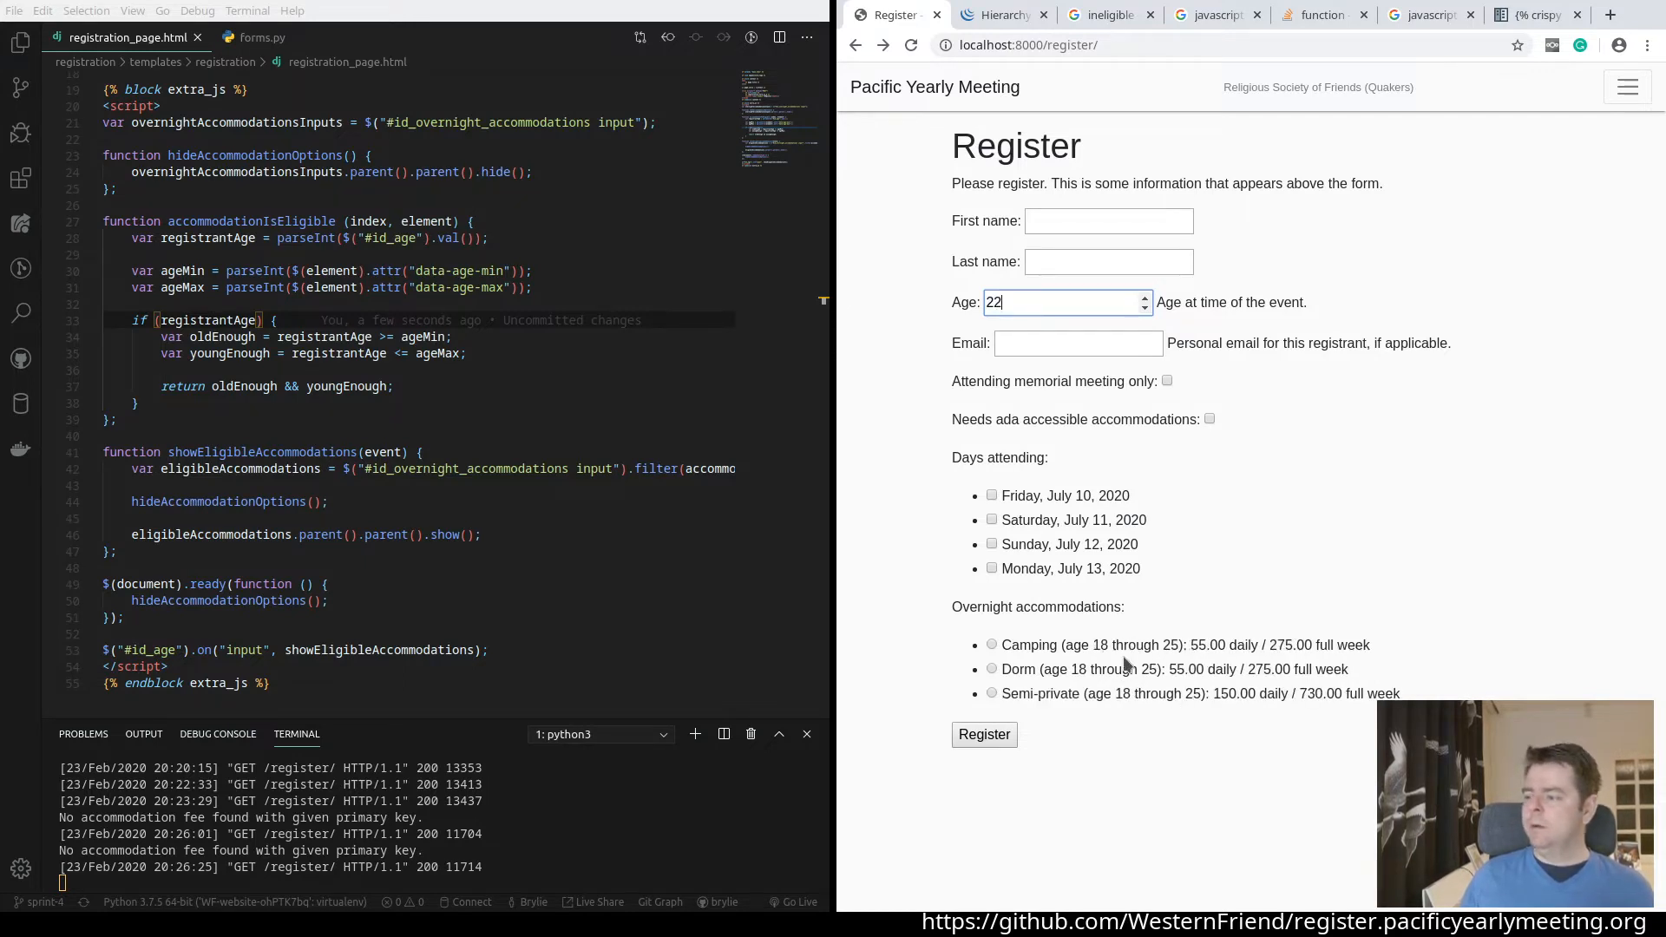
pyautogui.moveTo(1242, 701)
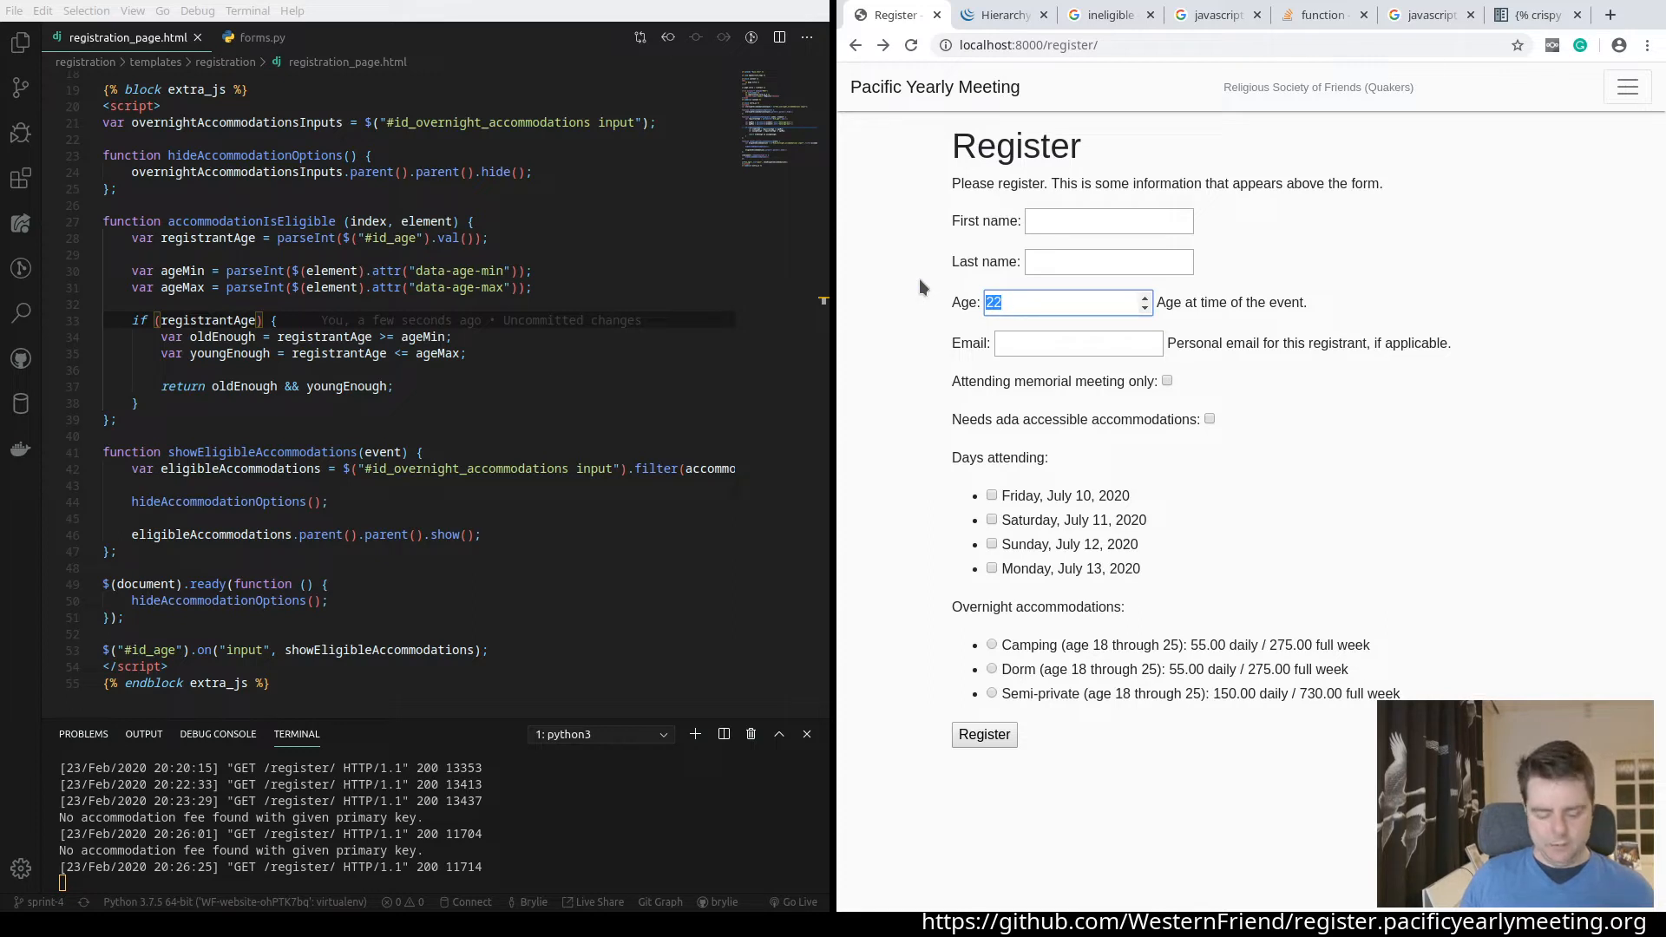
pyautogui.write('16')
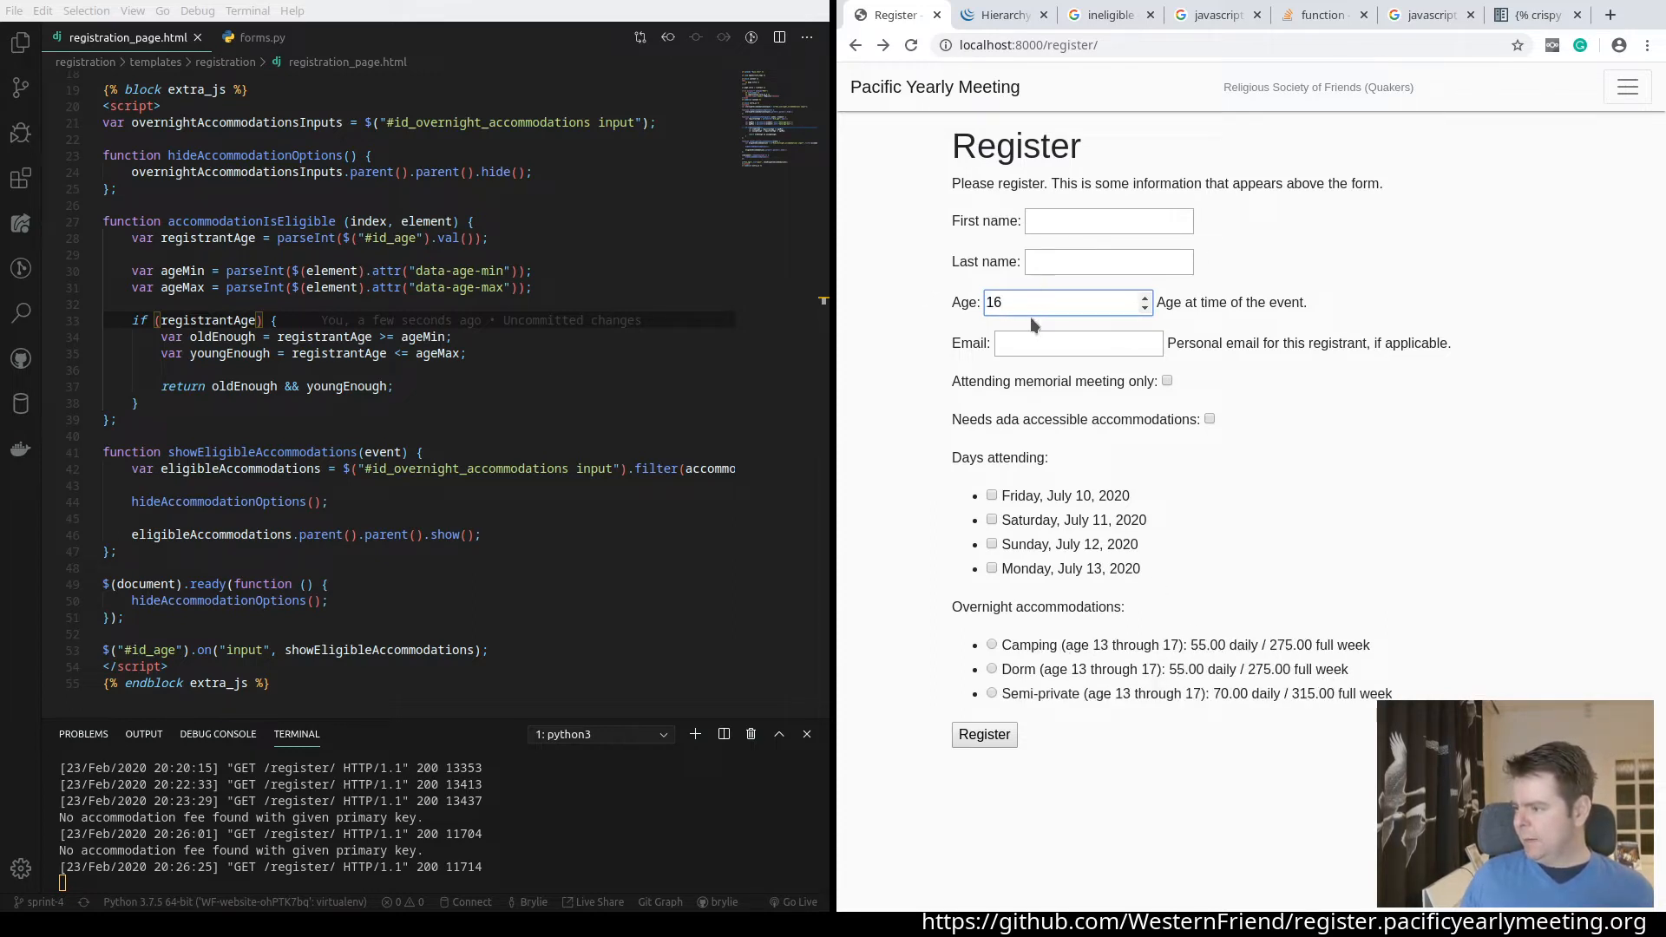
pyautogui.write('2')
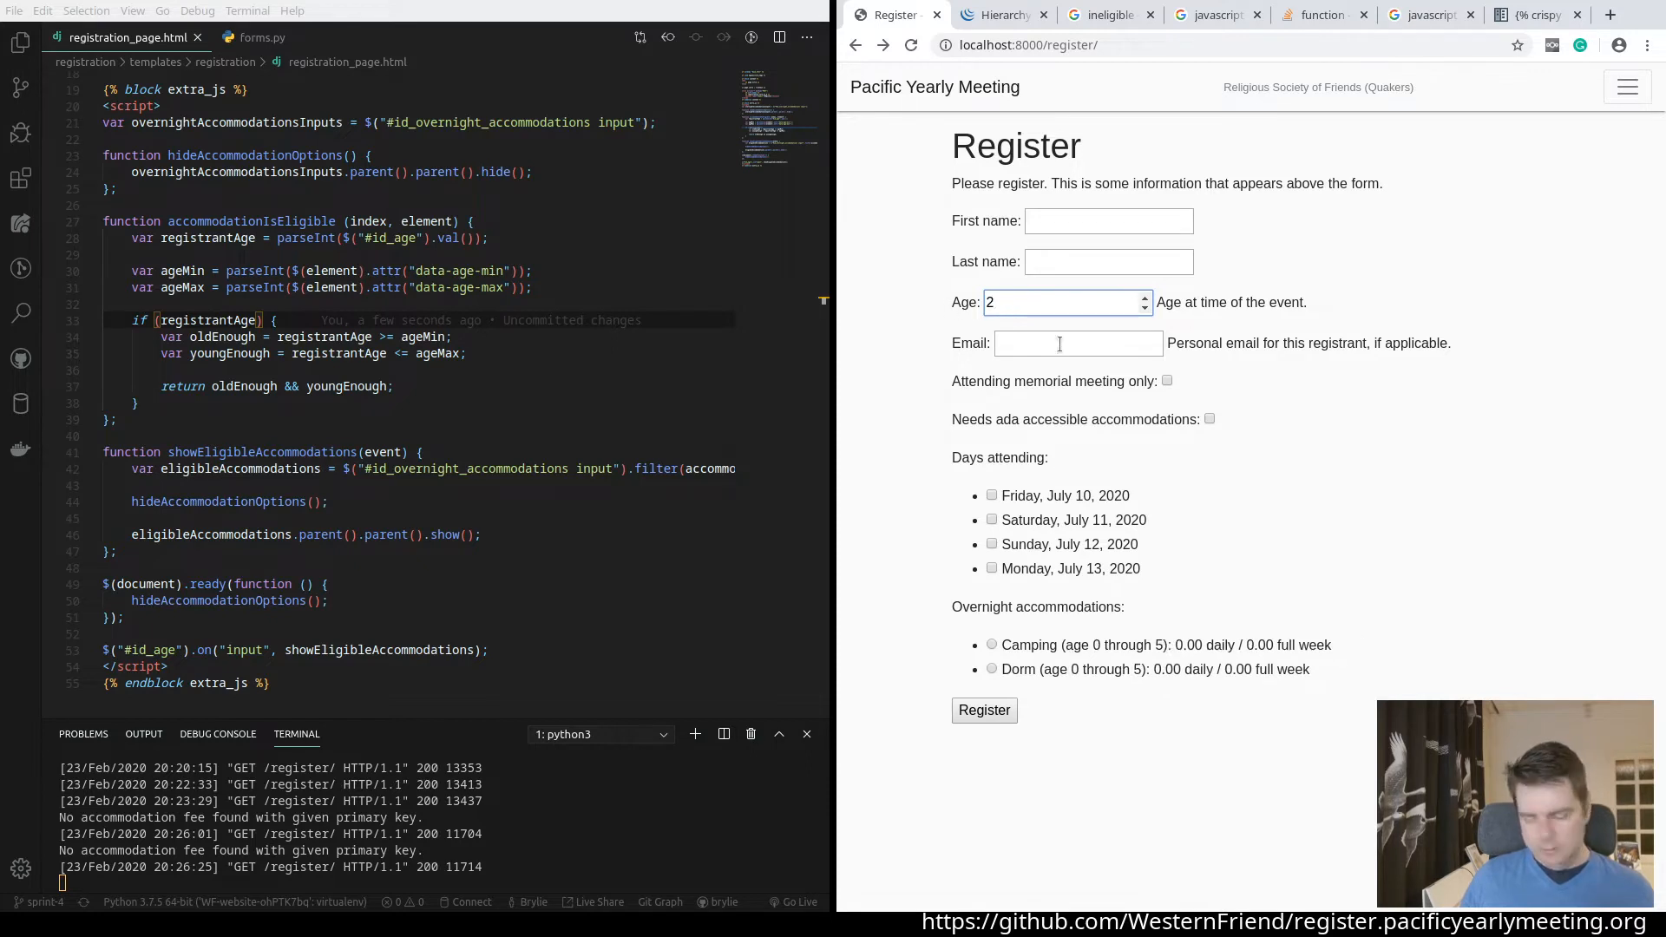
pyautogui.write('2')
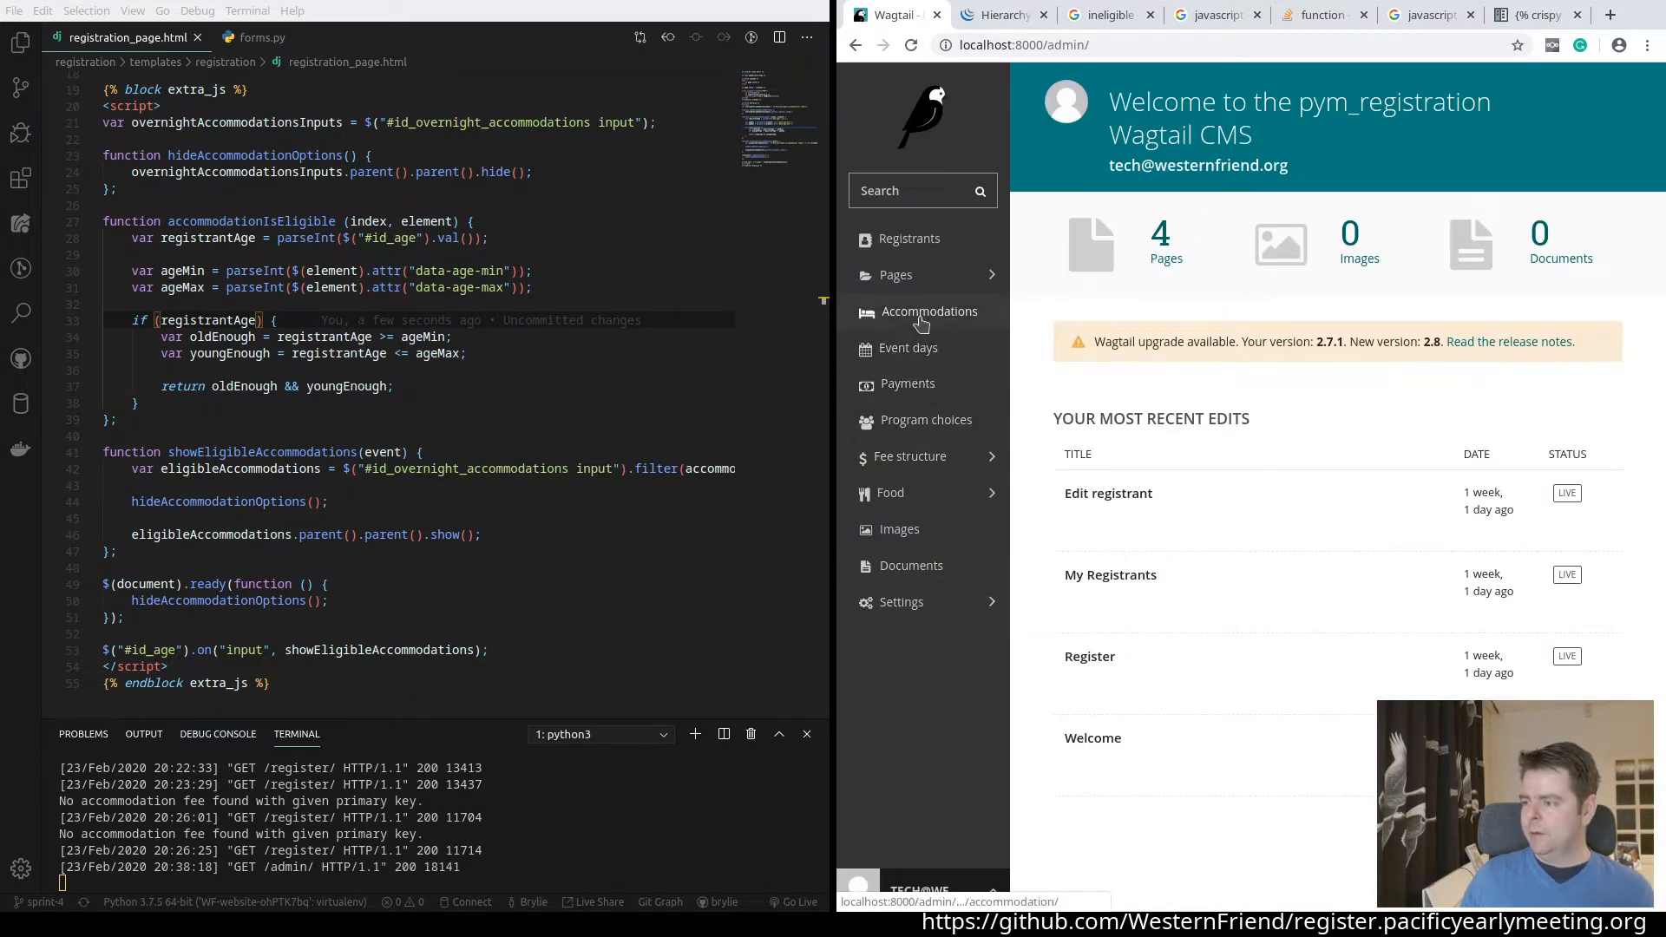
# Navigate to Accommodation fees under Fee structure and select the Camping row name
pyautogui.click(918, 310)
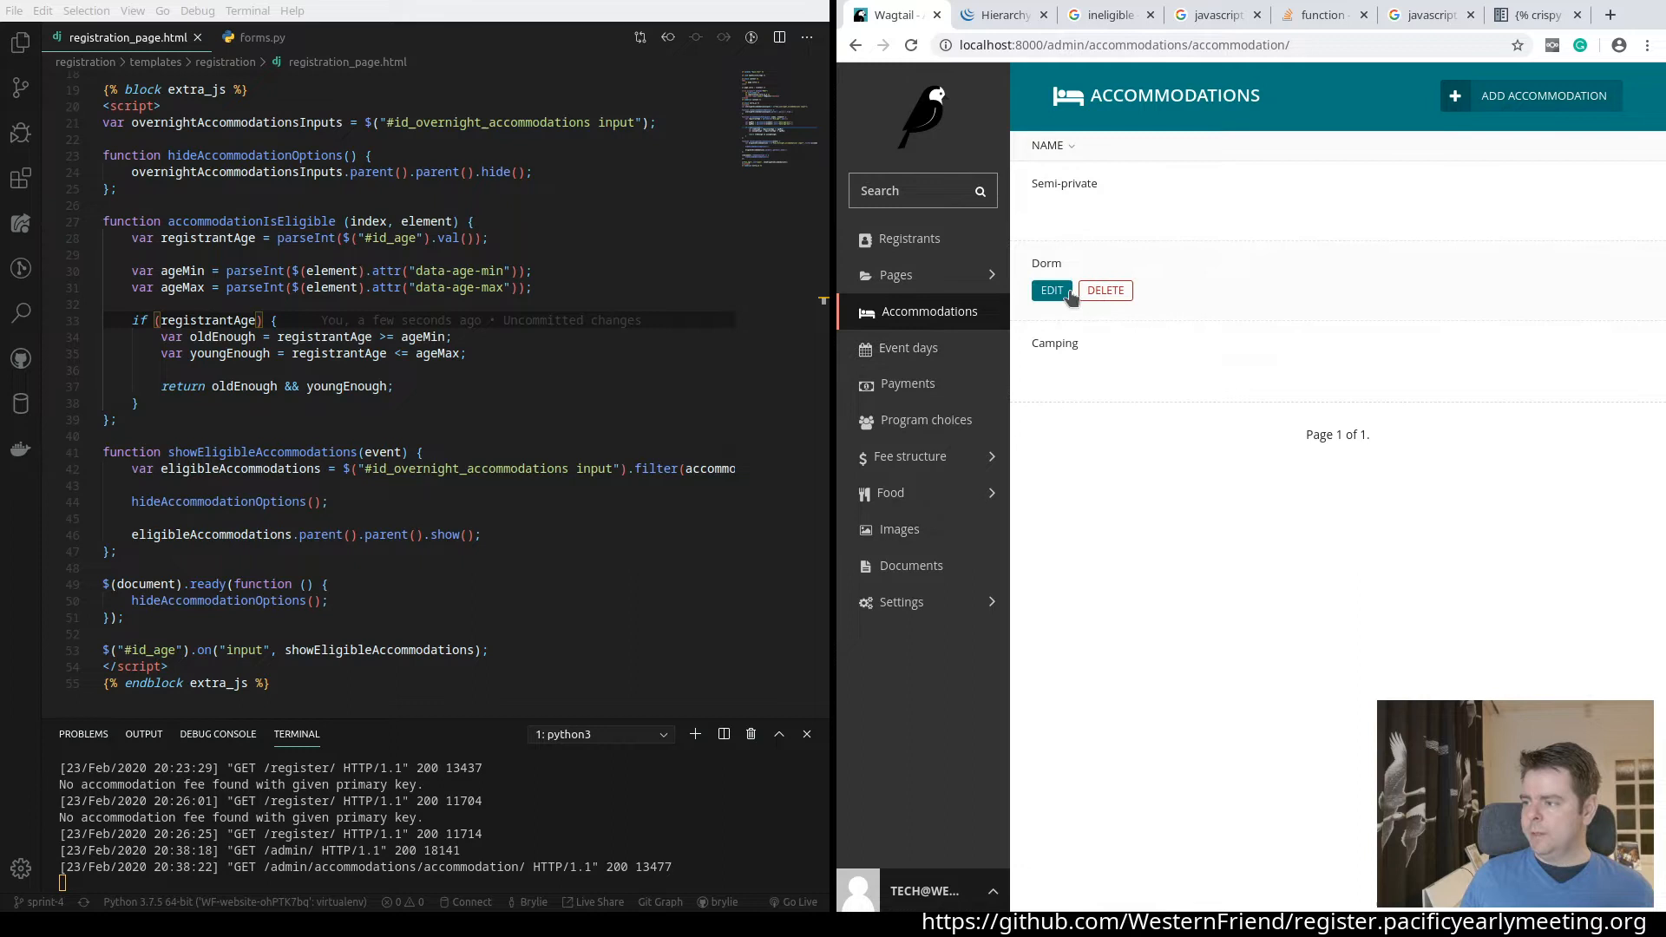
pyautogui.click(908, 456)
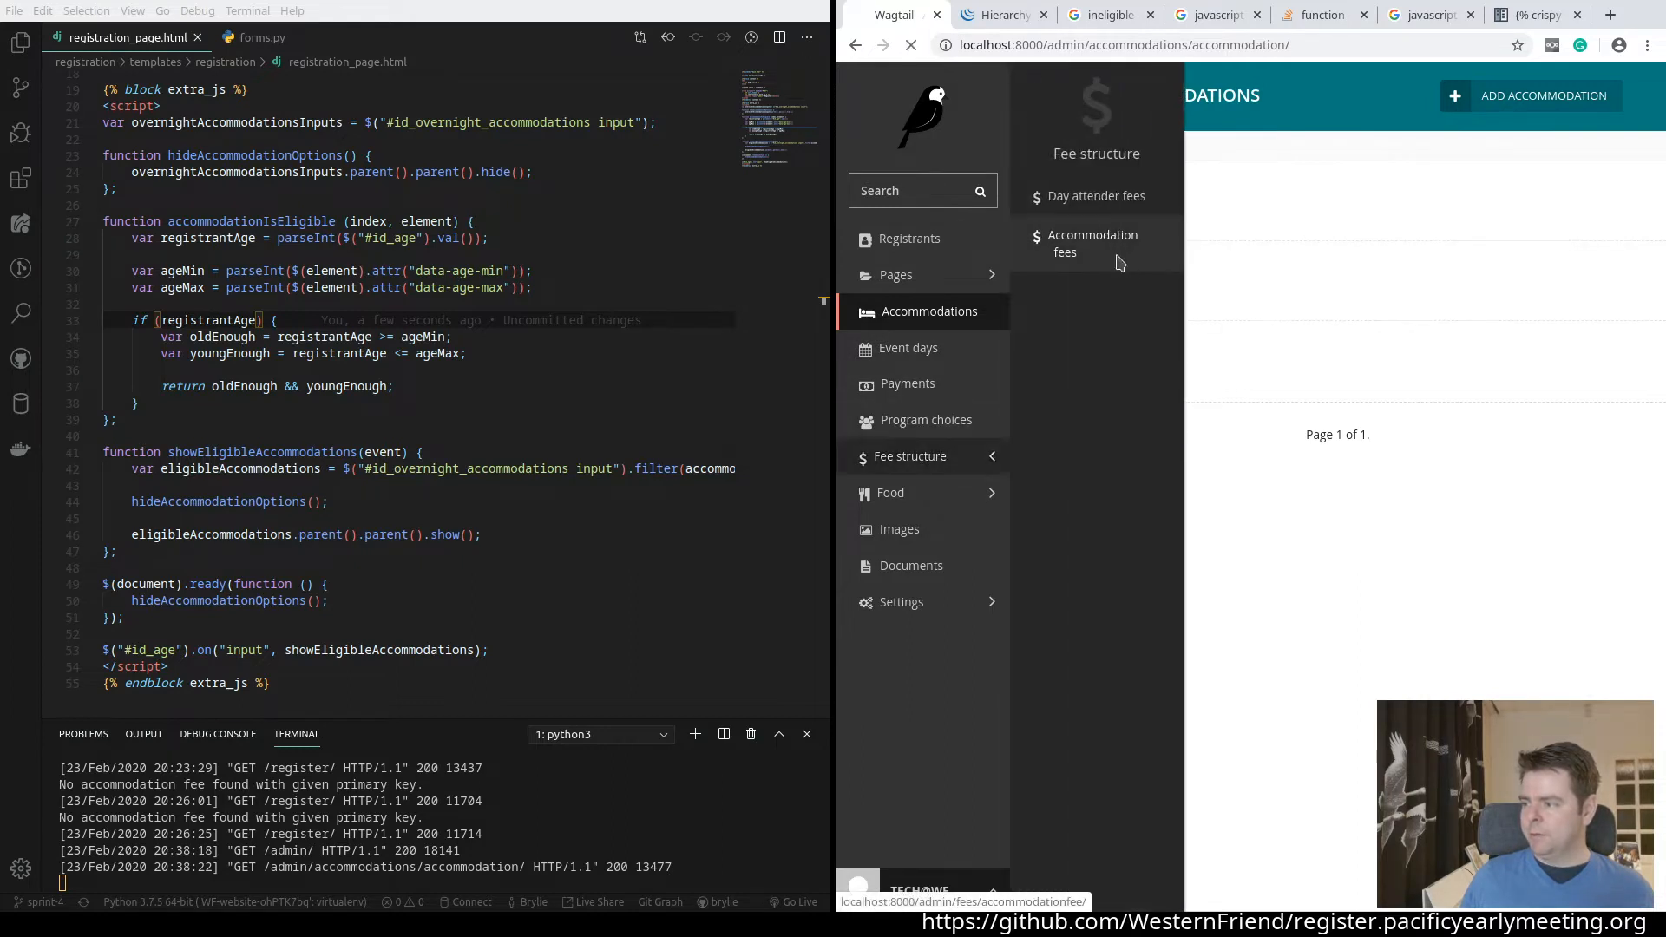
pyautogui.click(1092, 243)
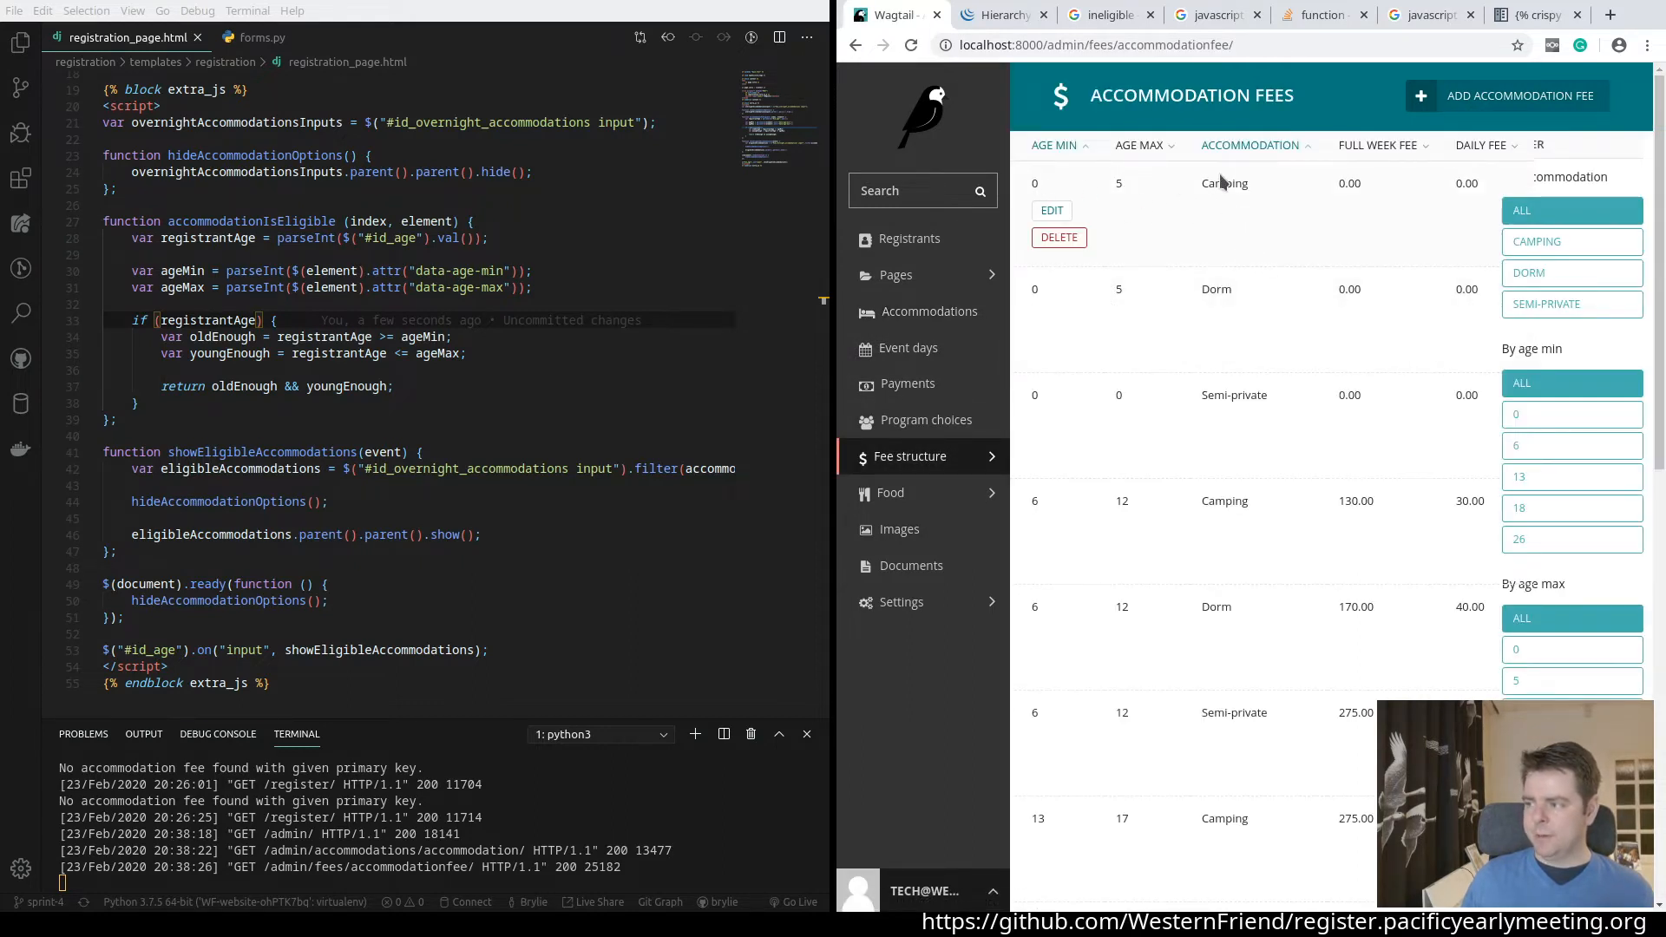
pyautogui.doubleClick(1223, 182)
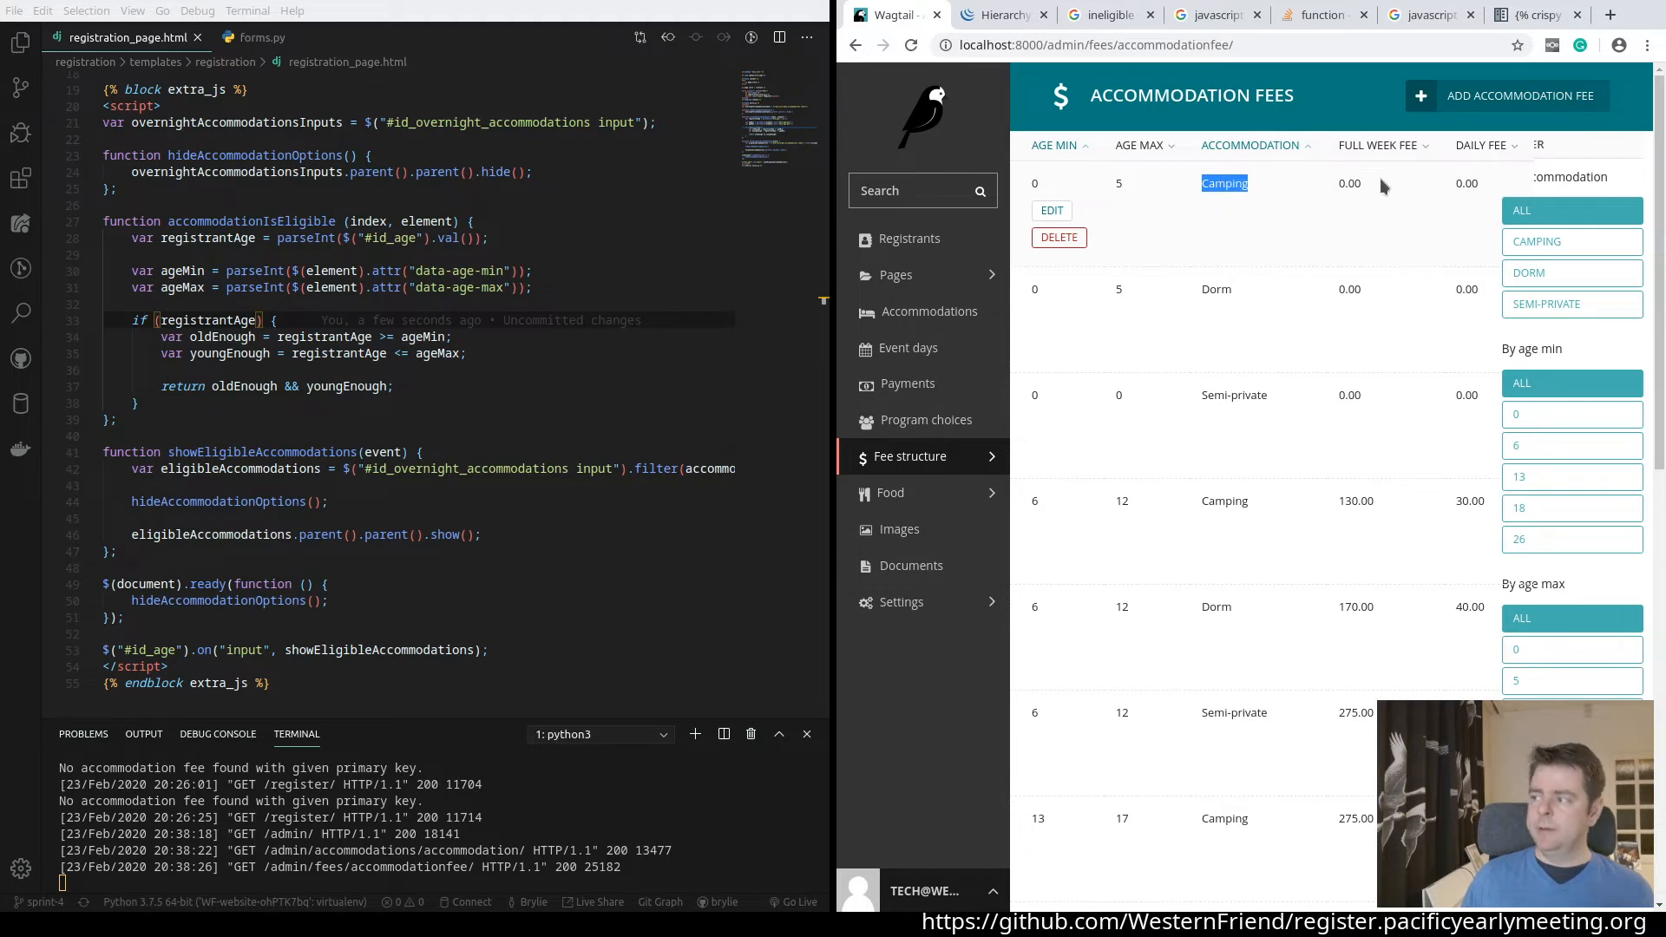
pyautogui.moveTo(1381, 224)
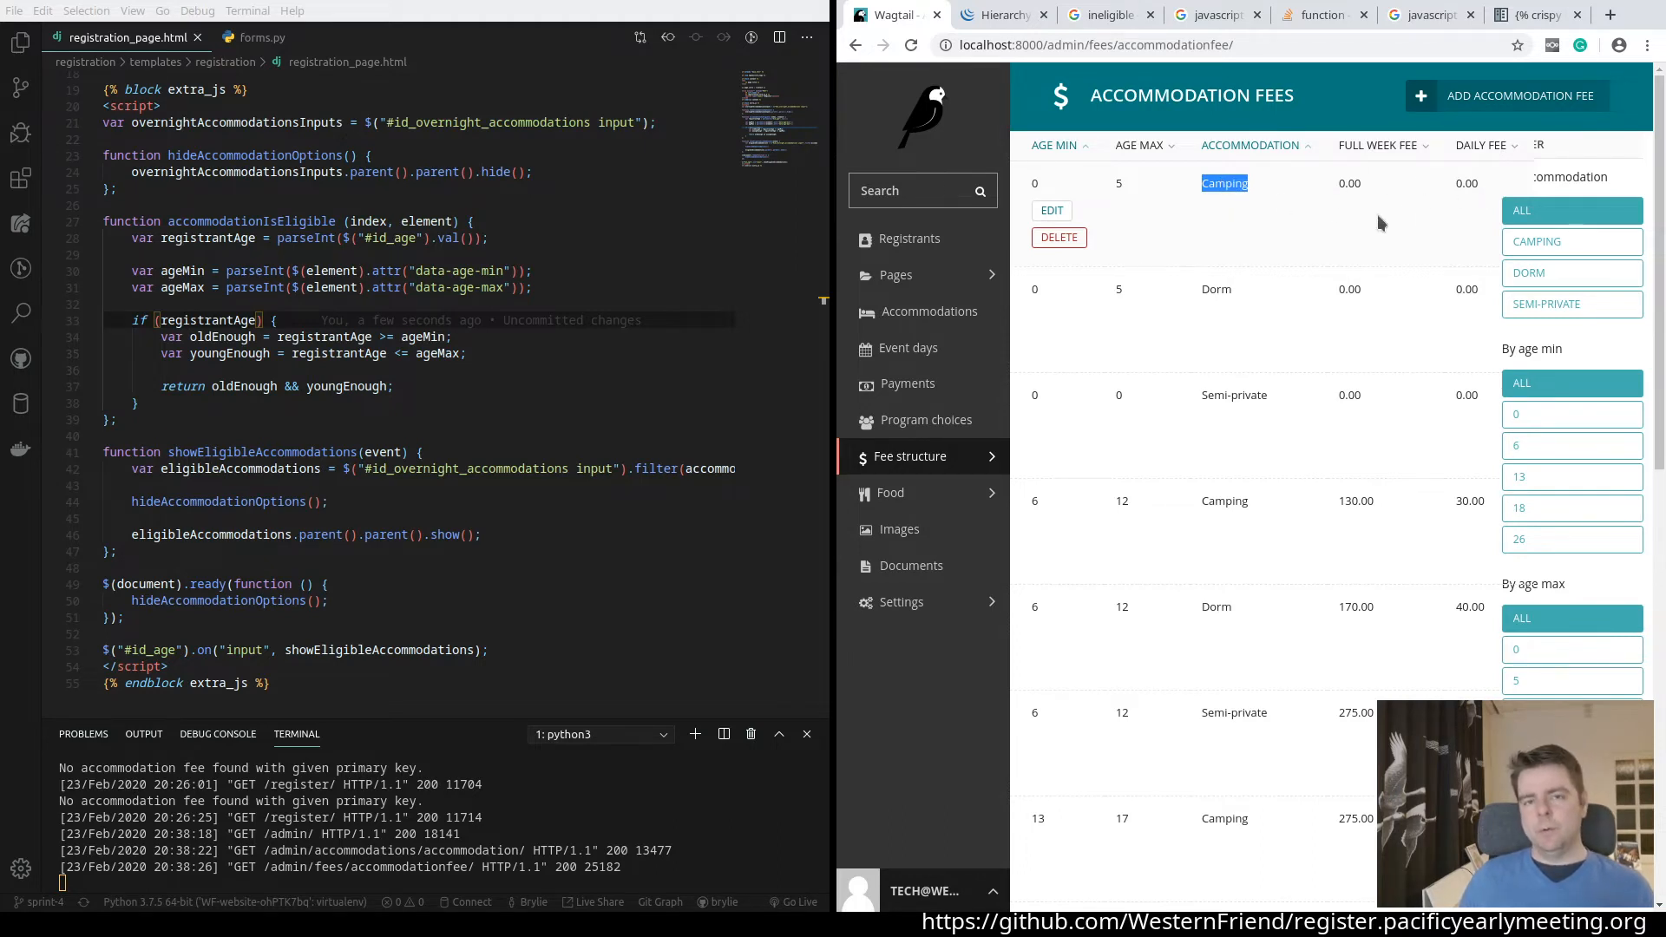
pyautogui.moveTo(1471, 176)
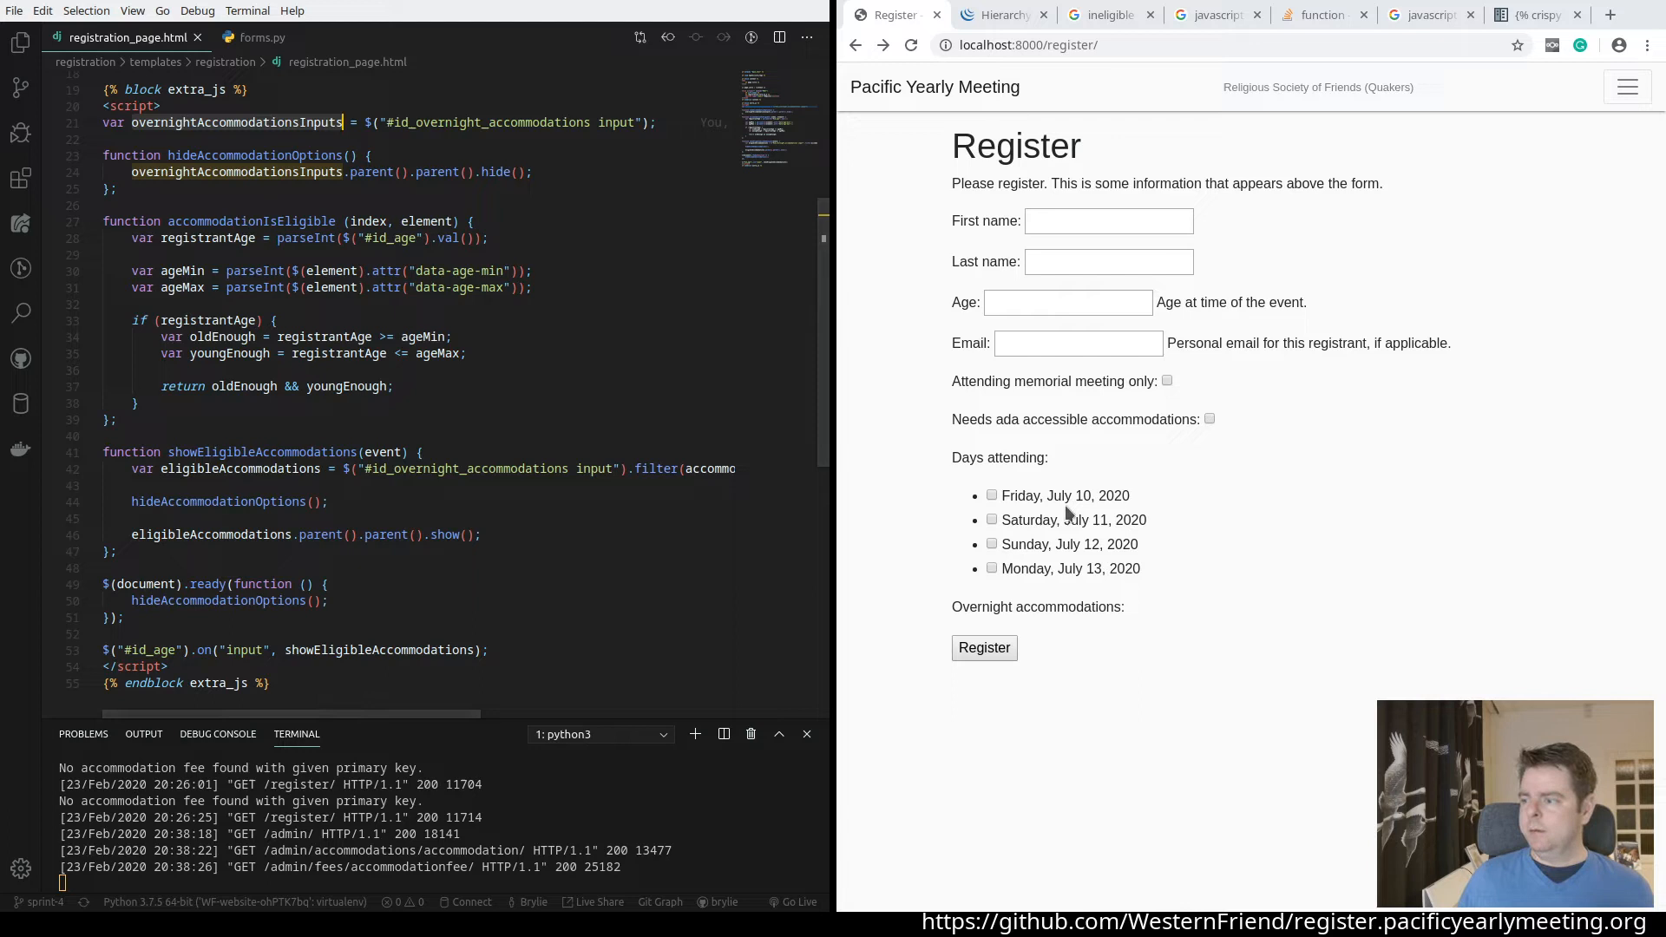
# Enter age 33 on the form to show the age 26–99 accommodation options
pyautogui.click(1066, 301)
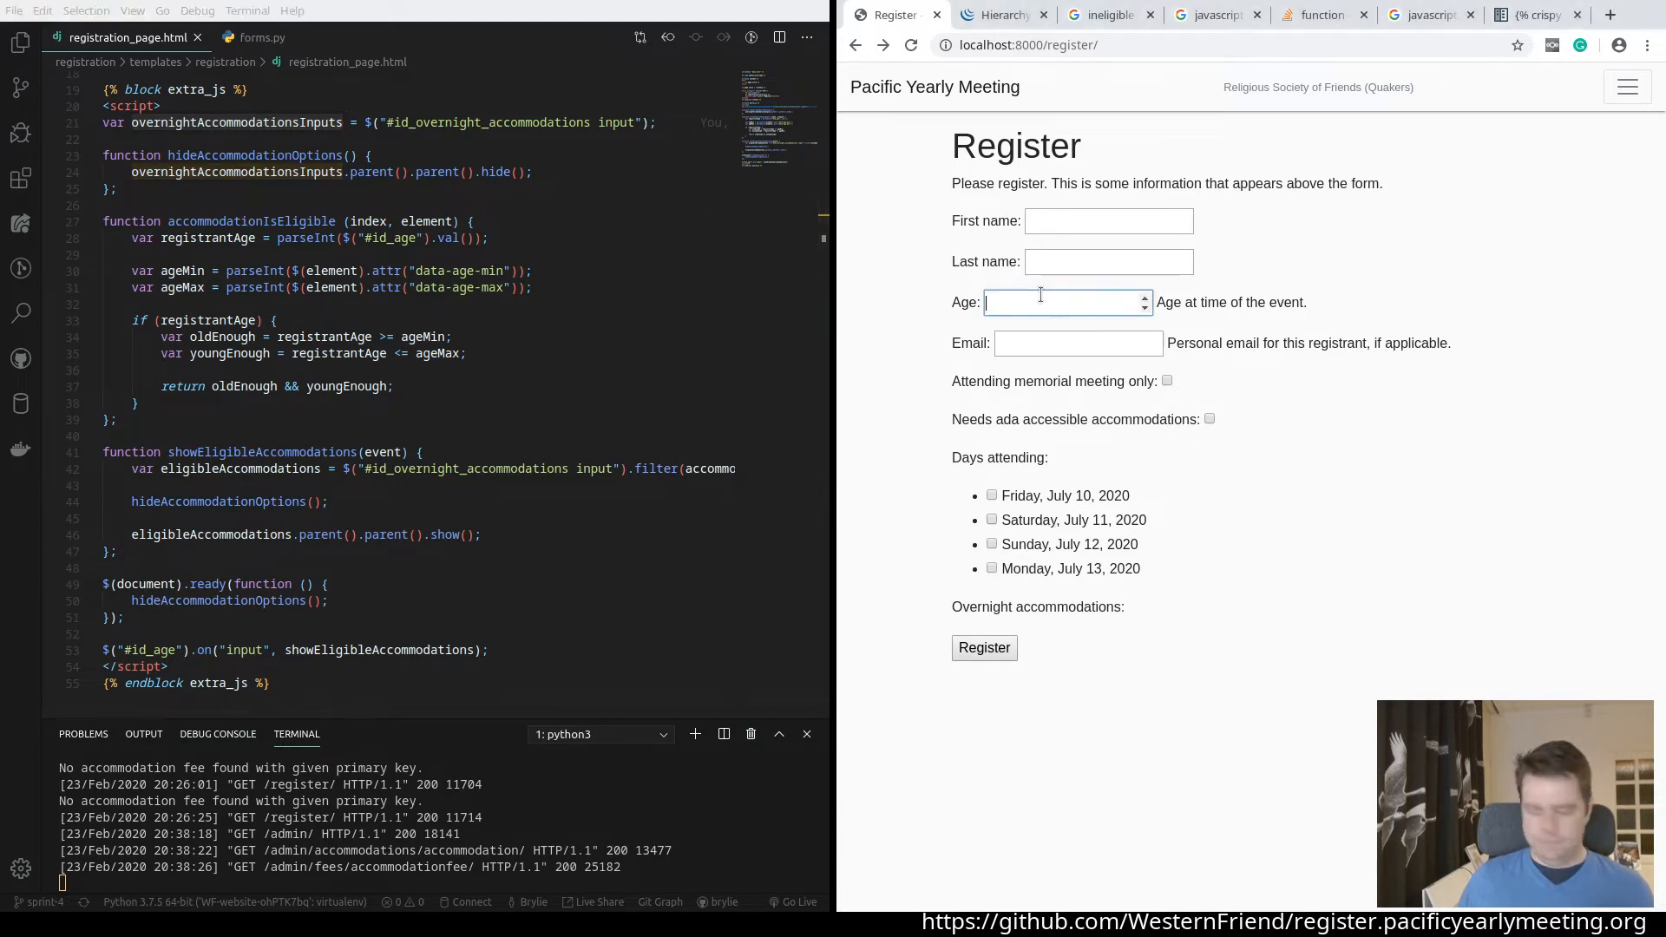
pyautogui.write('33')
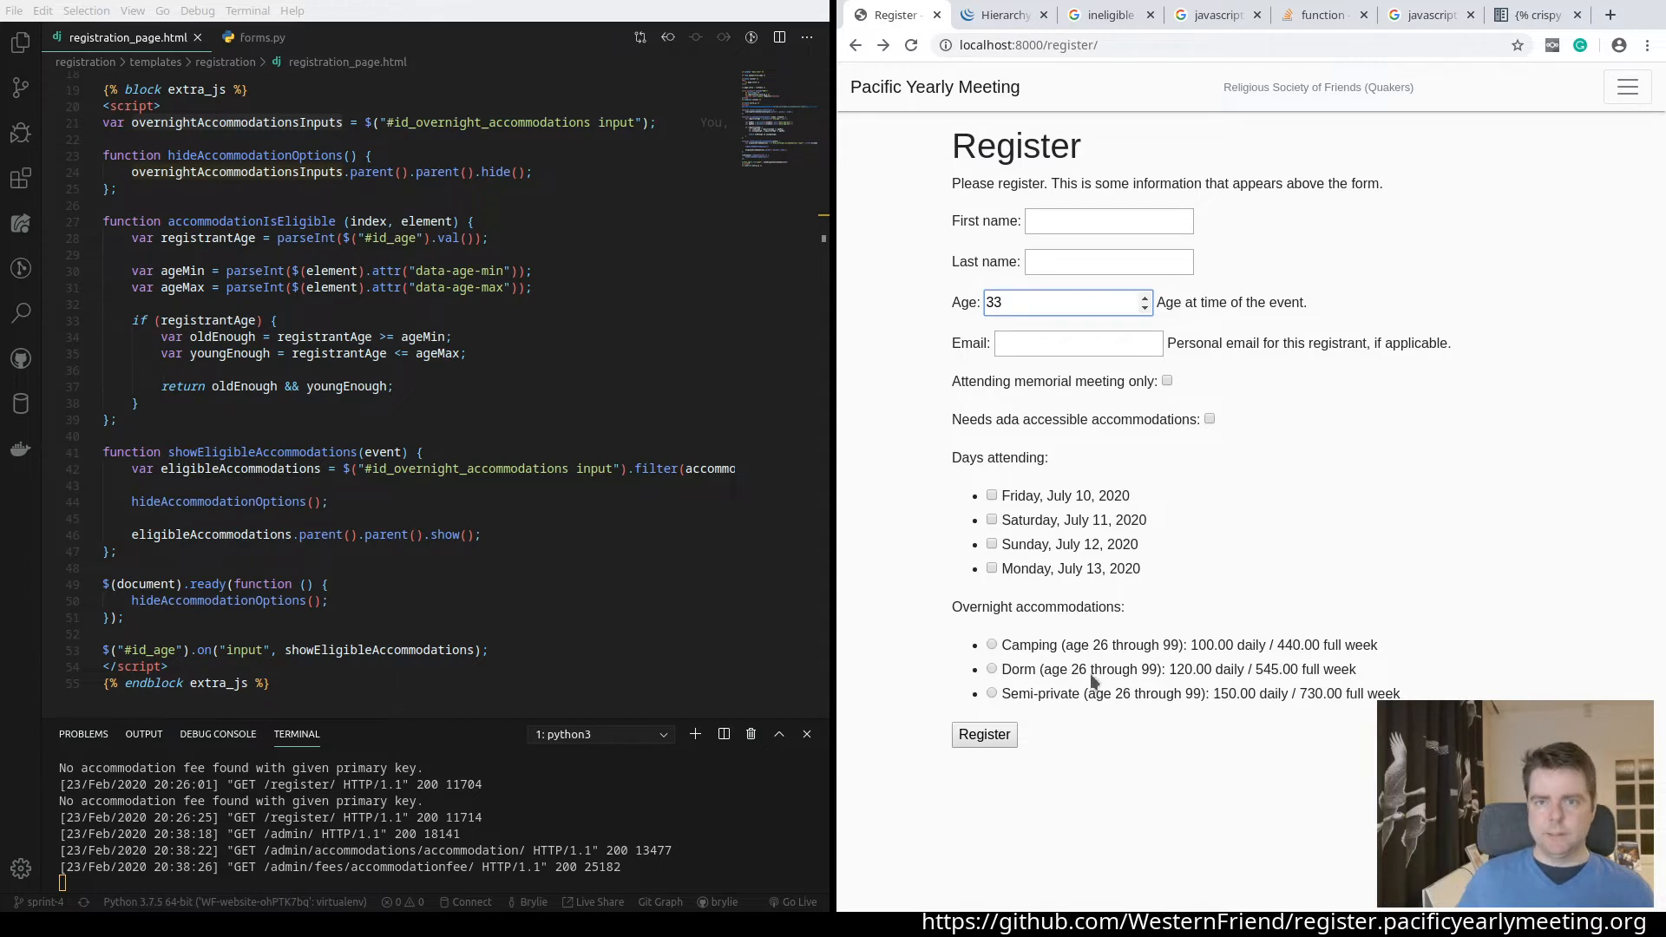
pyautogui.moveTo(1112, 685)
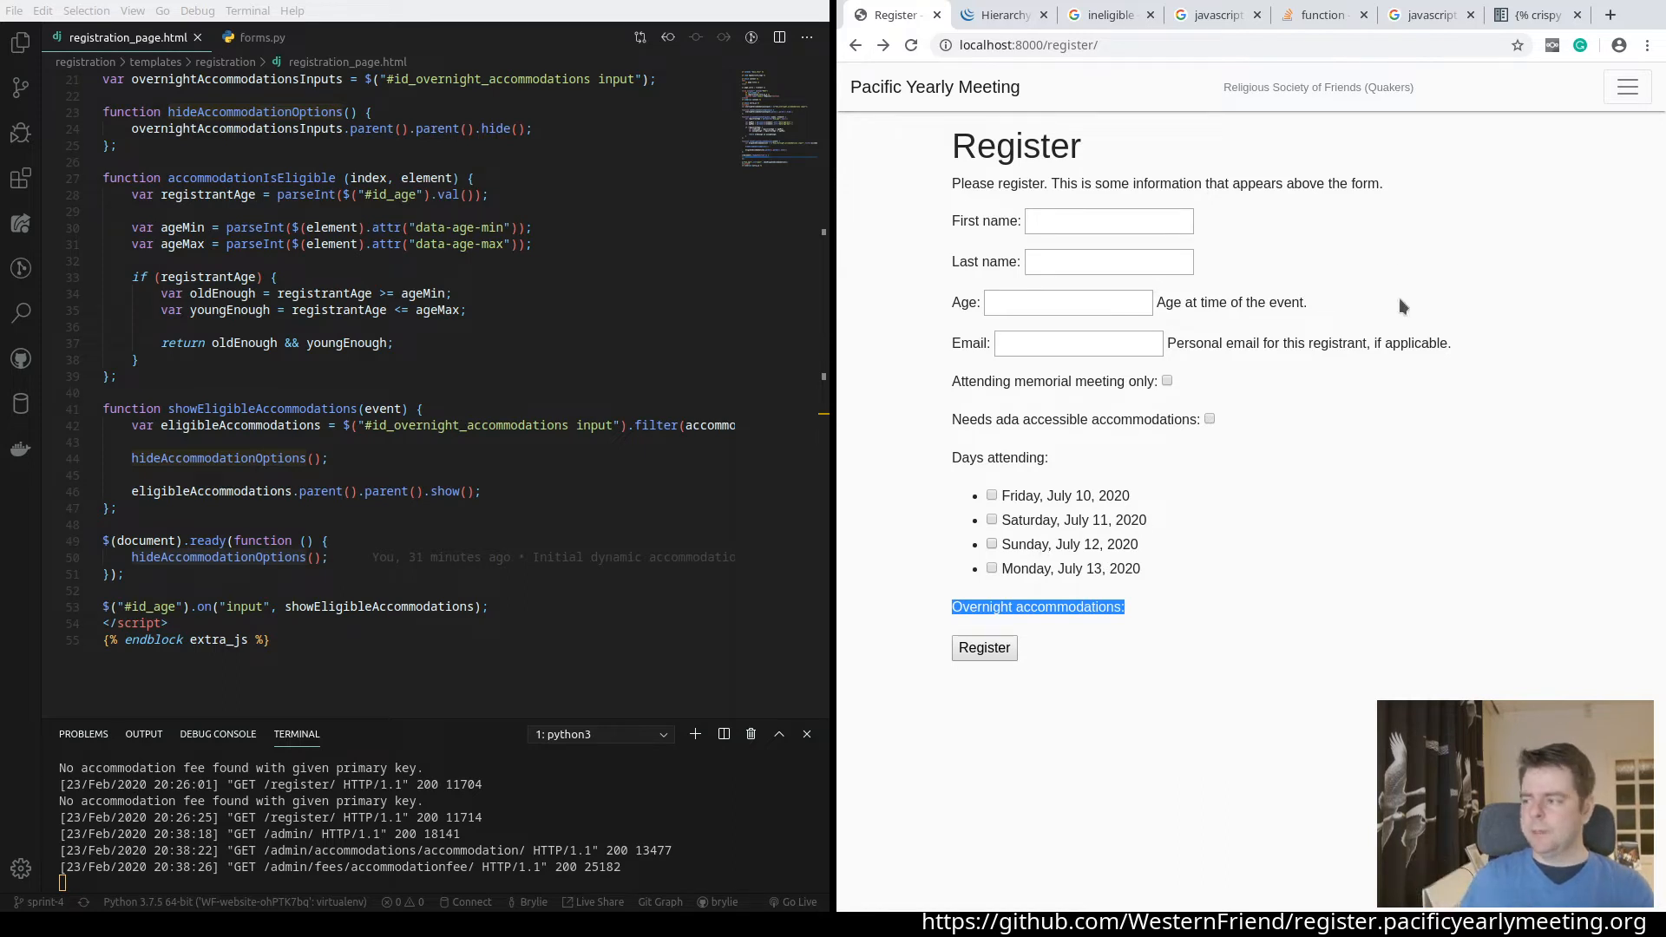
pyautogui.write('3')
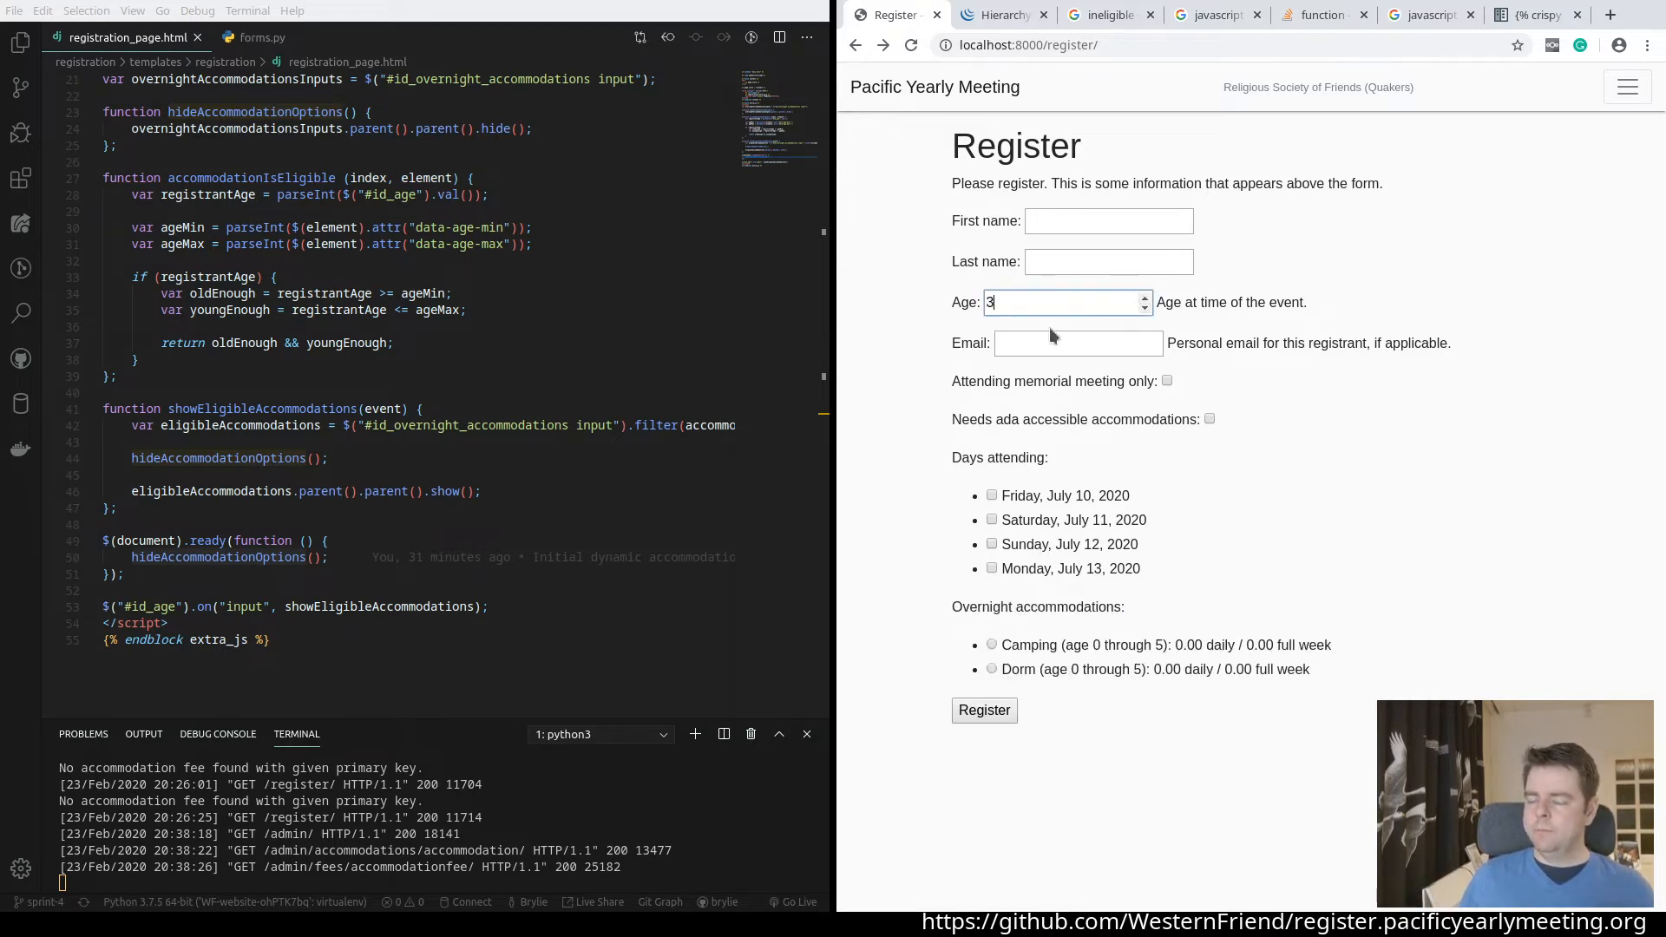
pyautogui.write('3')
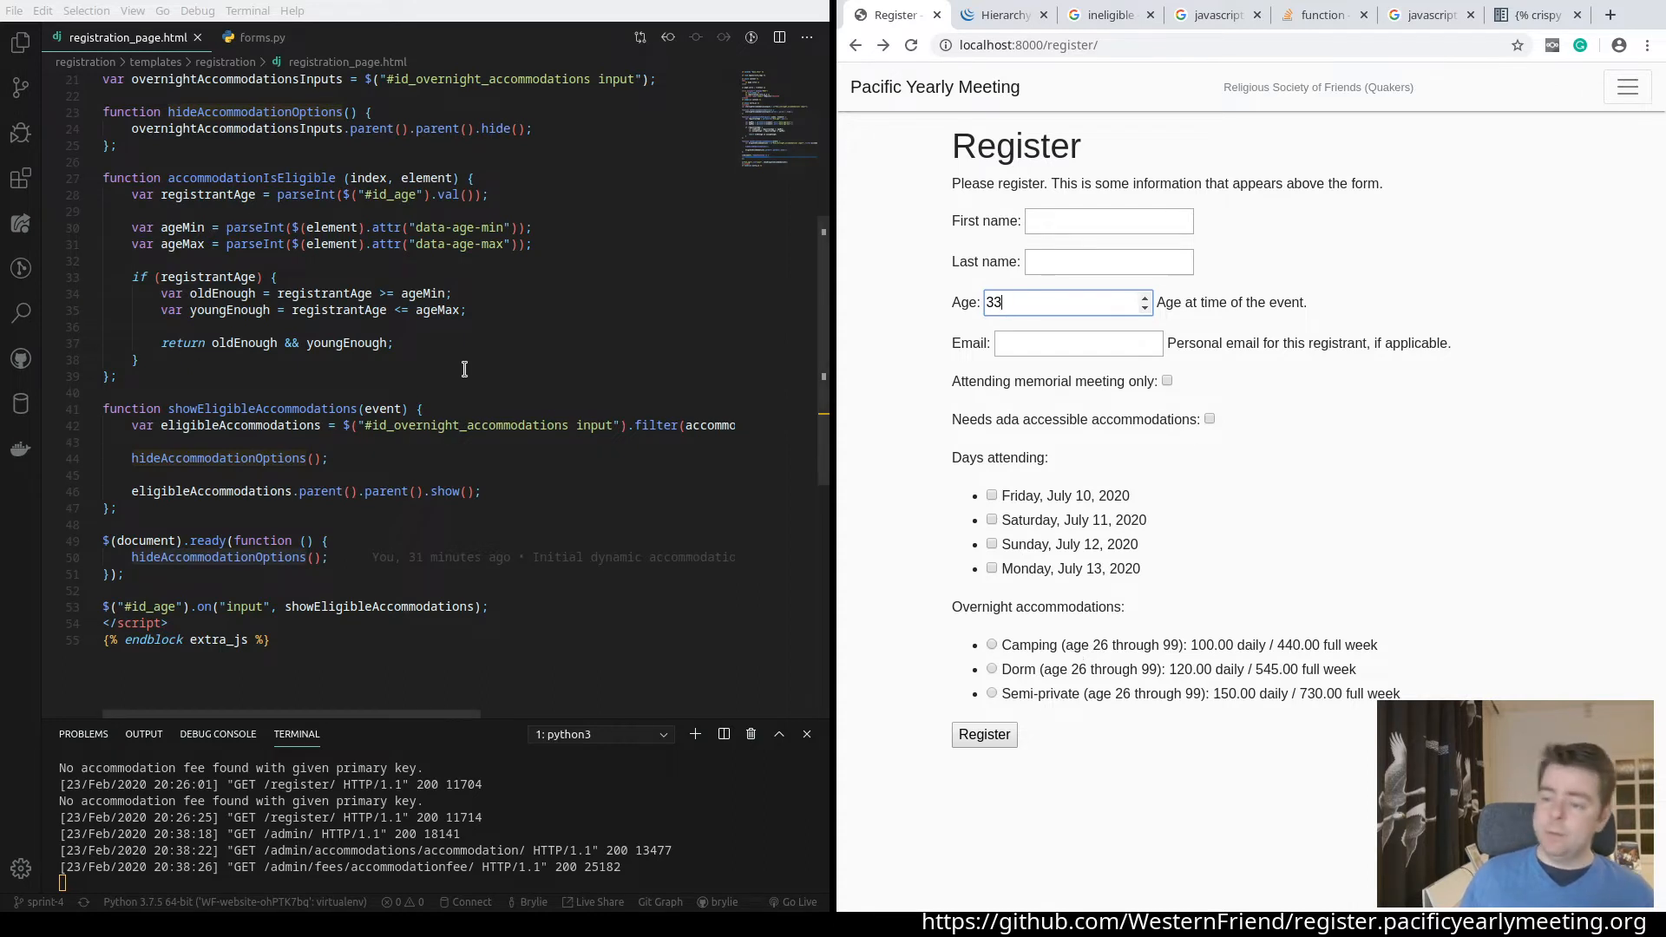
# Highlight 'input' in the script, then lower the Age spinner to 18 to list age 18–25 options
pyautogui.click(491, 607)
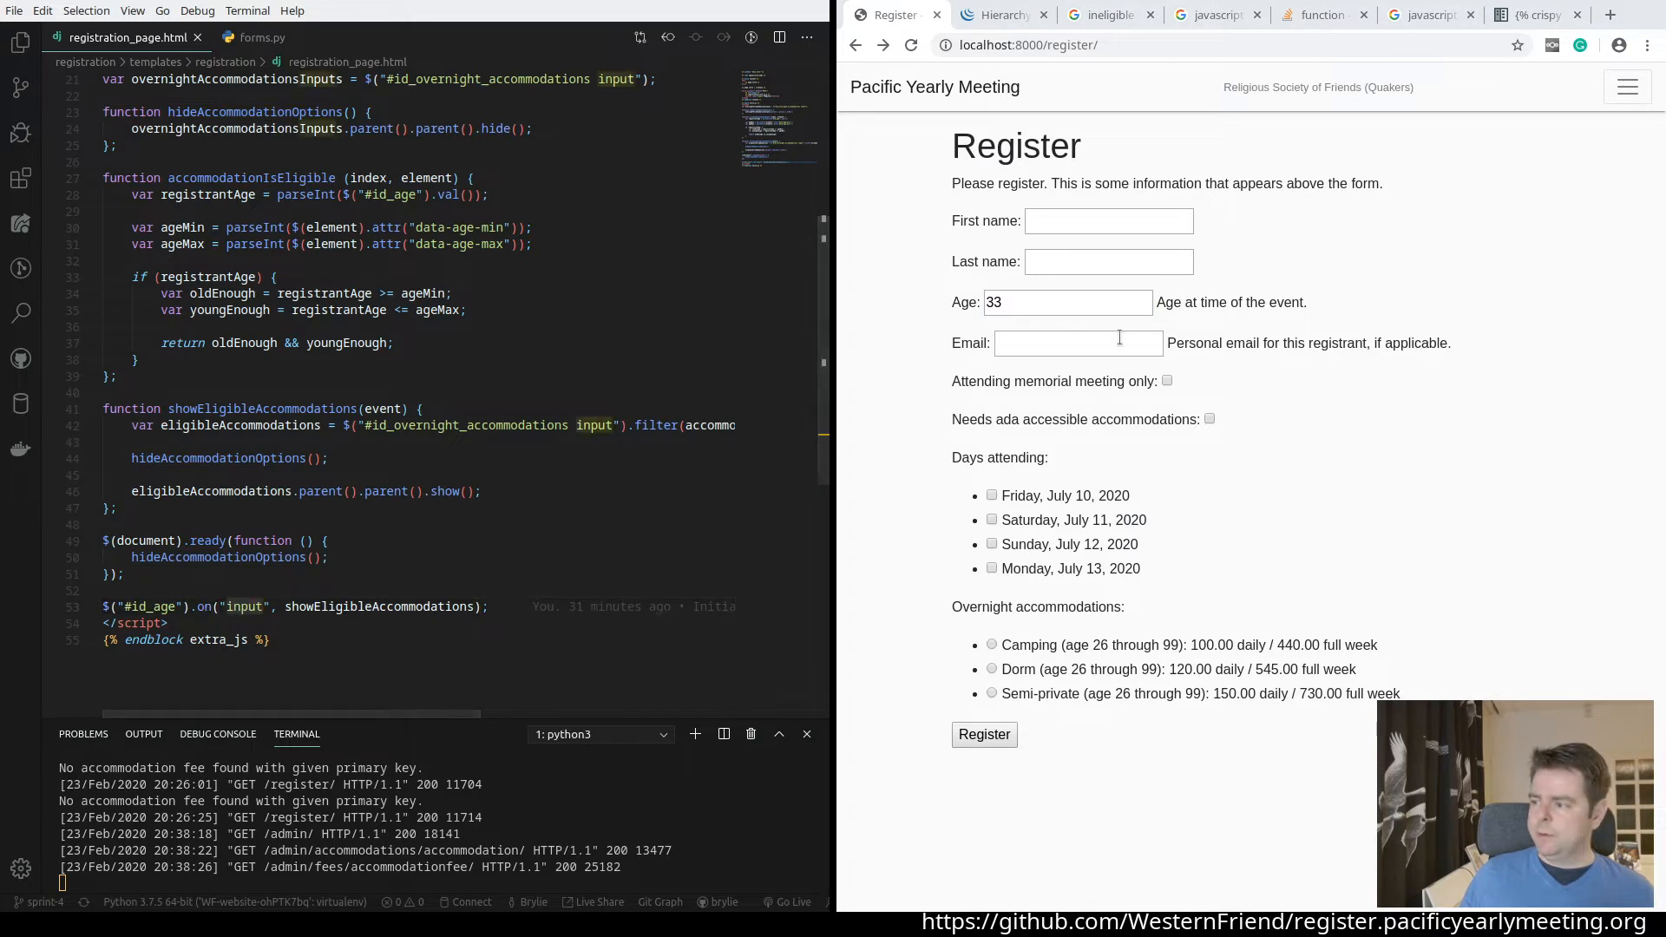
pyautogui.click(1062, 302)
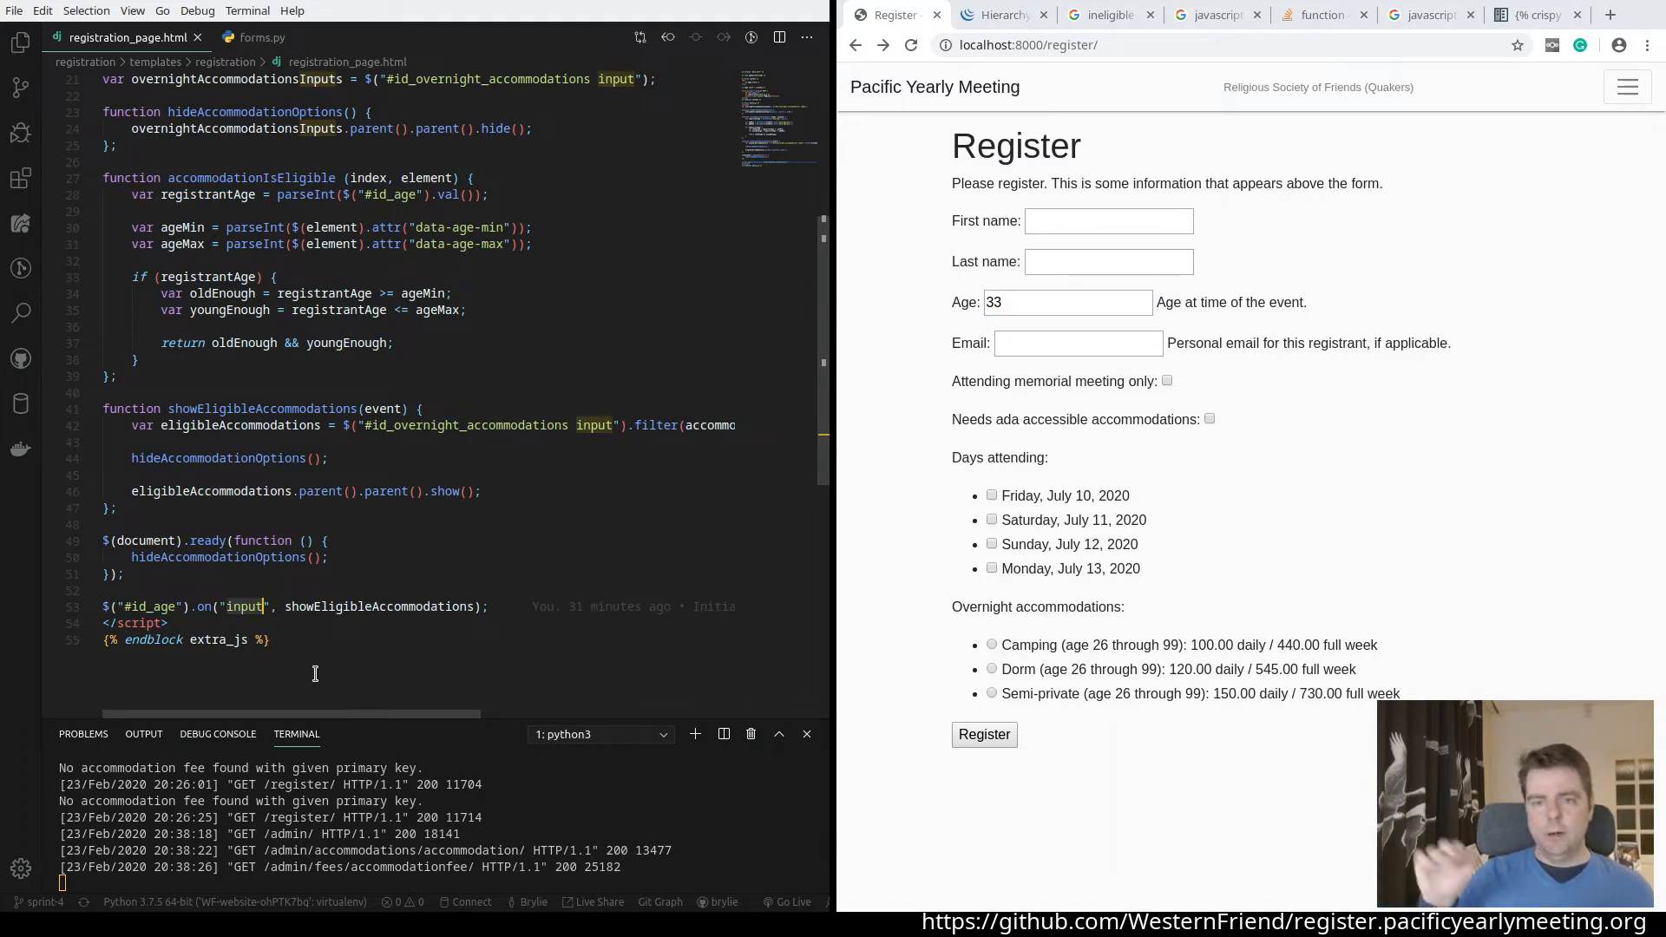
pyautogui.moveTo(1072, 363)
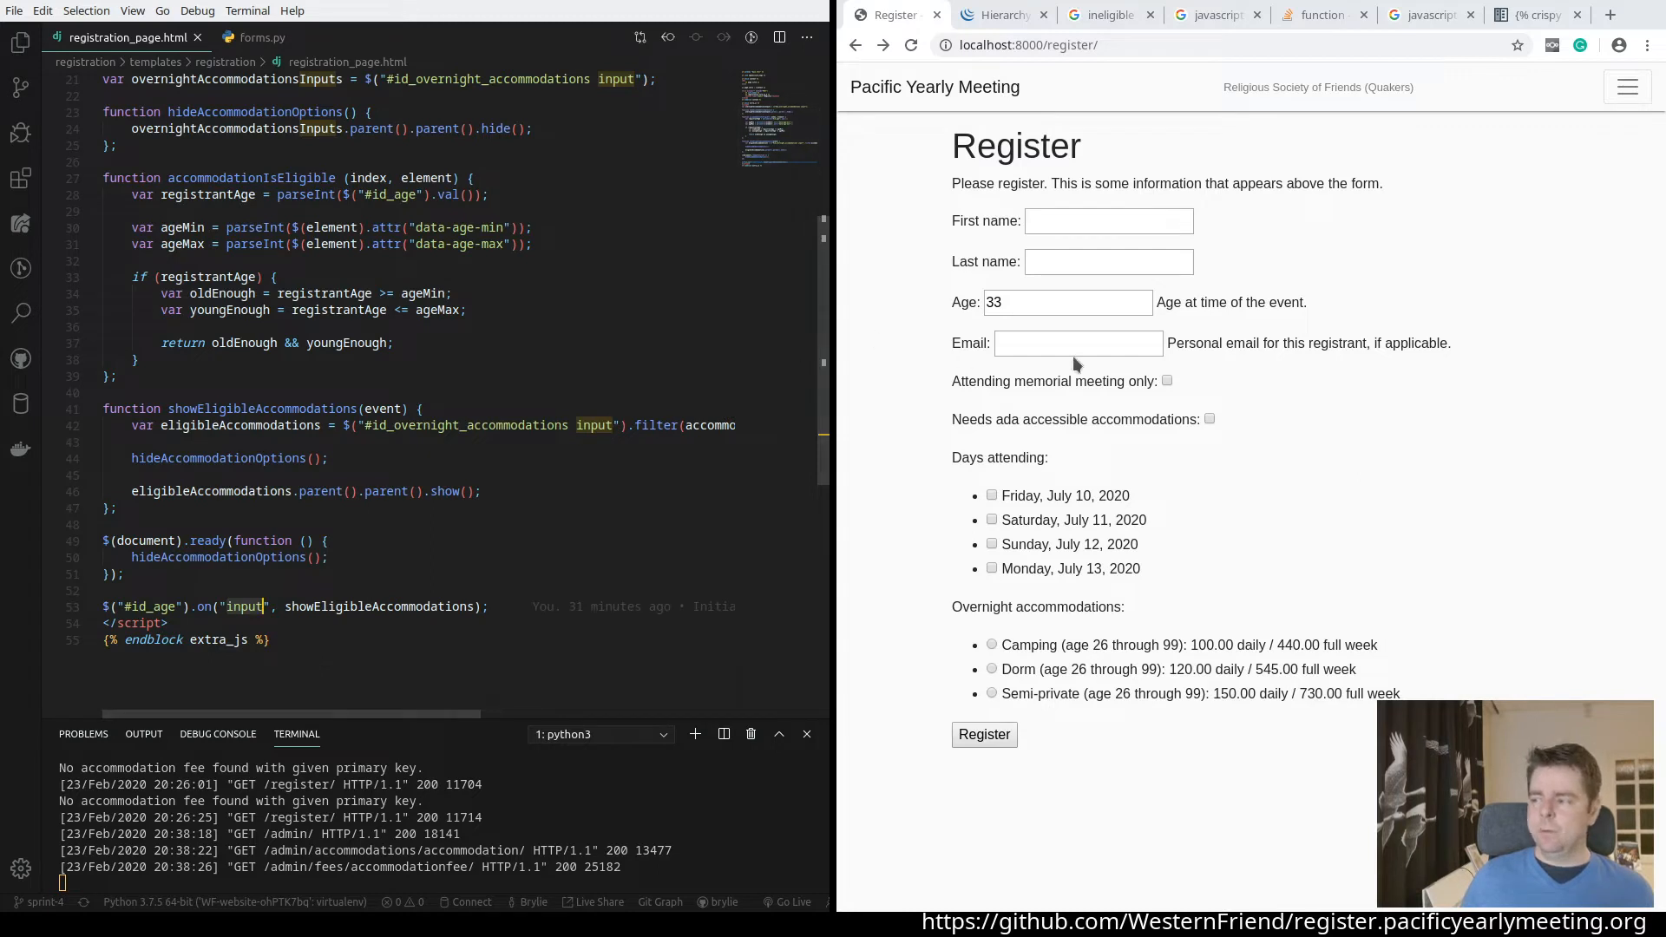
pyautogui.click(1143, 296)
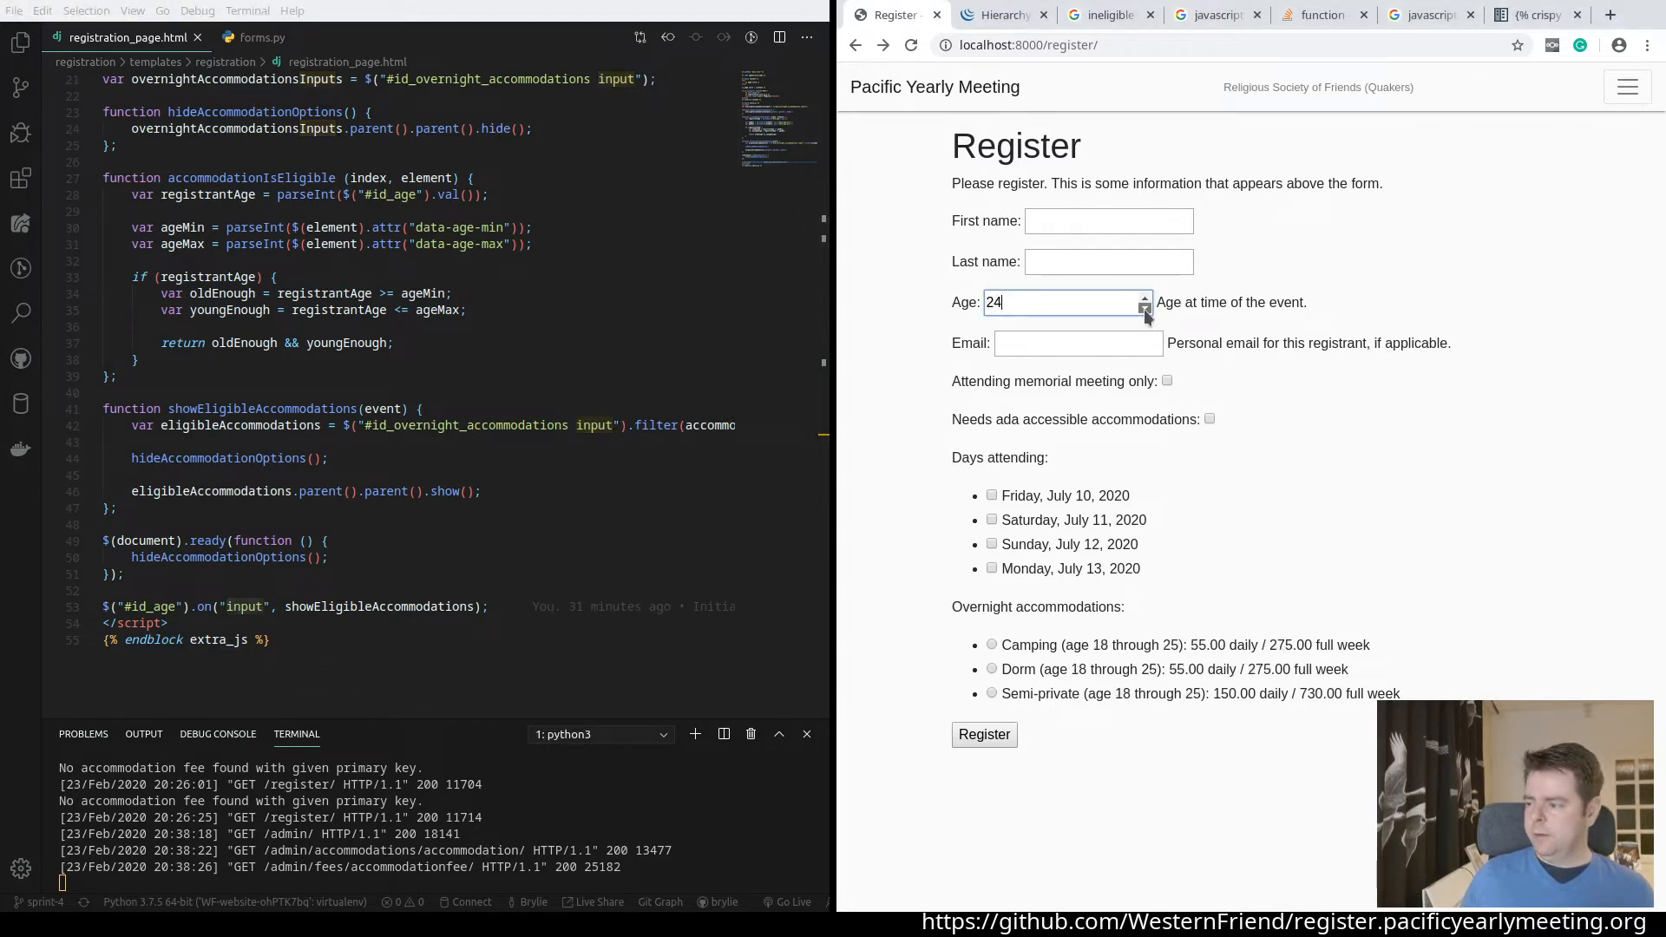
pyautogui.click(1143, 309)
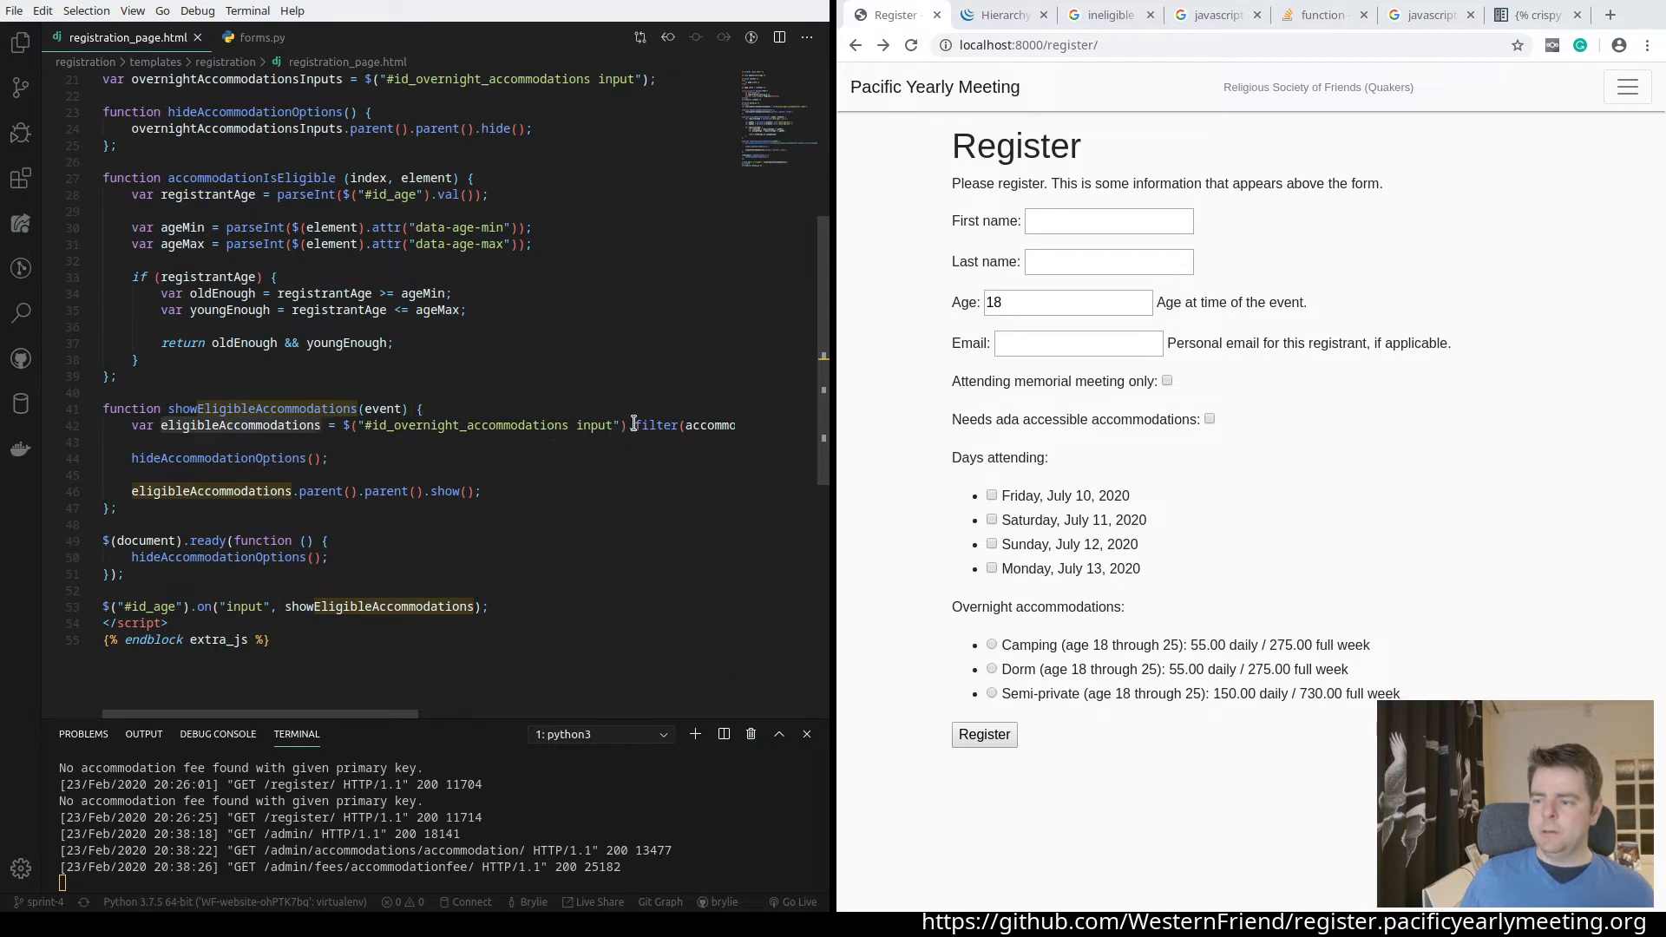
pyautogui.moveTo(600, 432)
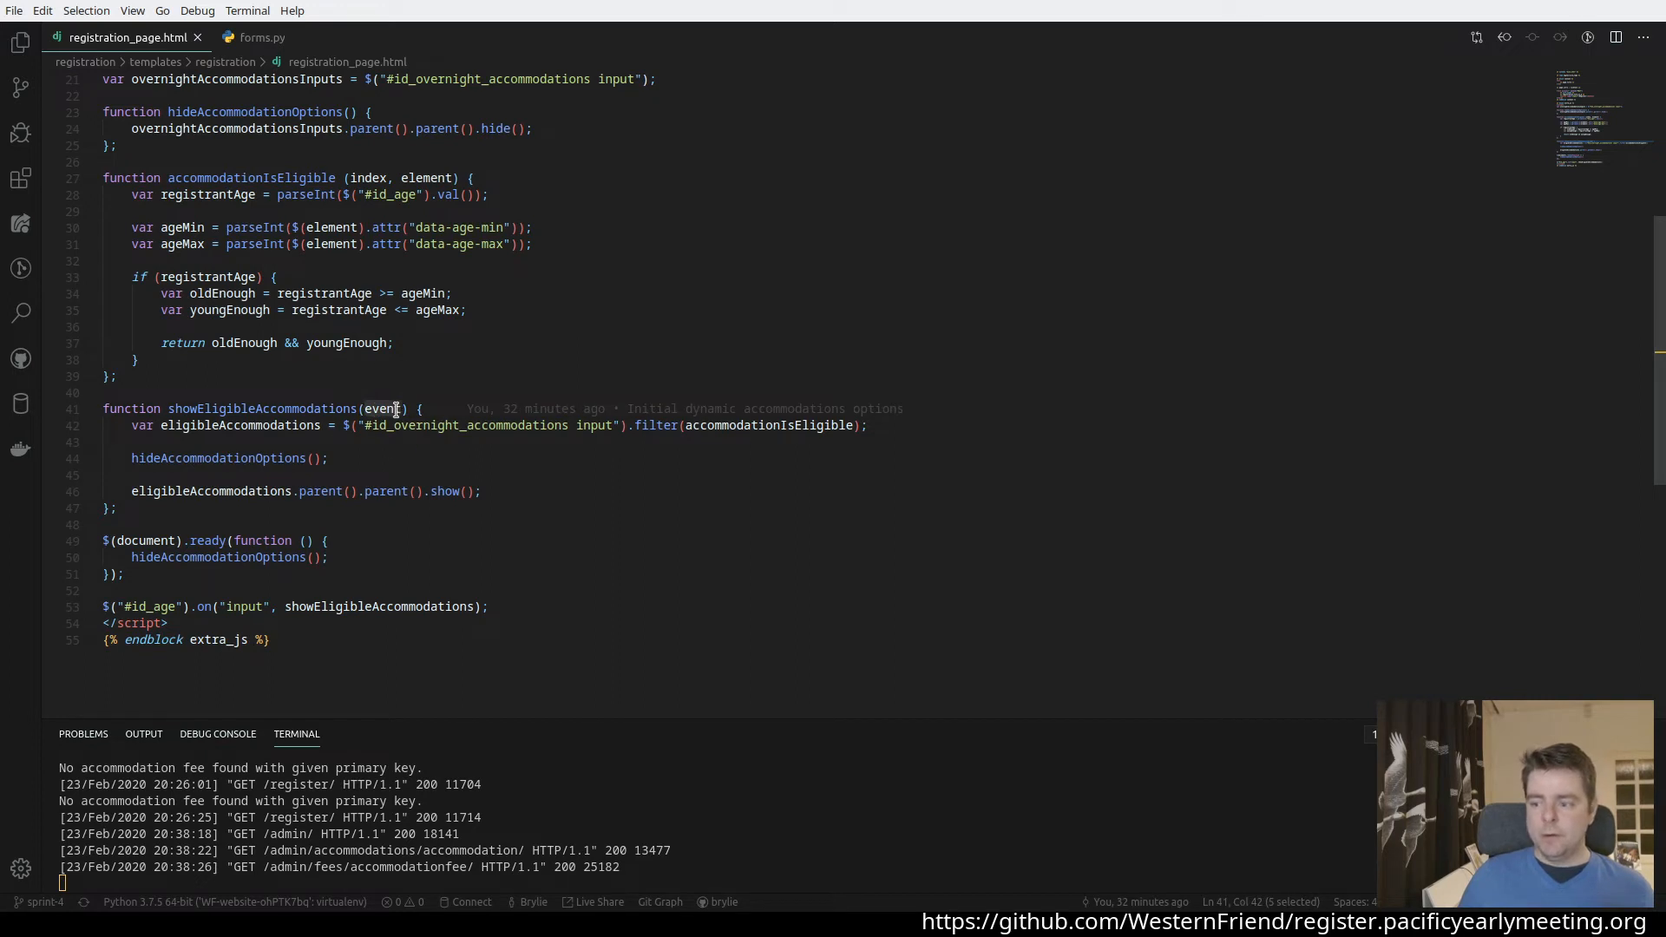
pyautogui.moveTo(722, 430)
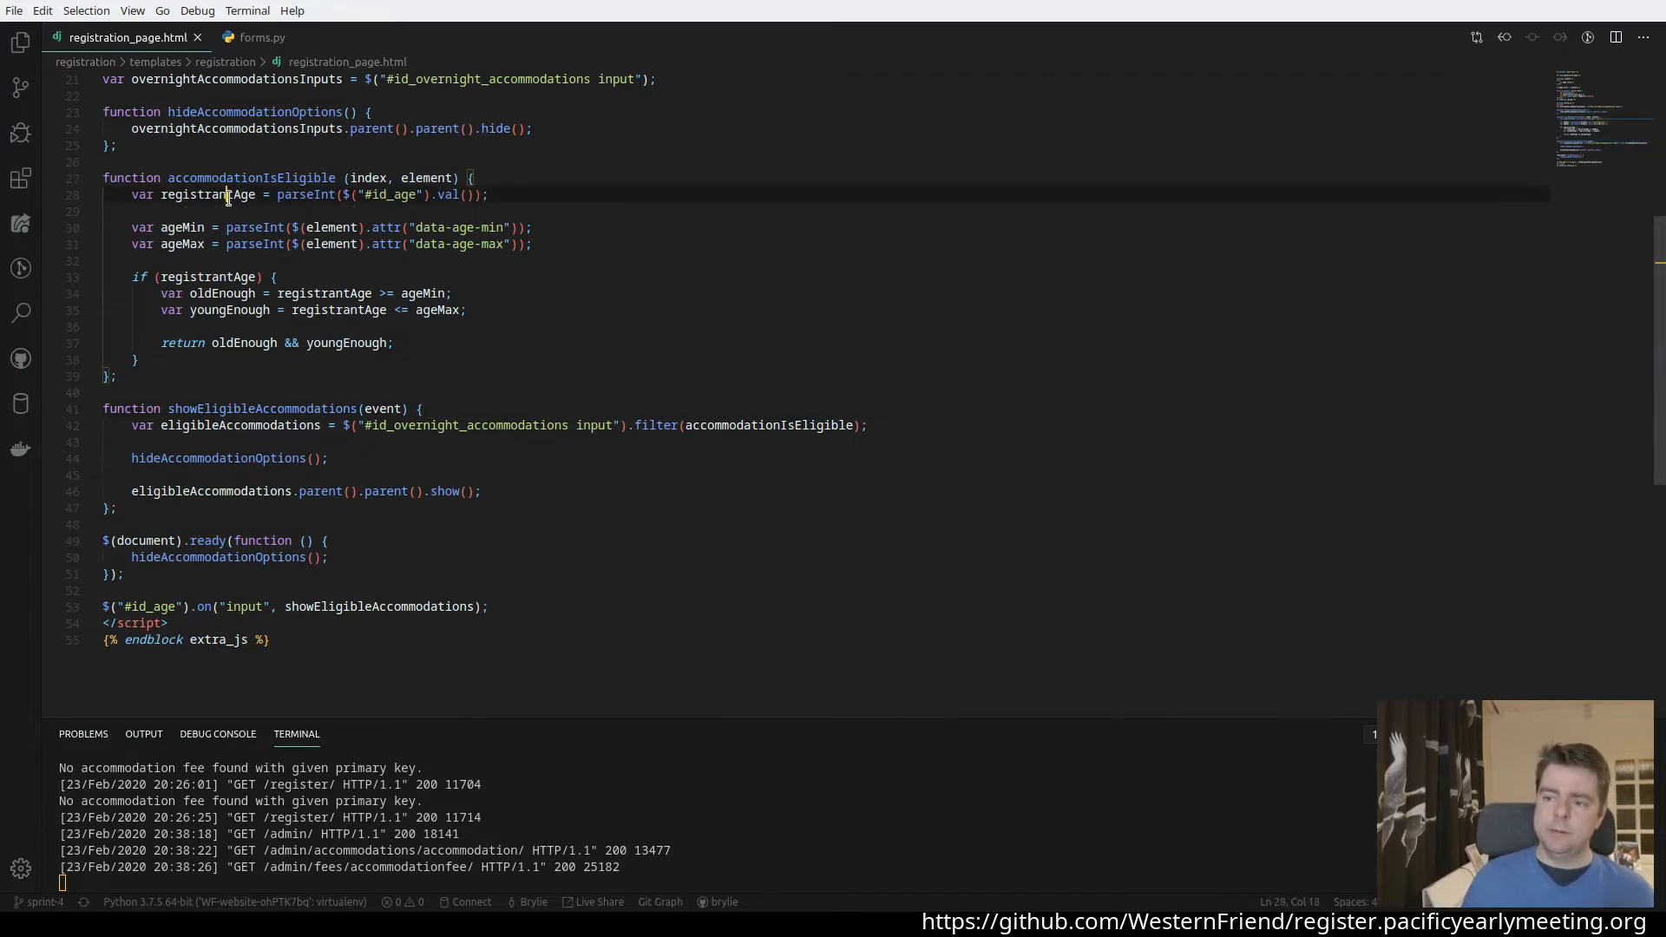
pyautogui.click(491, 195)
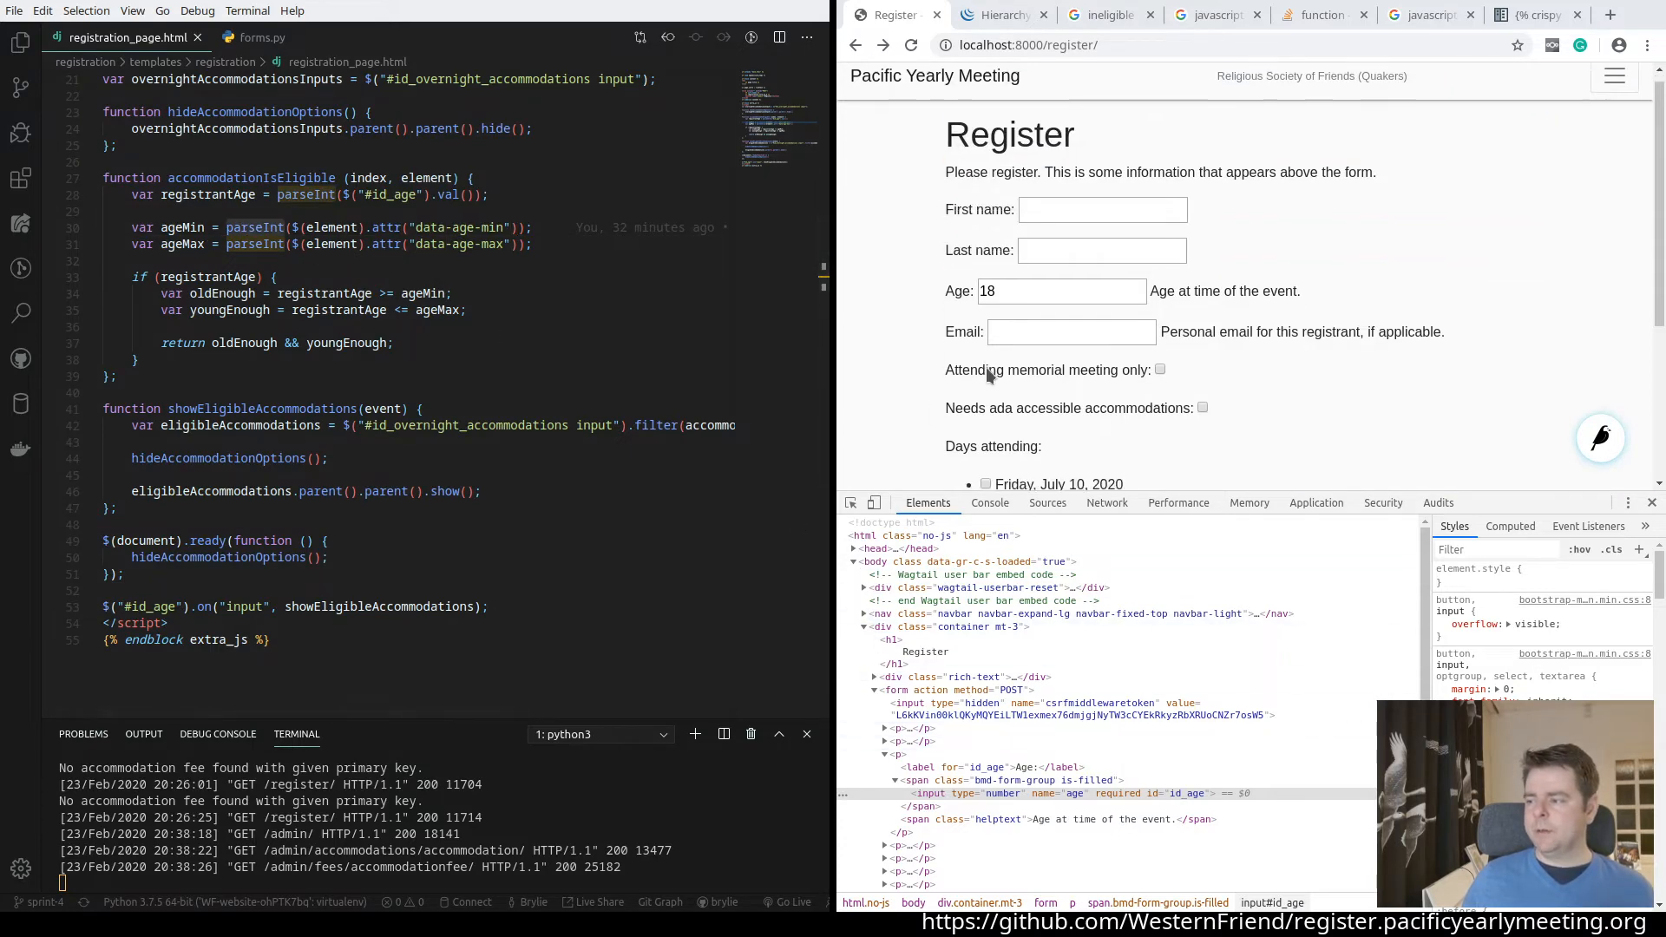
# Expand the Camping option's markup showing data-age-min 18 and data-age-max 25
pyautogui.scroll(-3)
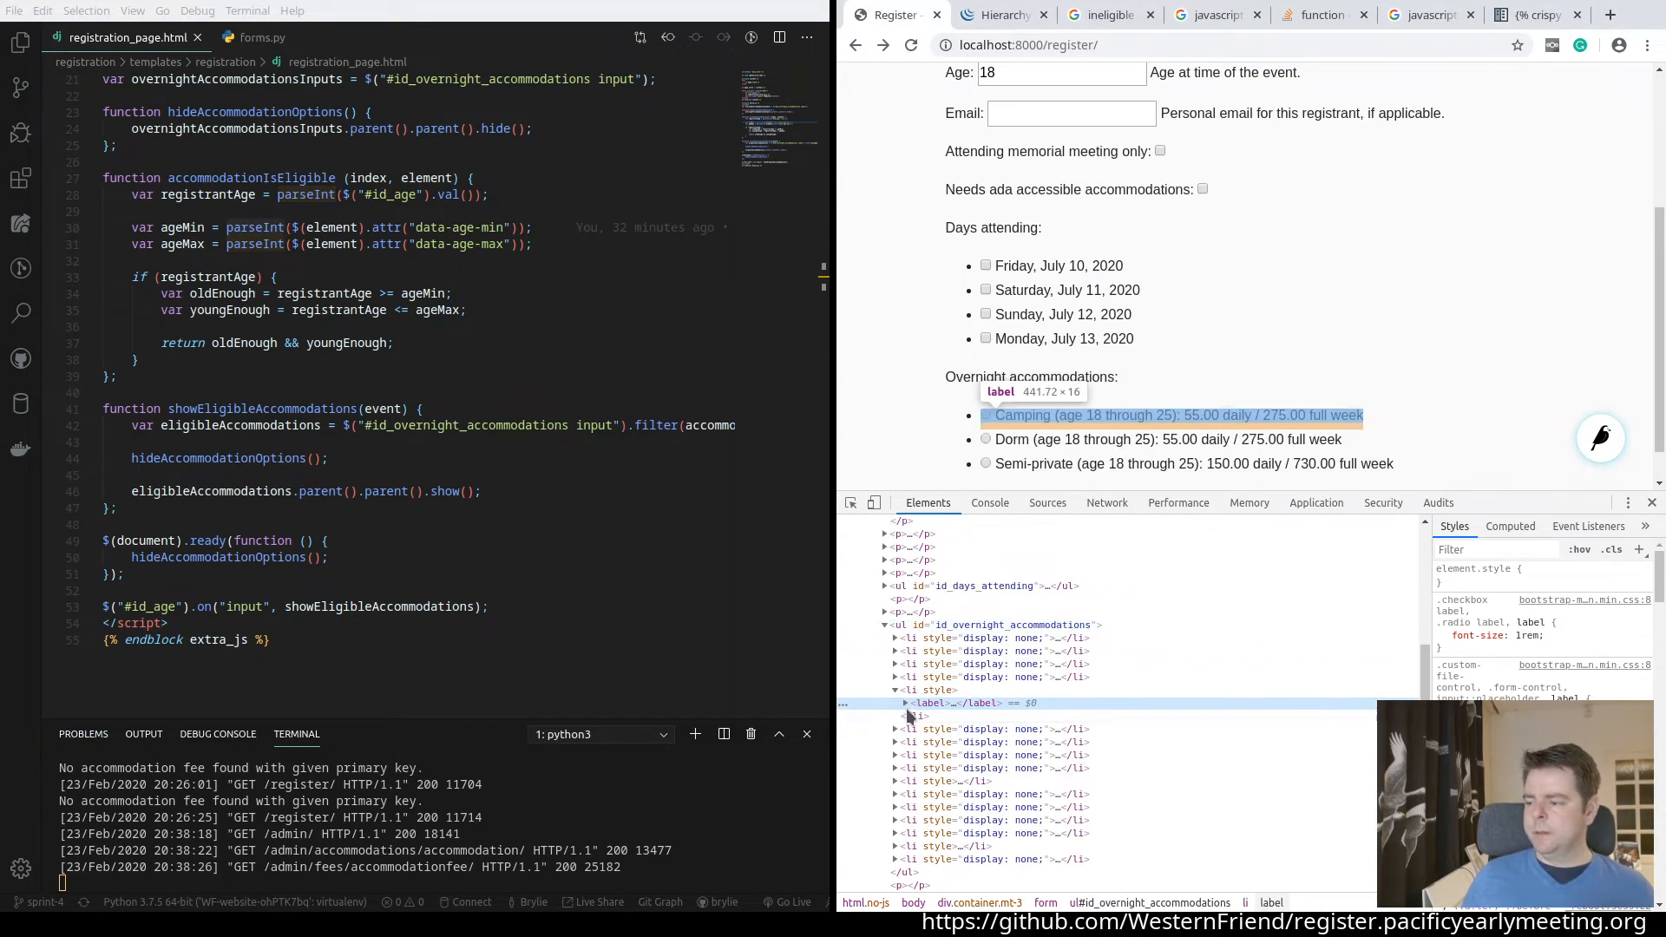
pyautogui.click(904, 703)
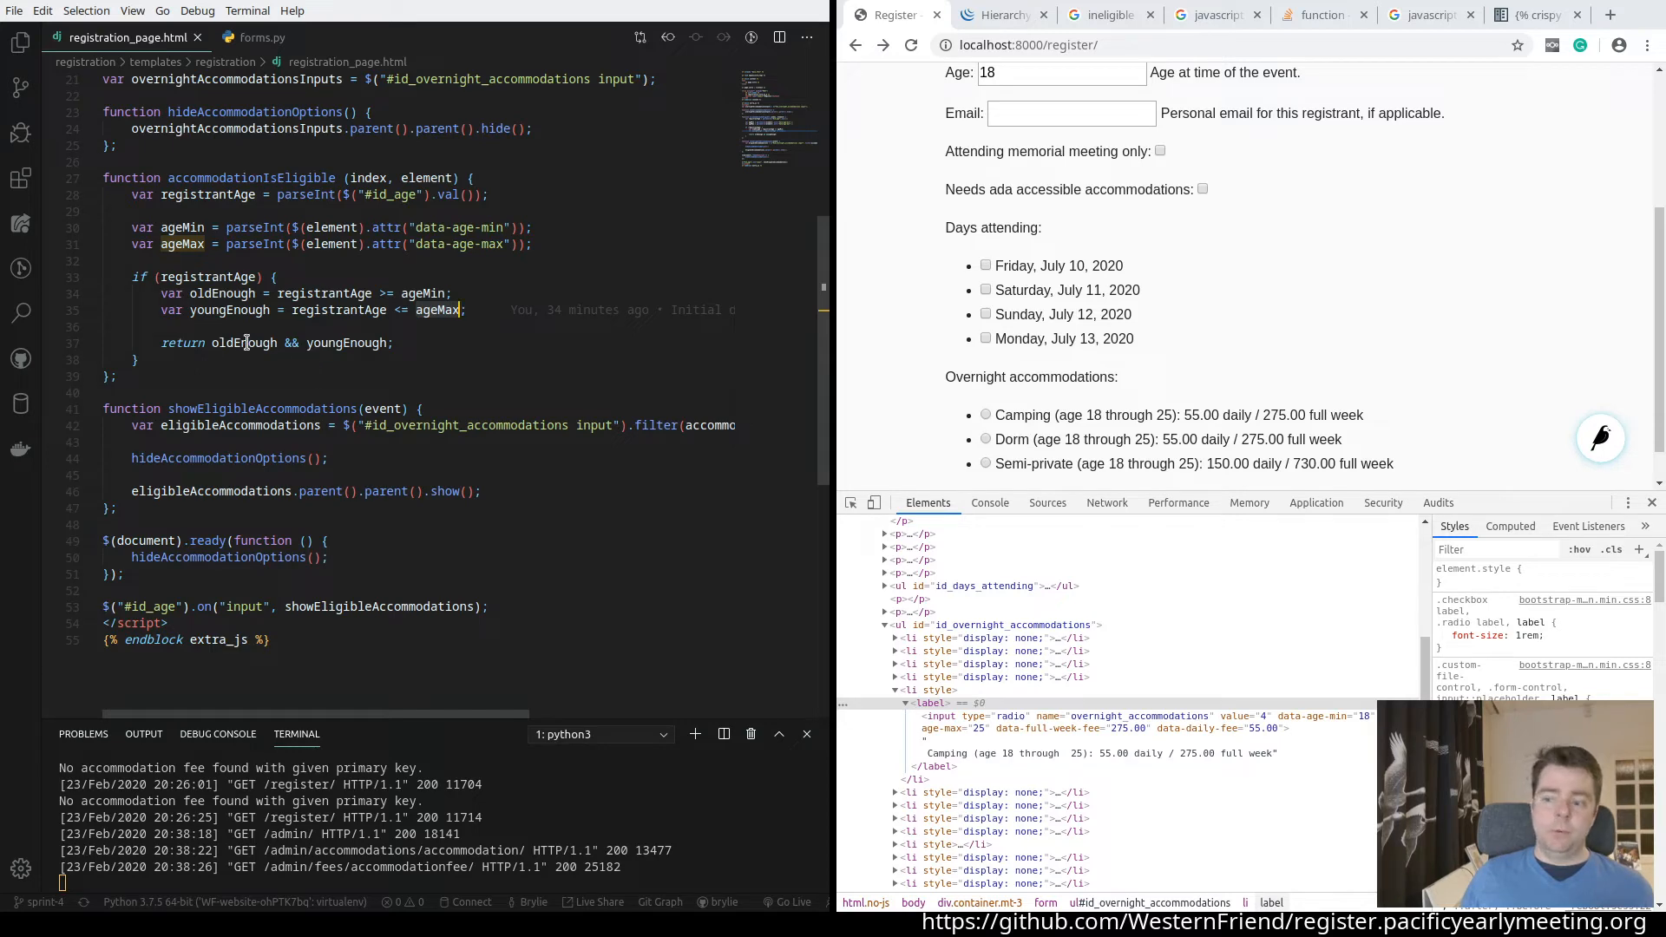
pyautogui.moveTo(390, 322)
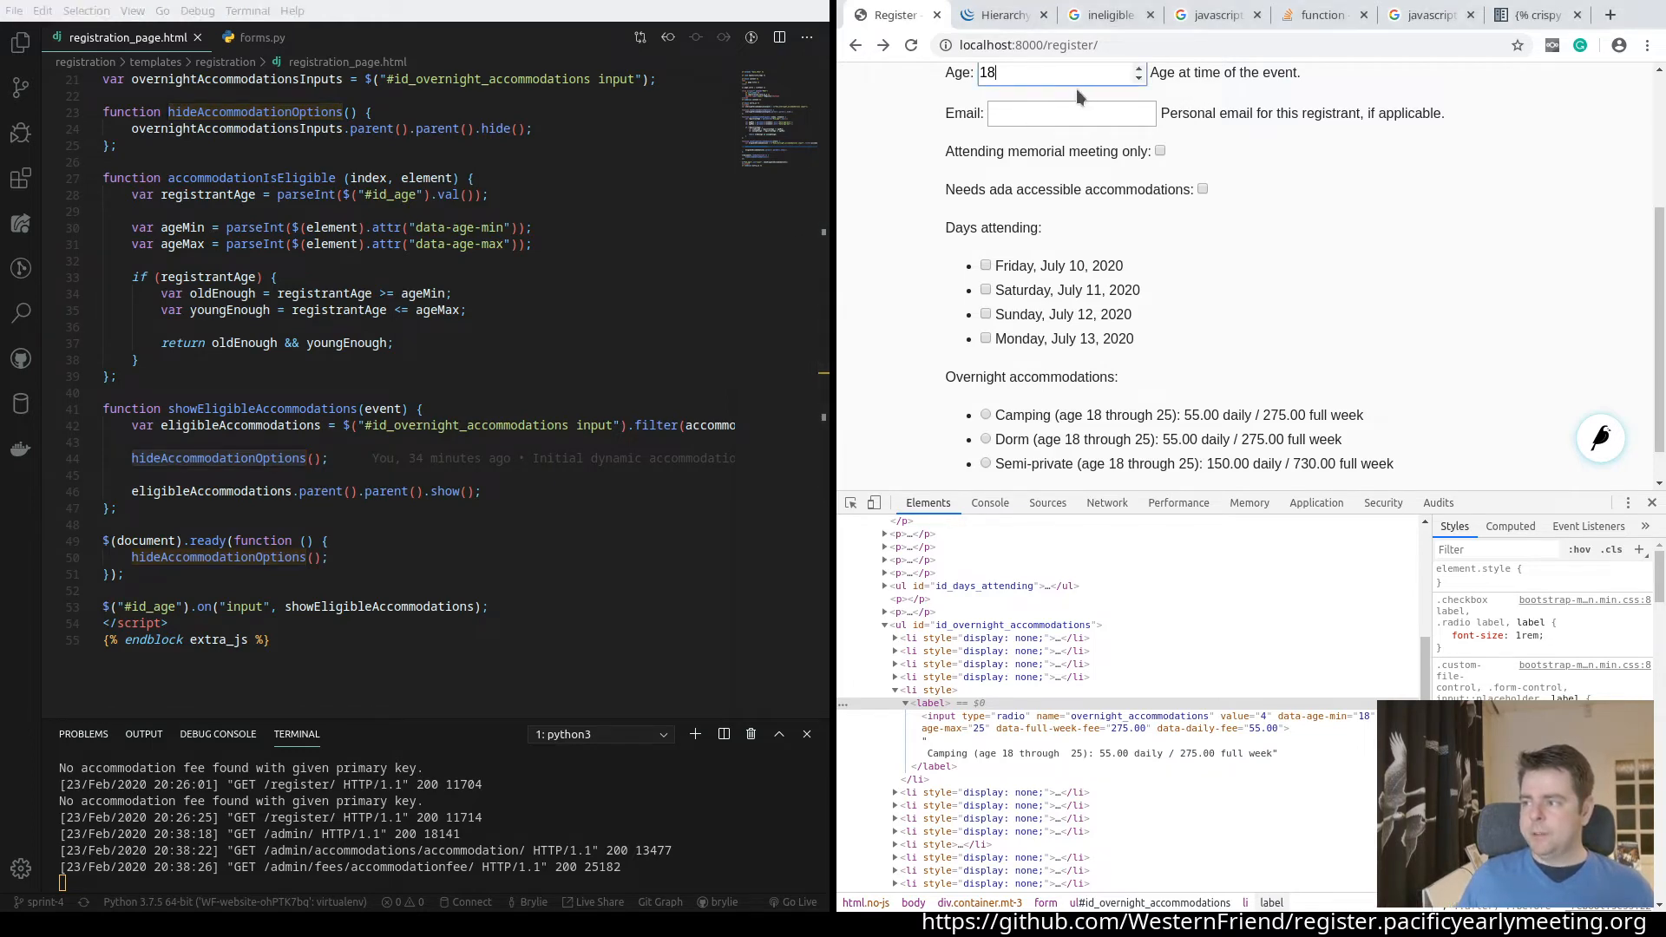
# Replace the age with 33 so the form lists the age 26–99 options, then return to the script
pyautogui.write('22')
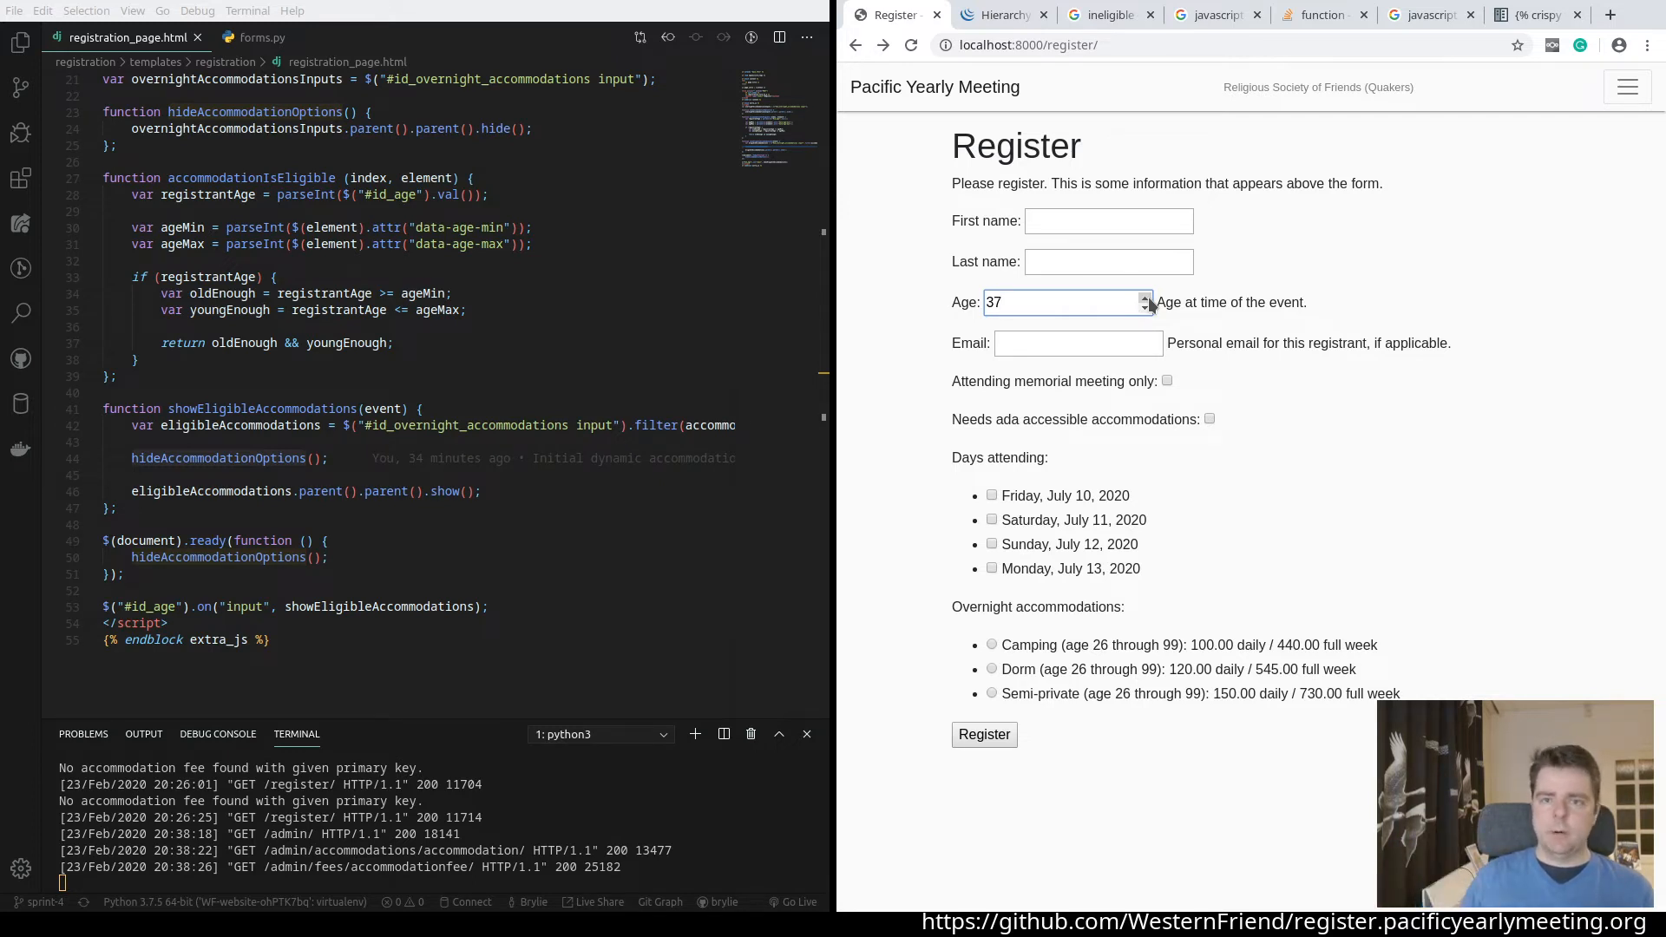
pyautogui.tripleClick(1051, 302)
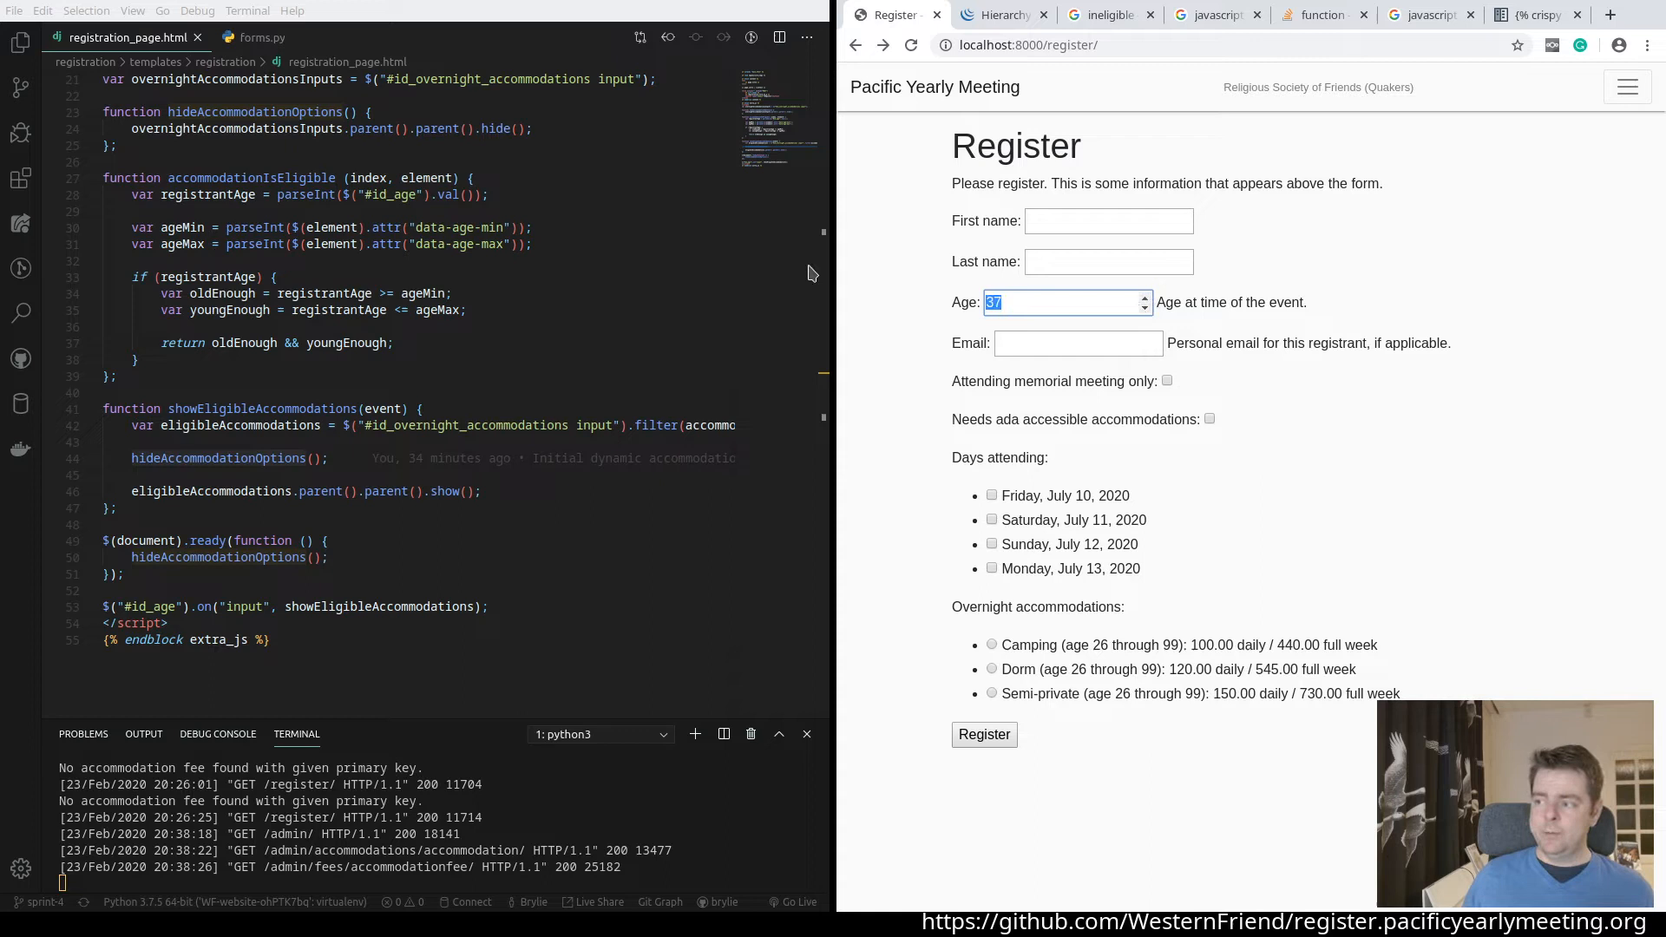
pyautogui.write('3')
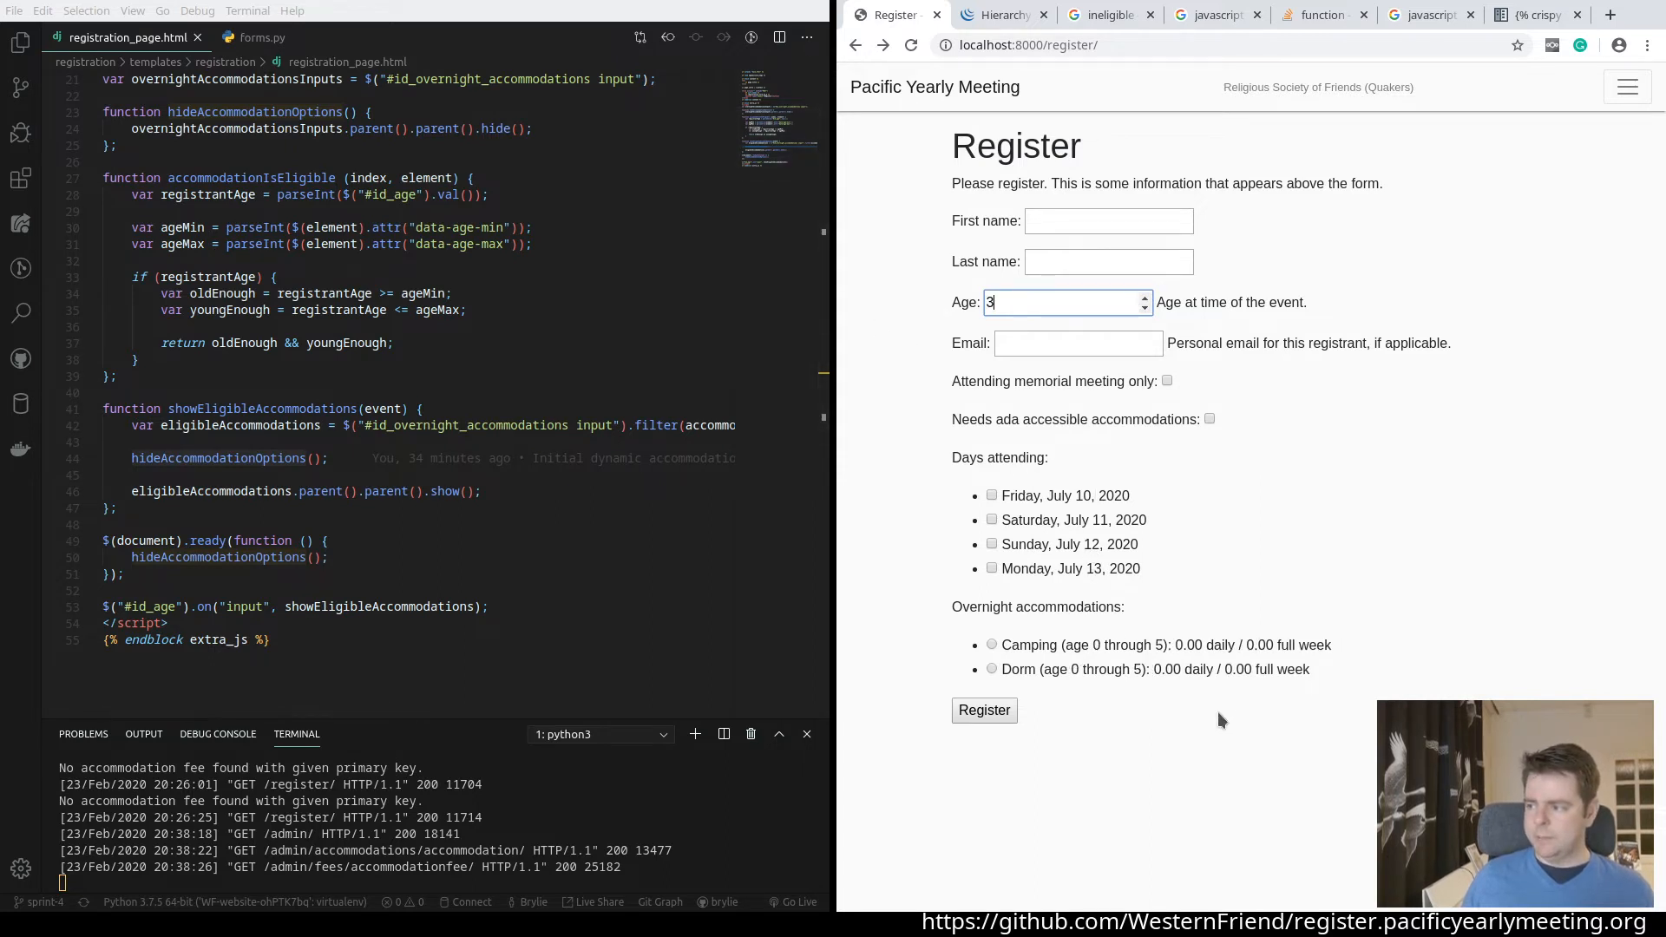
pyautogui.write('3')
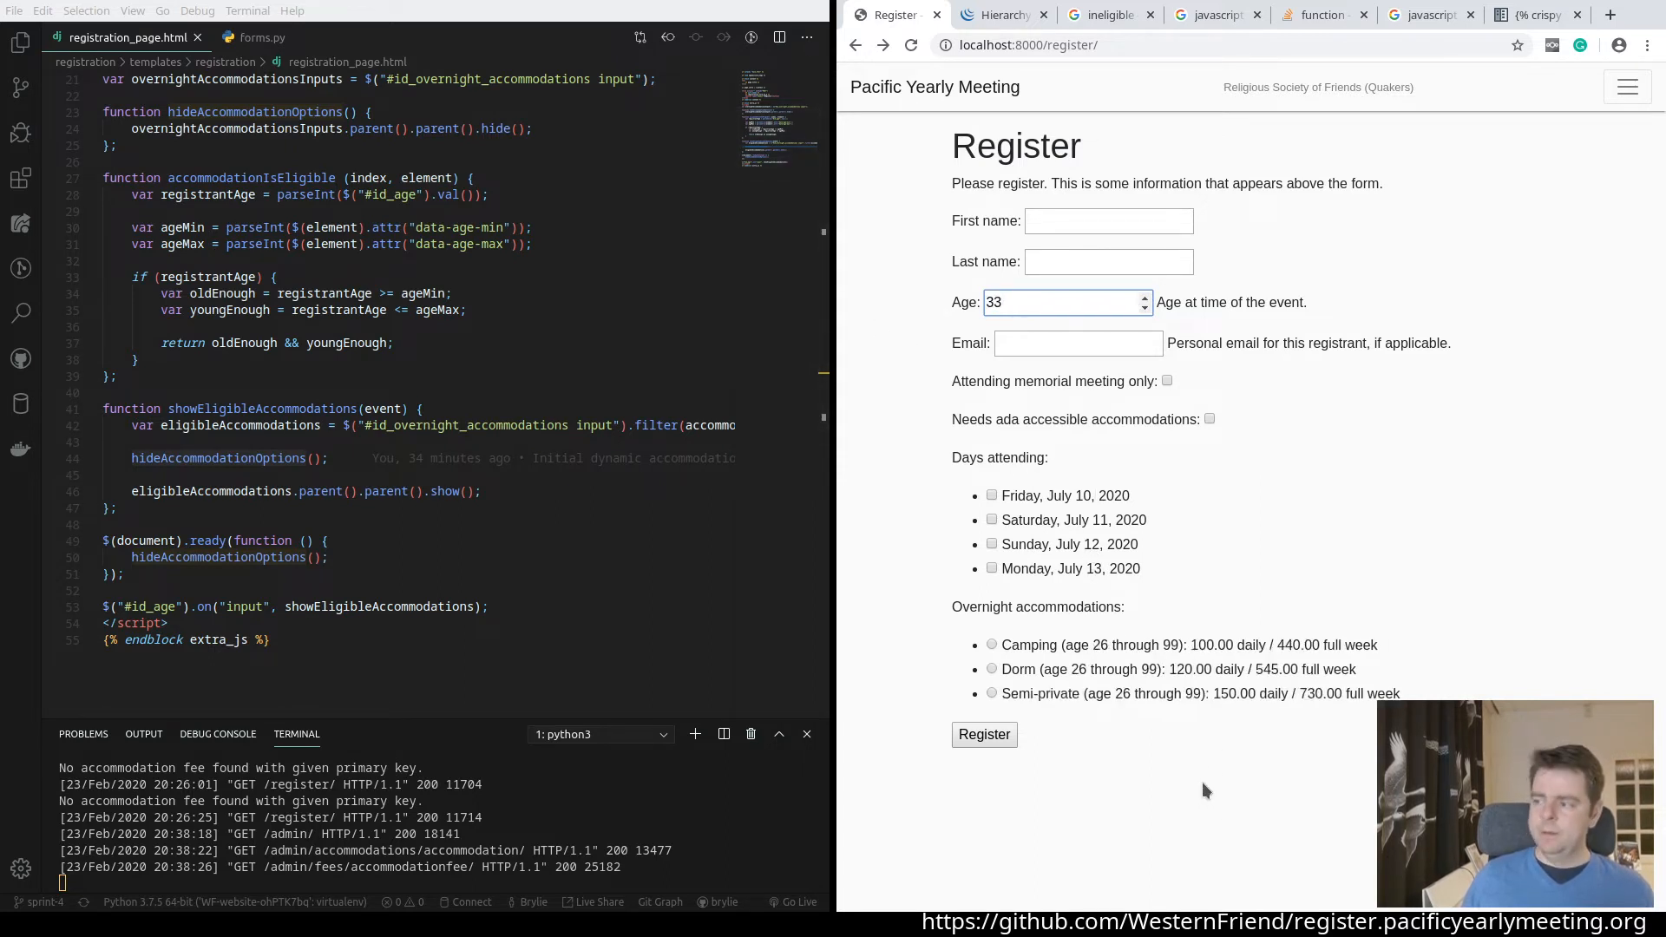
pyautogui.moveTo(1066, 717)
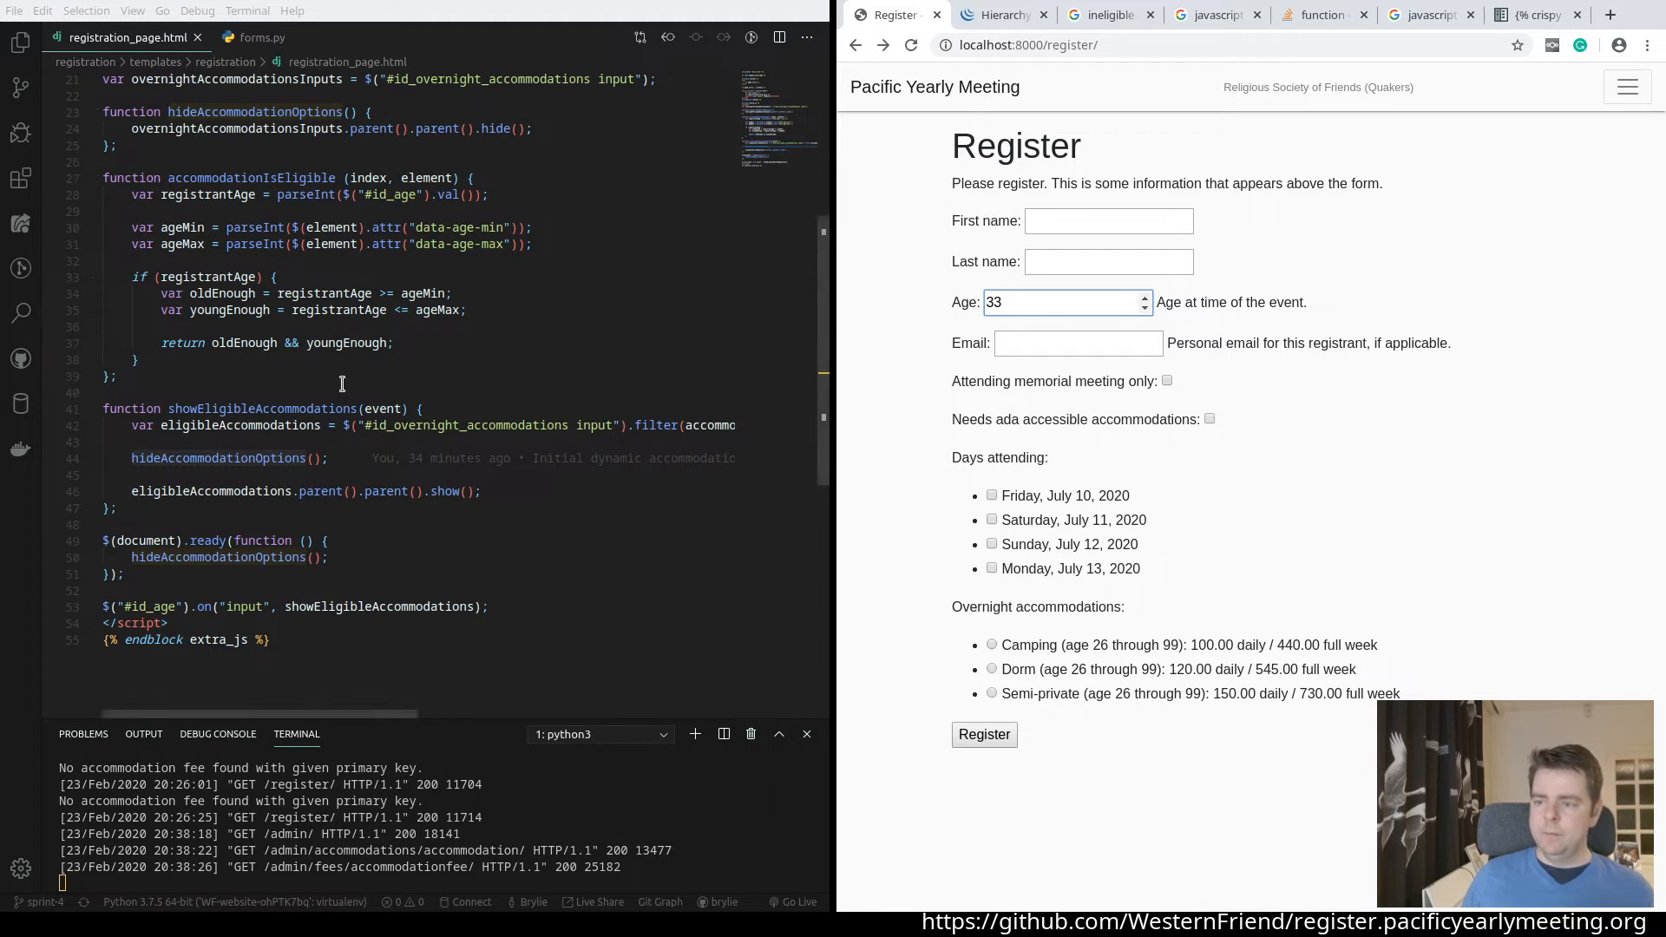
pyautogui.click(306, 458)
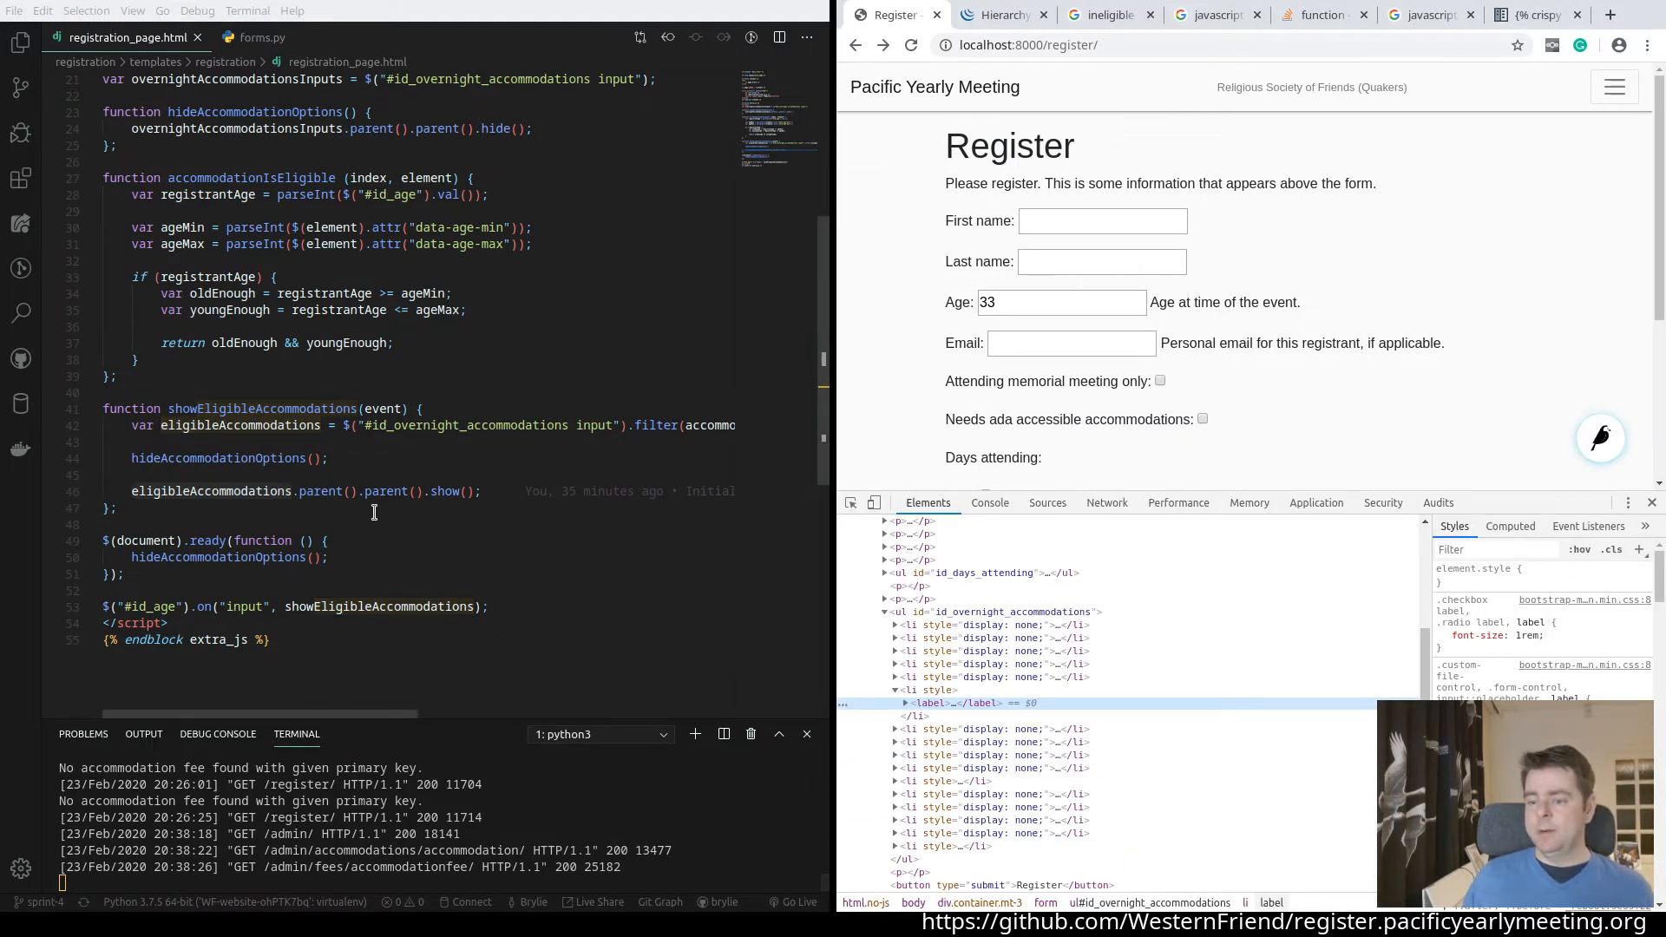
pyautogui.moveTo(935, 703)
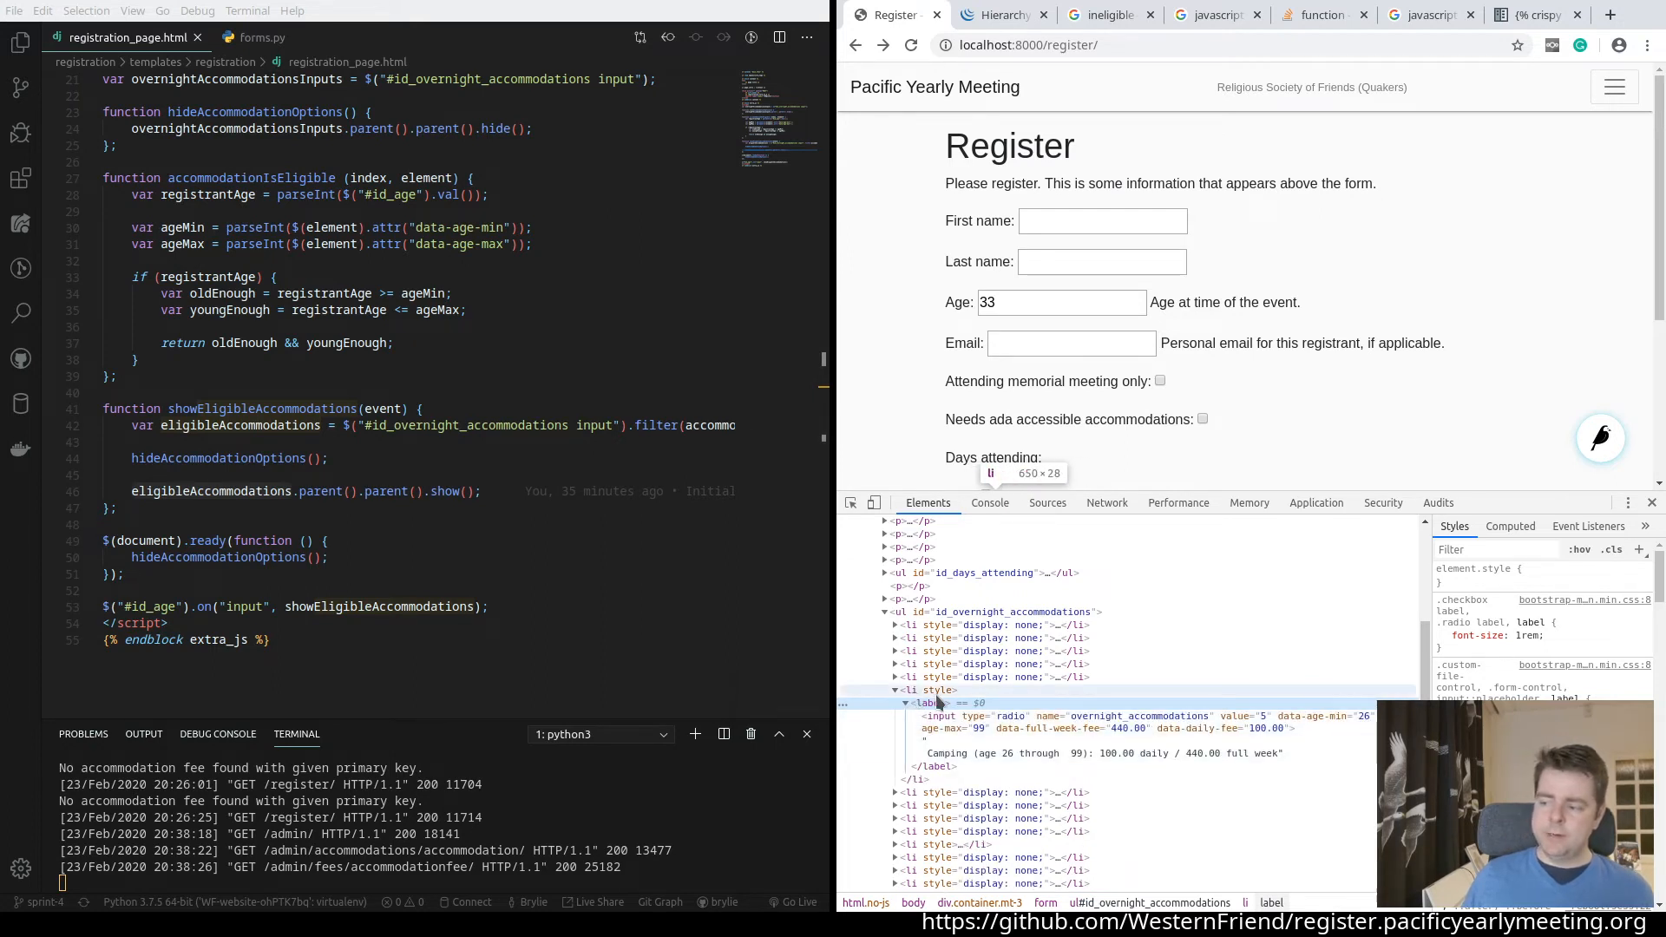
# Reveal the age 26–99 Camping option's markup and highlight the .show() call in the script
pyautogui.scroll(-3)
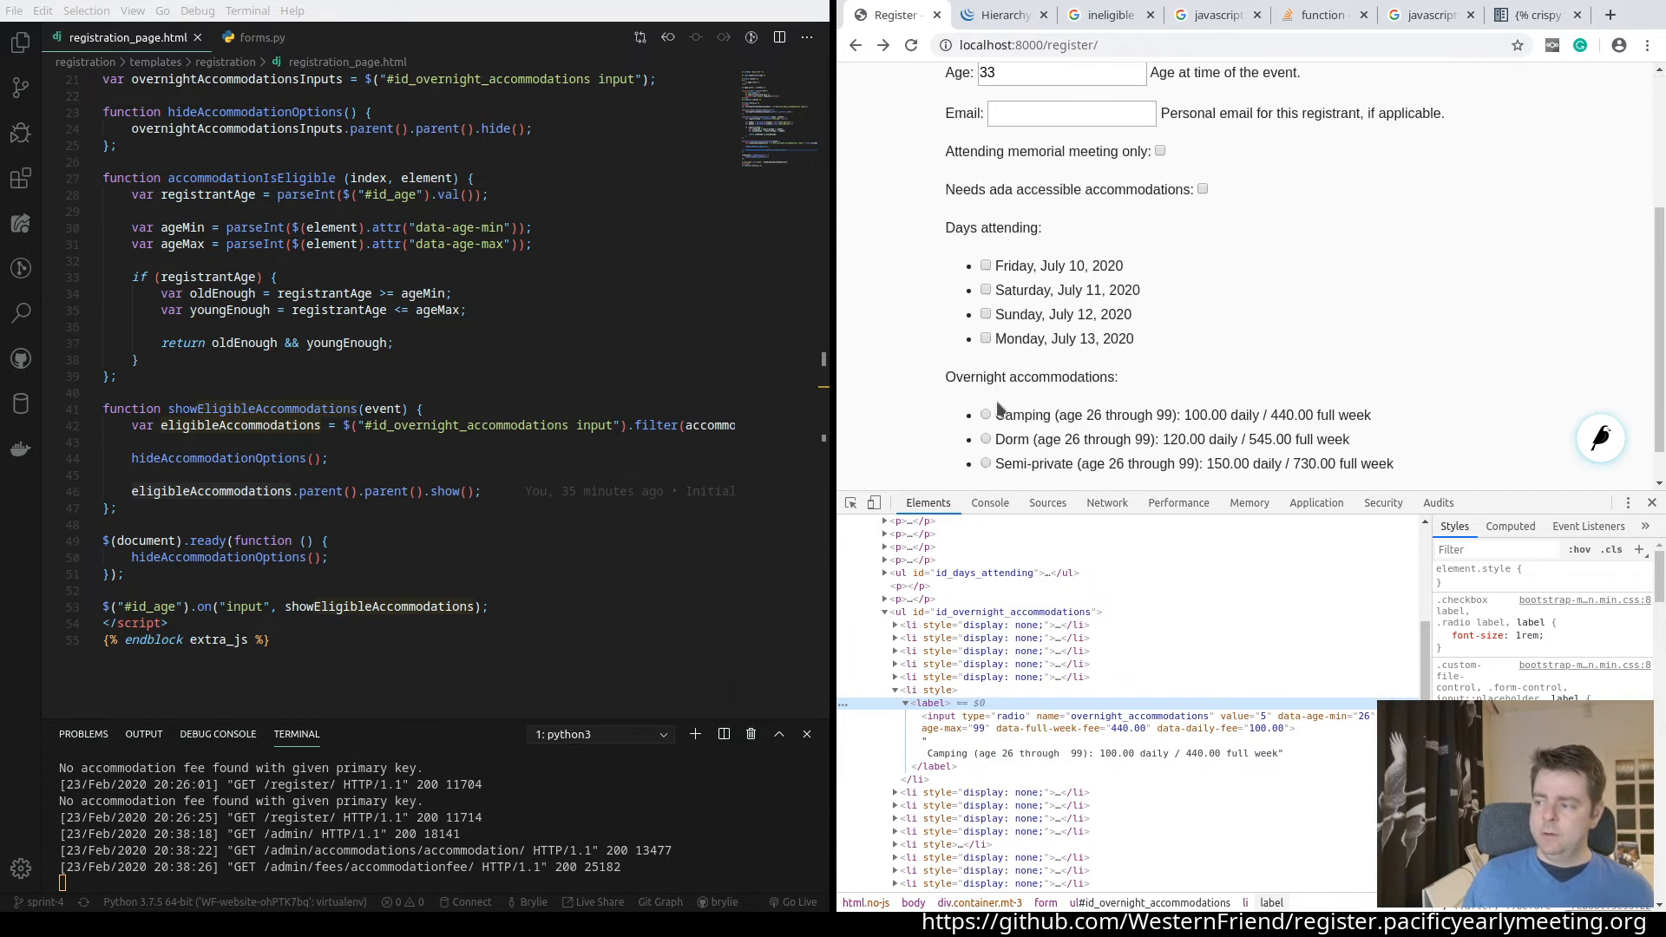
pyautogui.scroll(-3)
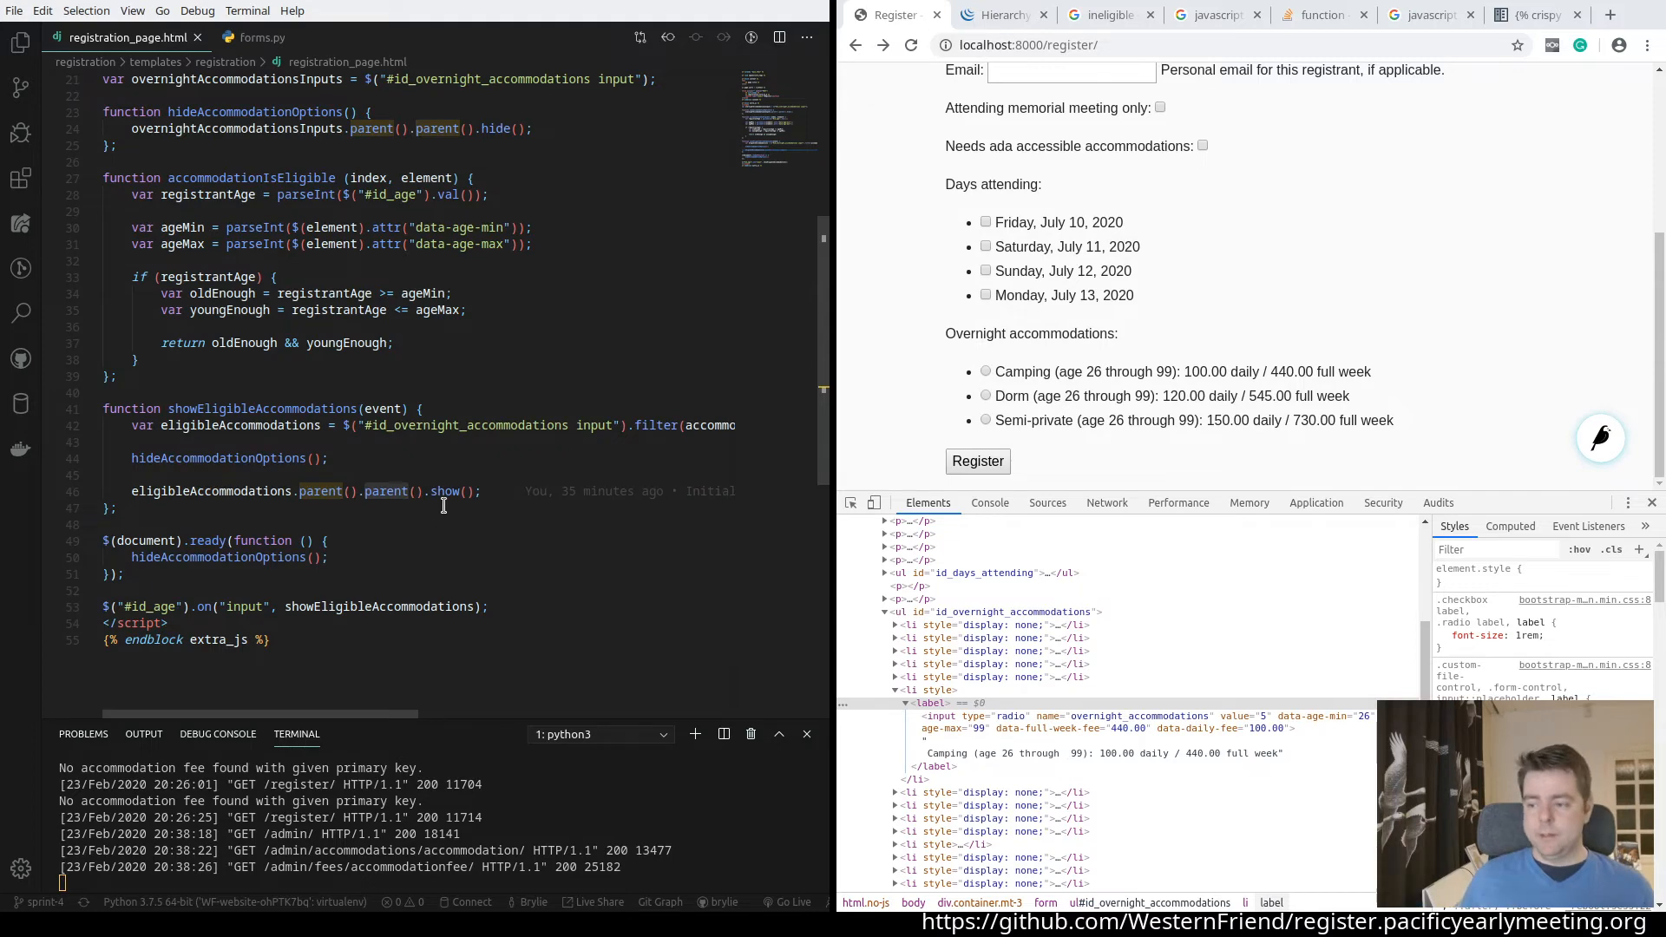
pyautogui.click(459, 491)
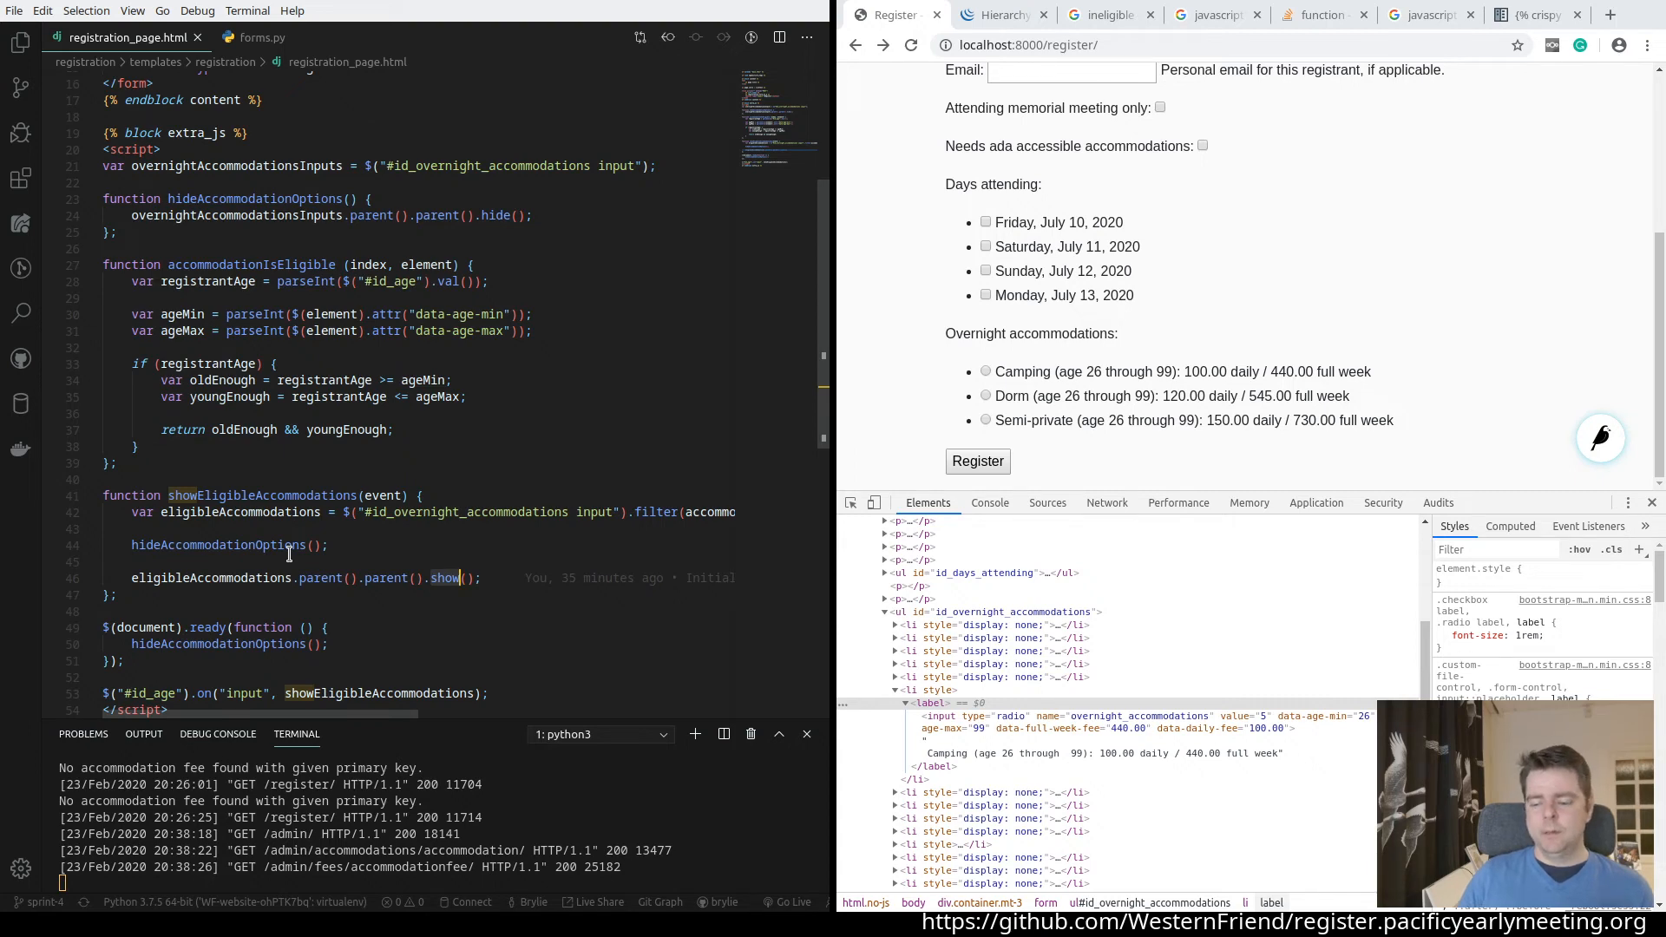
pyautogui.scroll(-3)
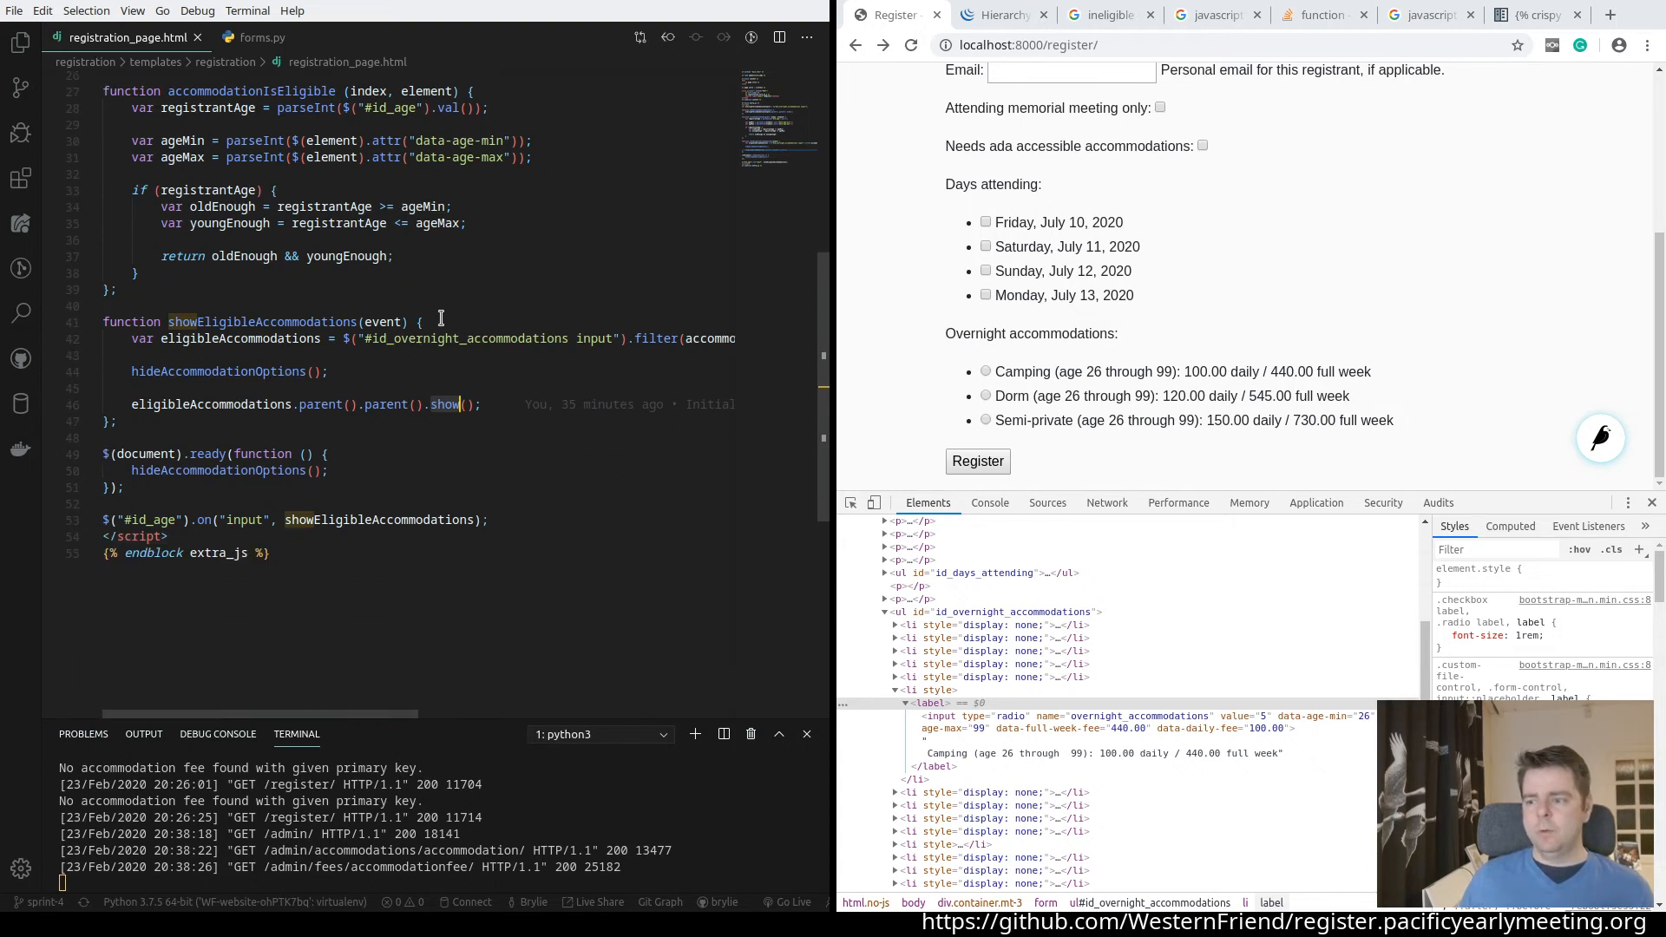